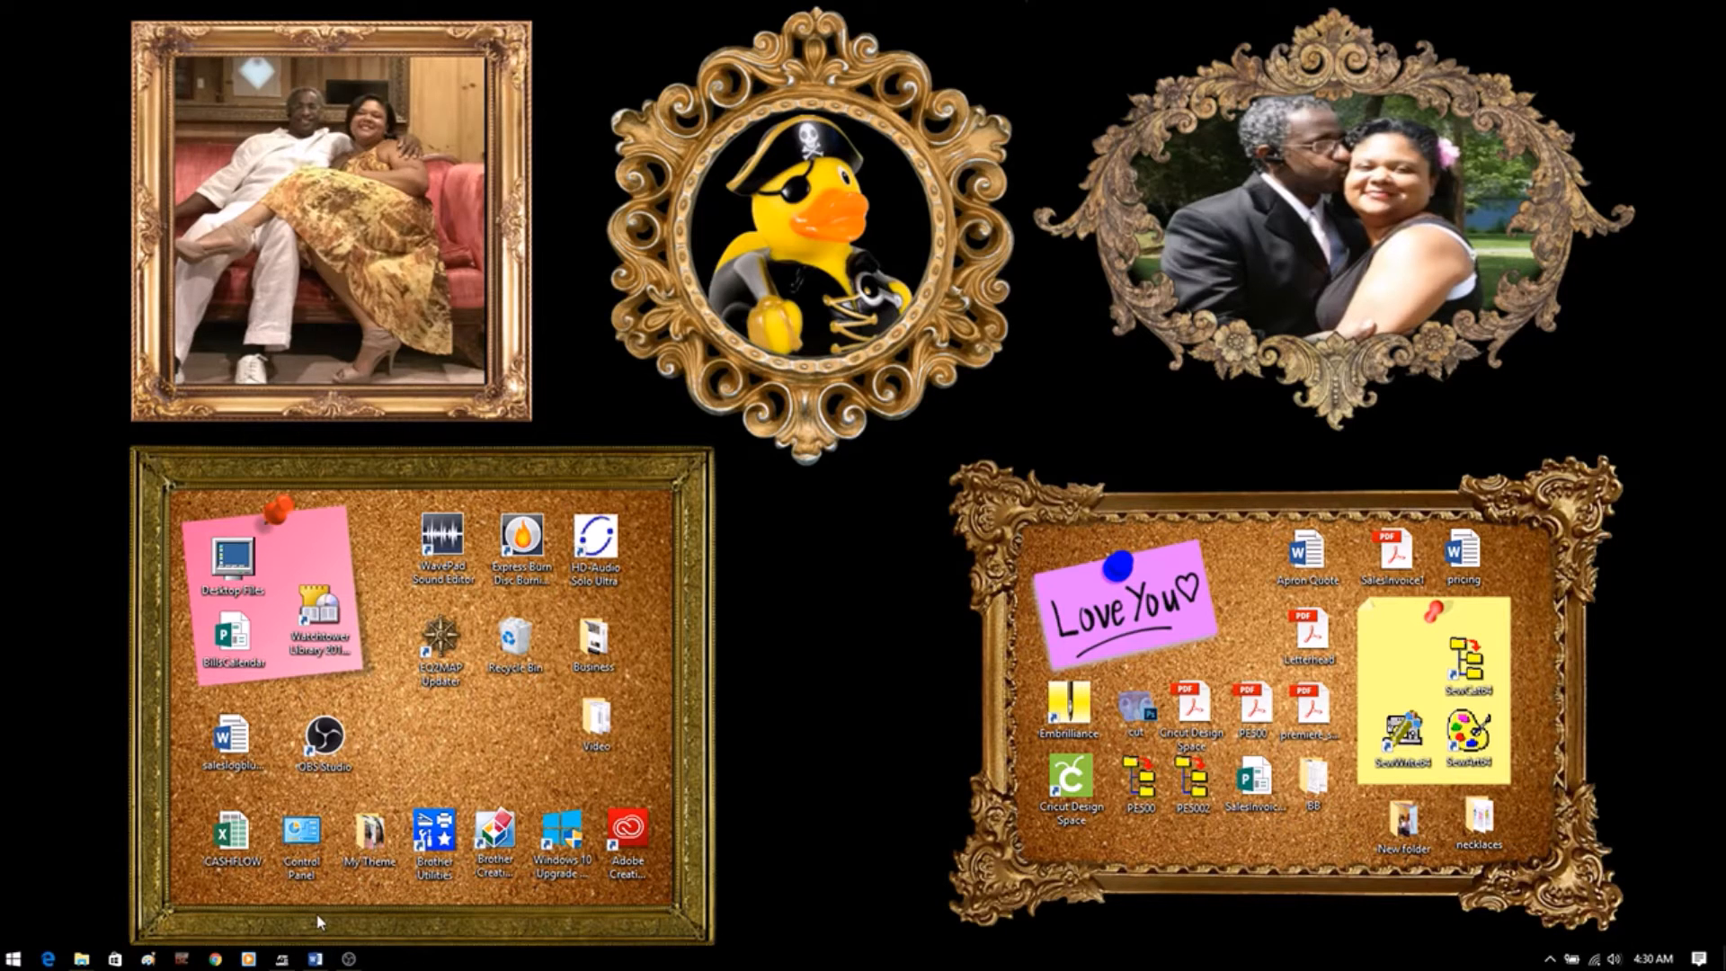
pyautogui.moveTo(79, 954)
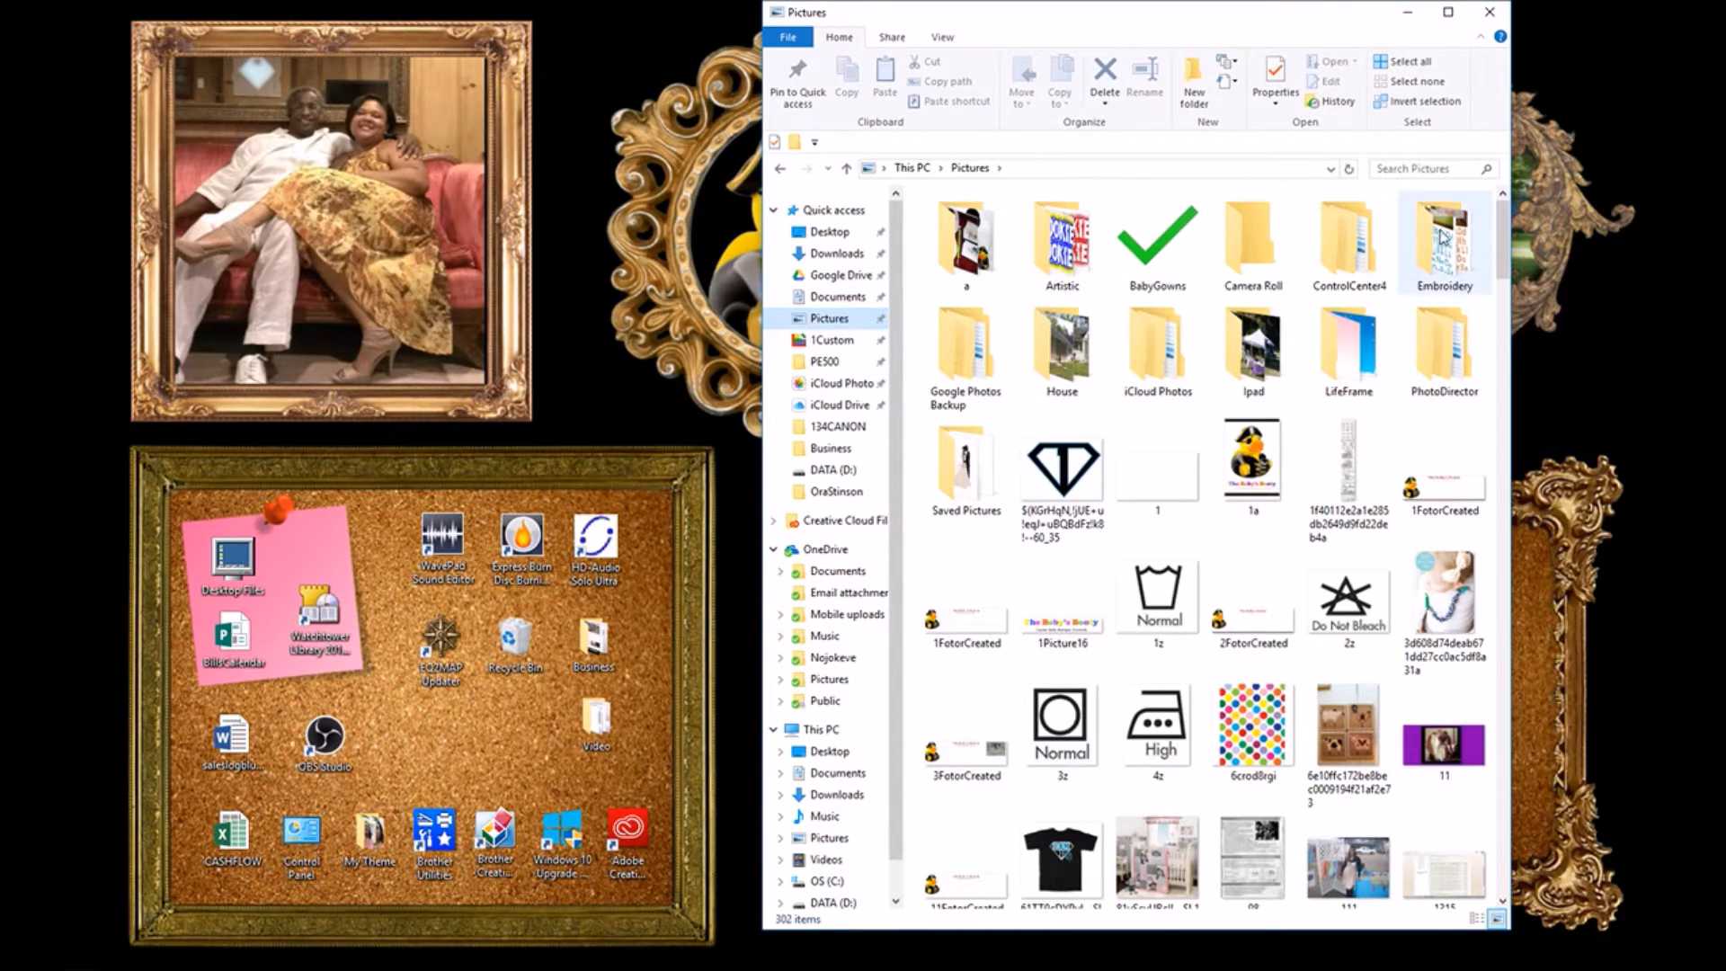
# Step: Navigate into Pictures > Embroidery > PE500 to view its embroidery design folders
pyautogui.click(1445, 242)
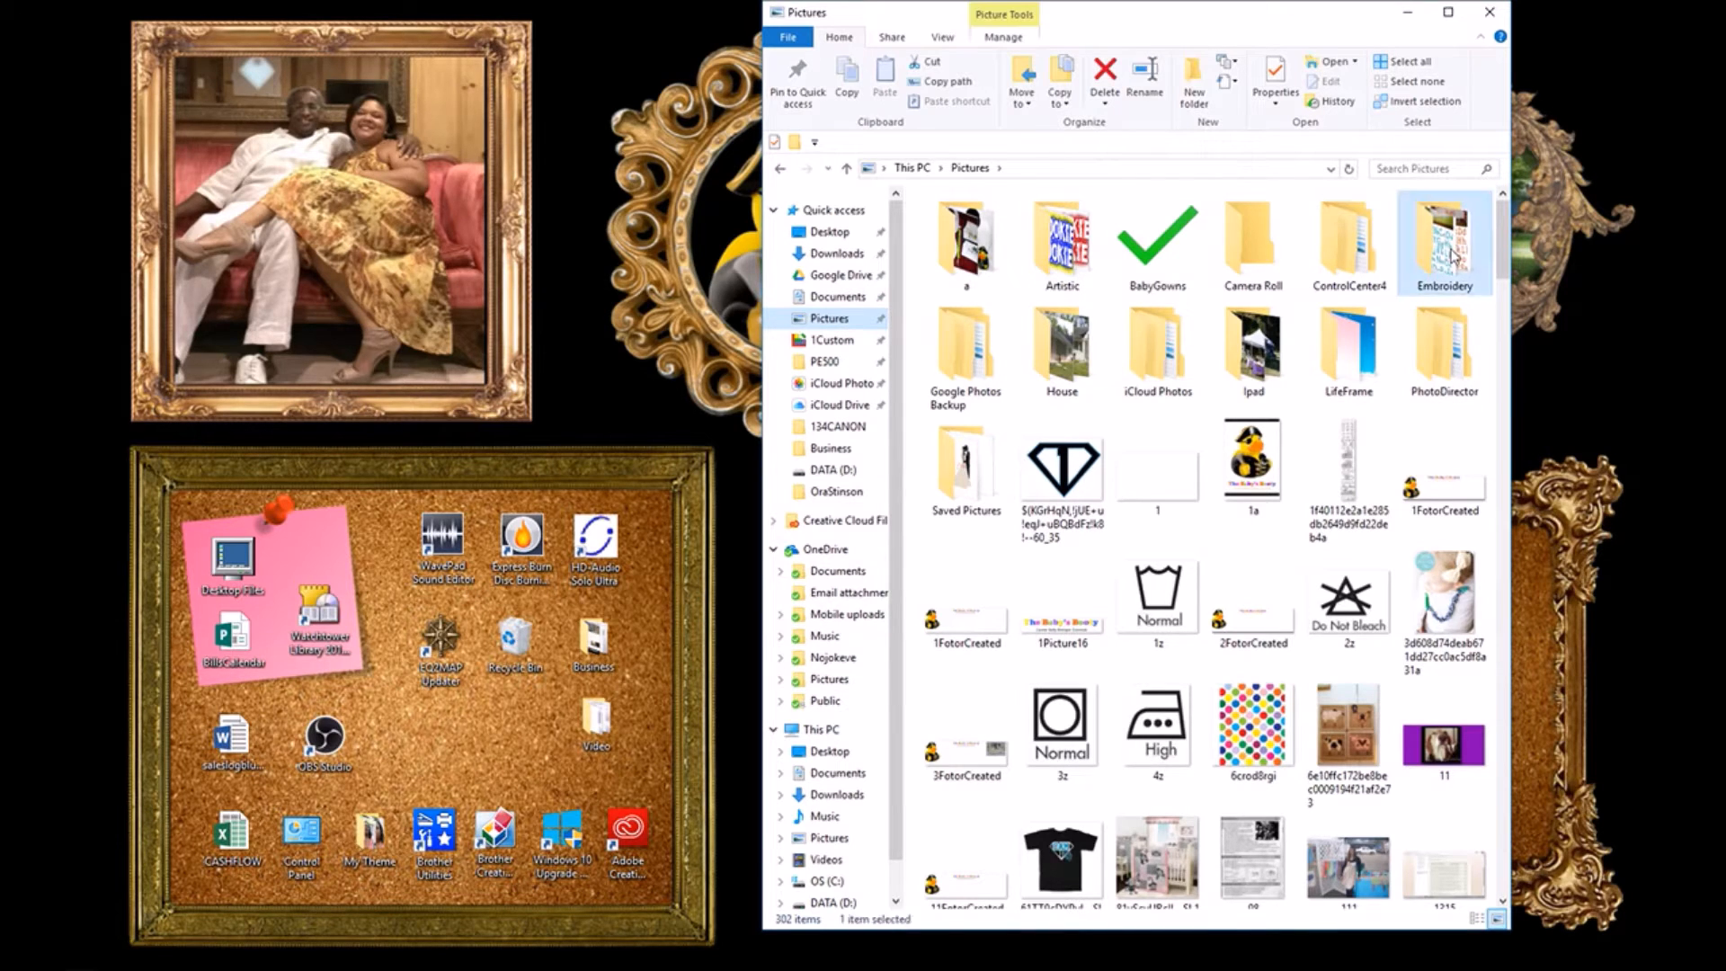
pyautogui.doubleClick(1445, 239)
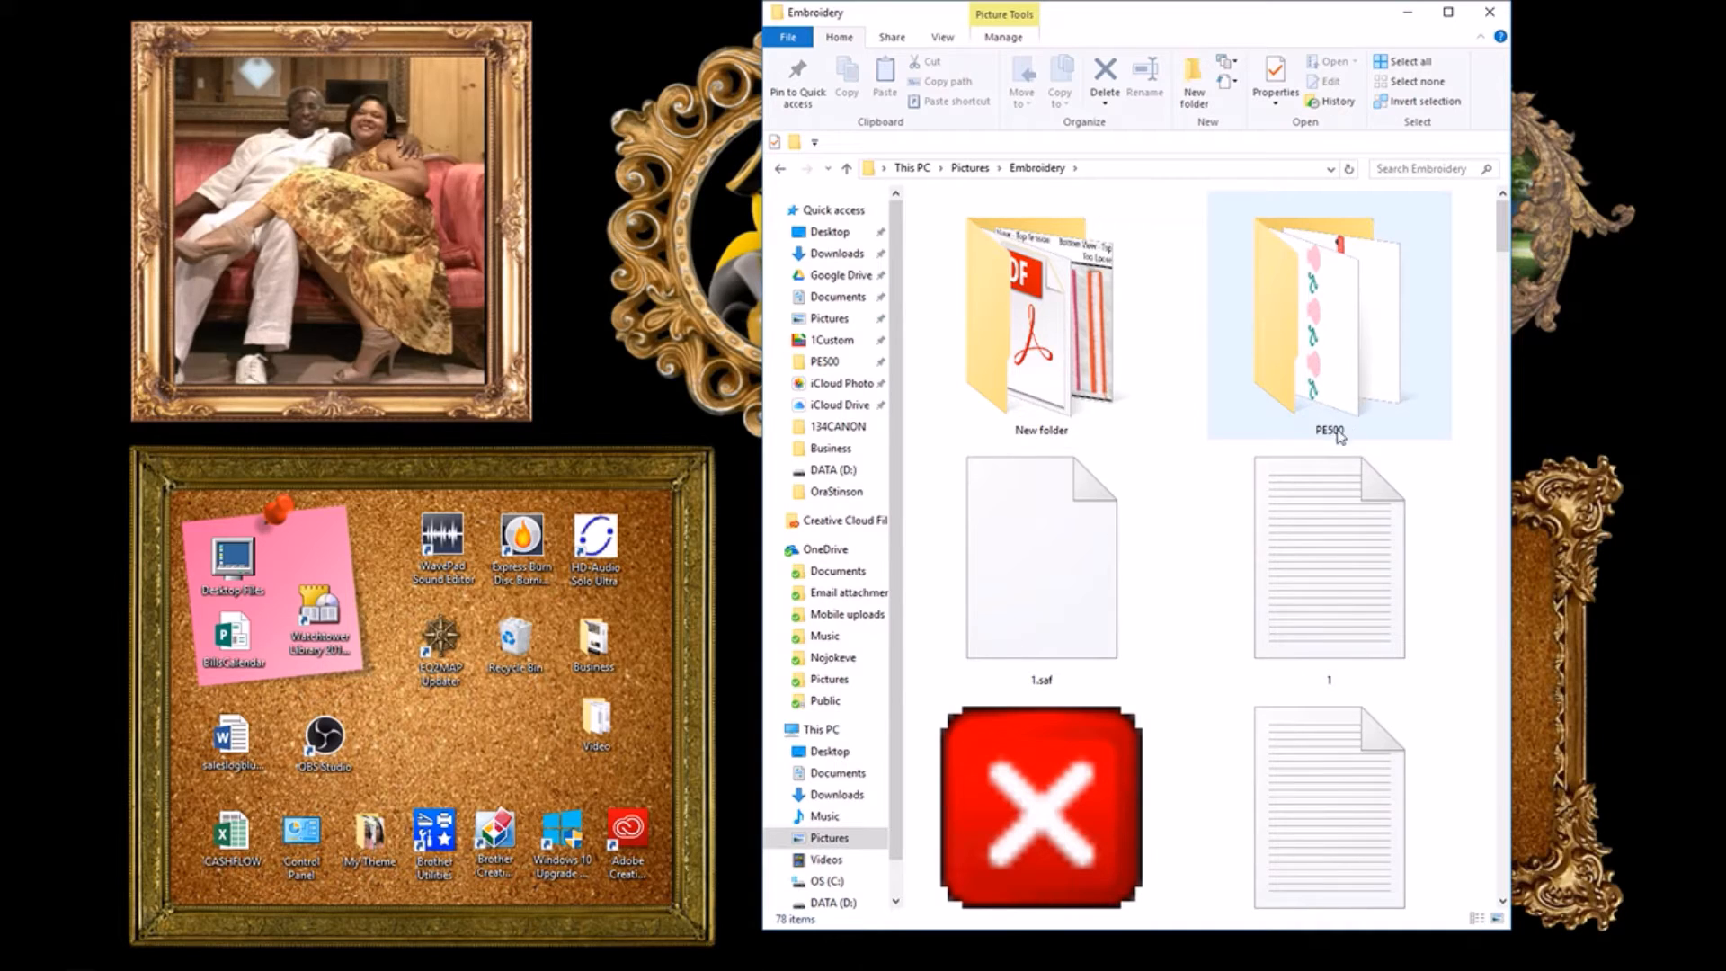
pyautogui.doubleClick(1327, 319)
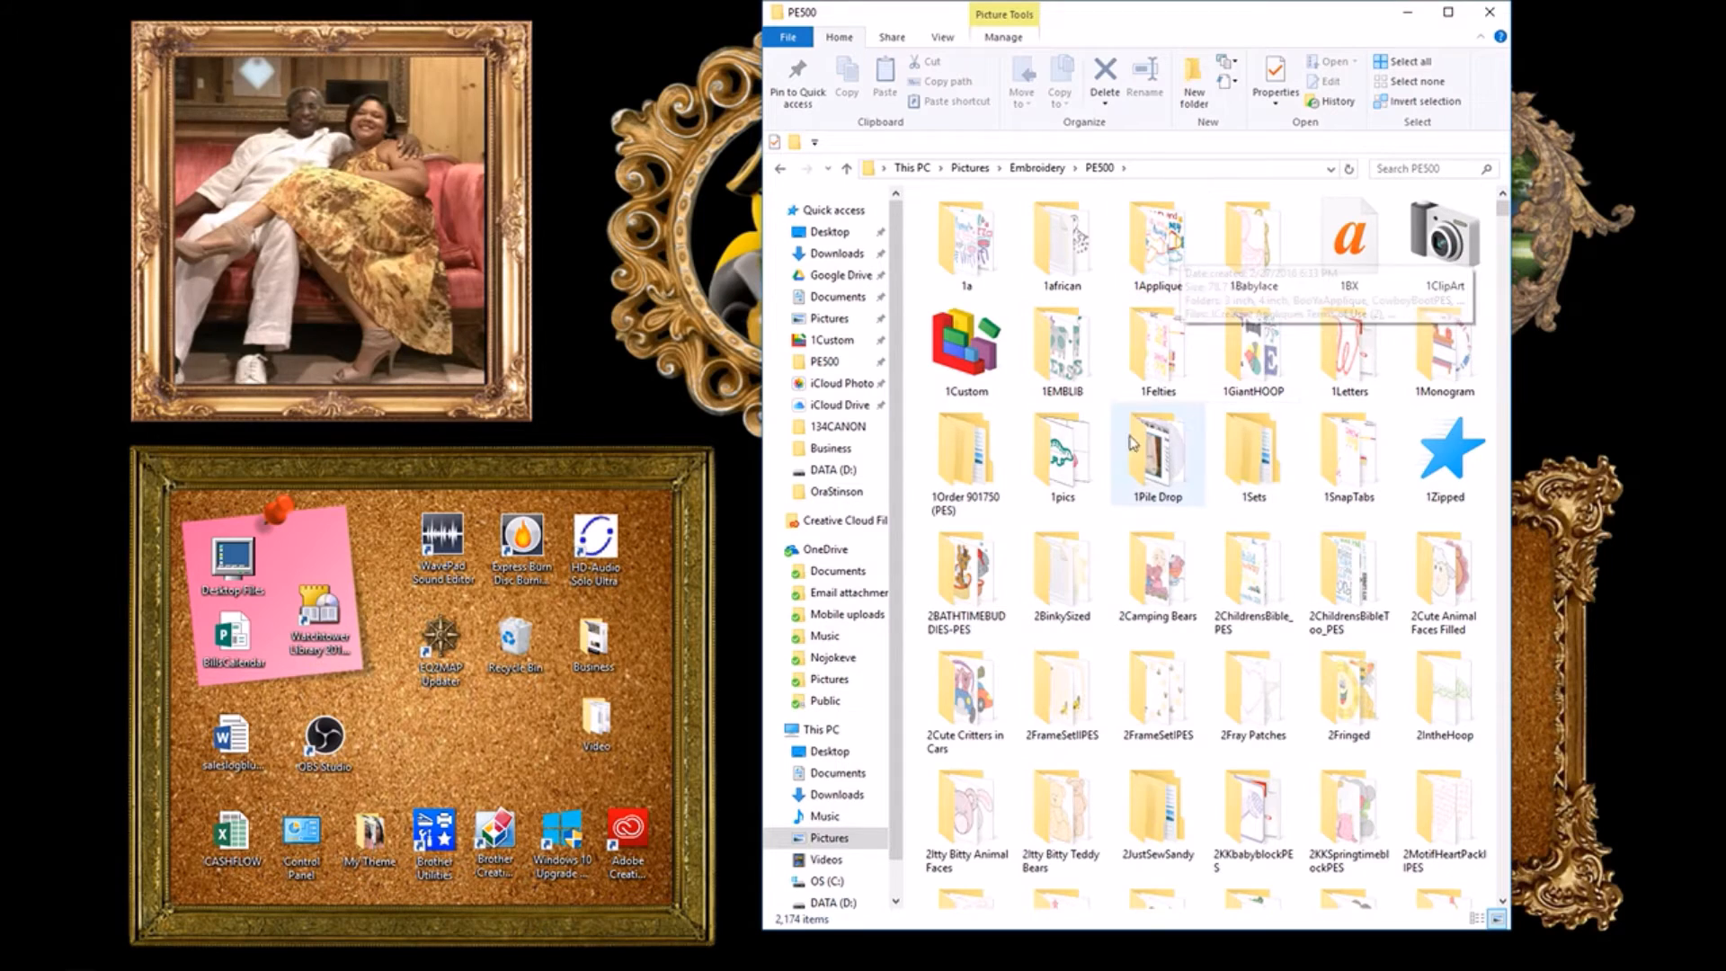
pyautogui.moveTo(1205, 410)
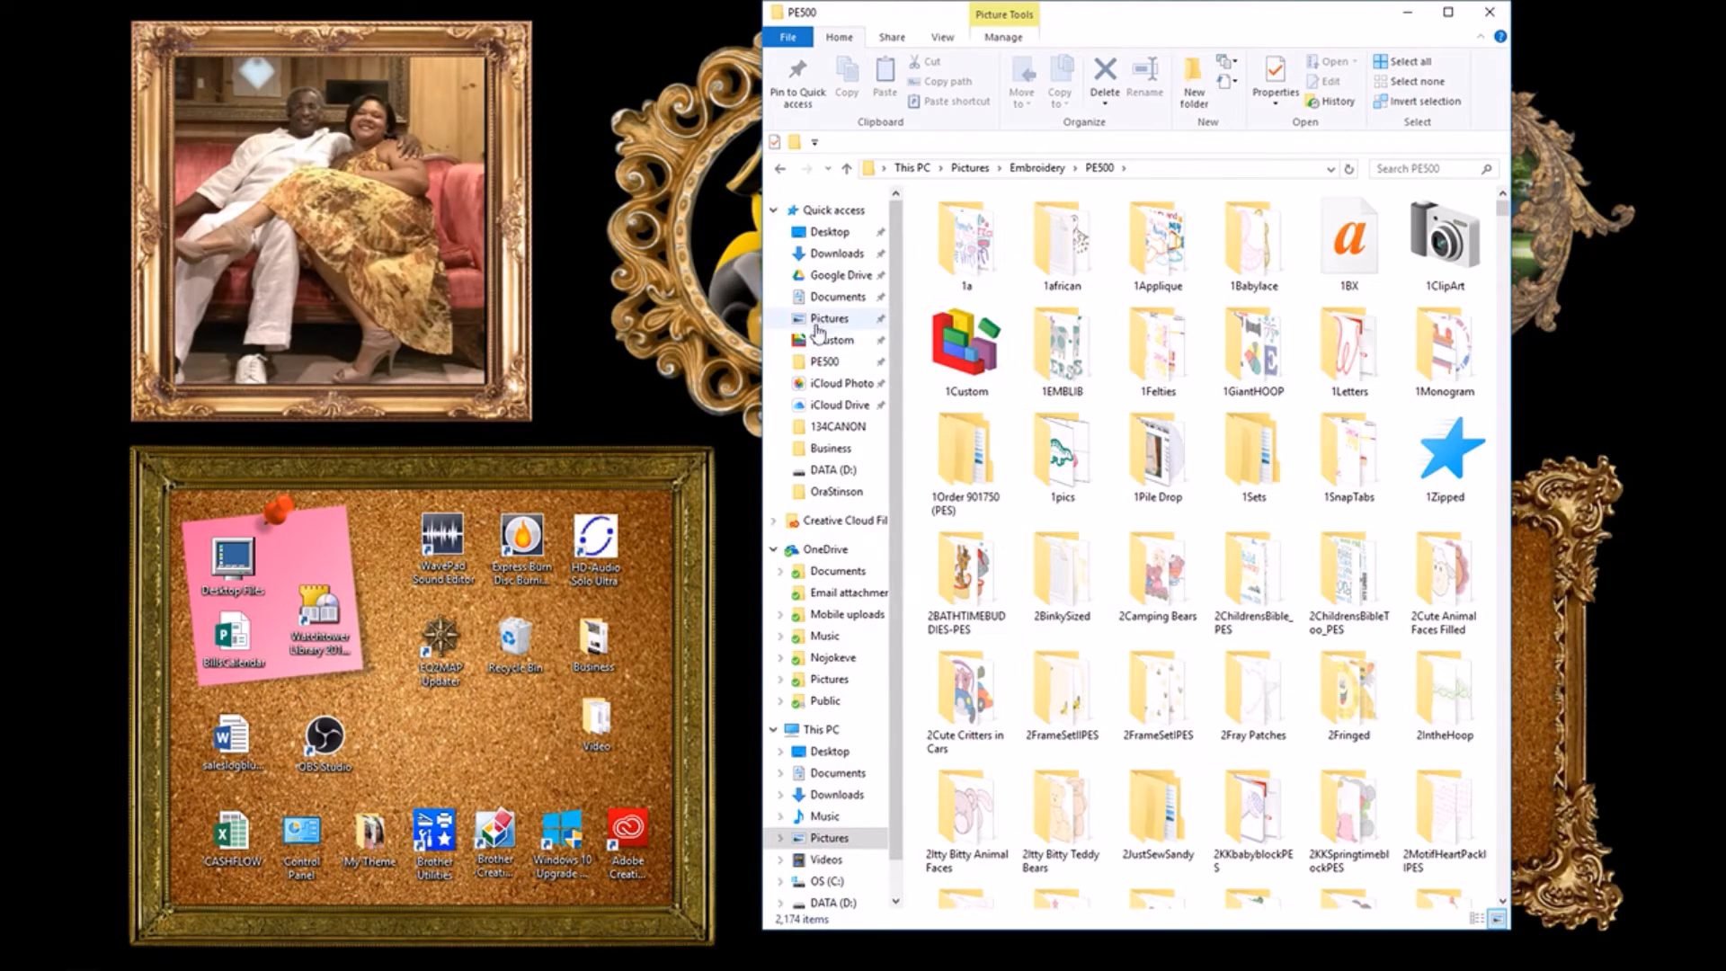
# Step: Create a new folder named Embroidery Designs in the Pictures folder
pyautogui.click(830, 318)
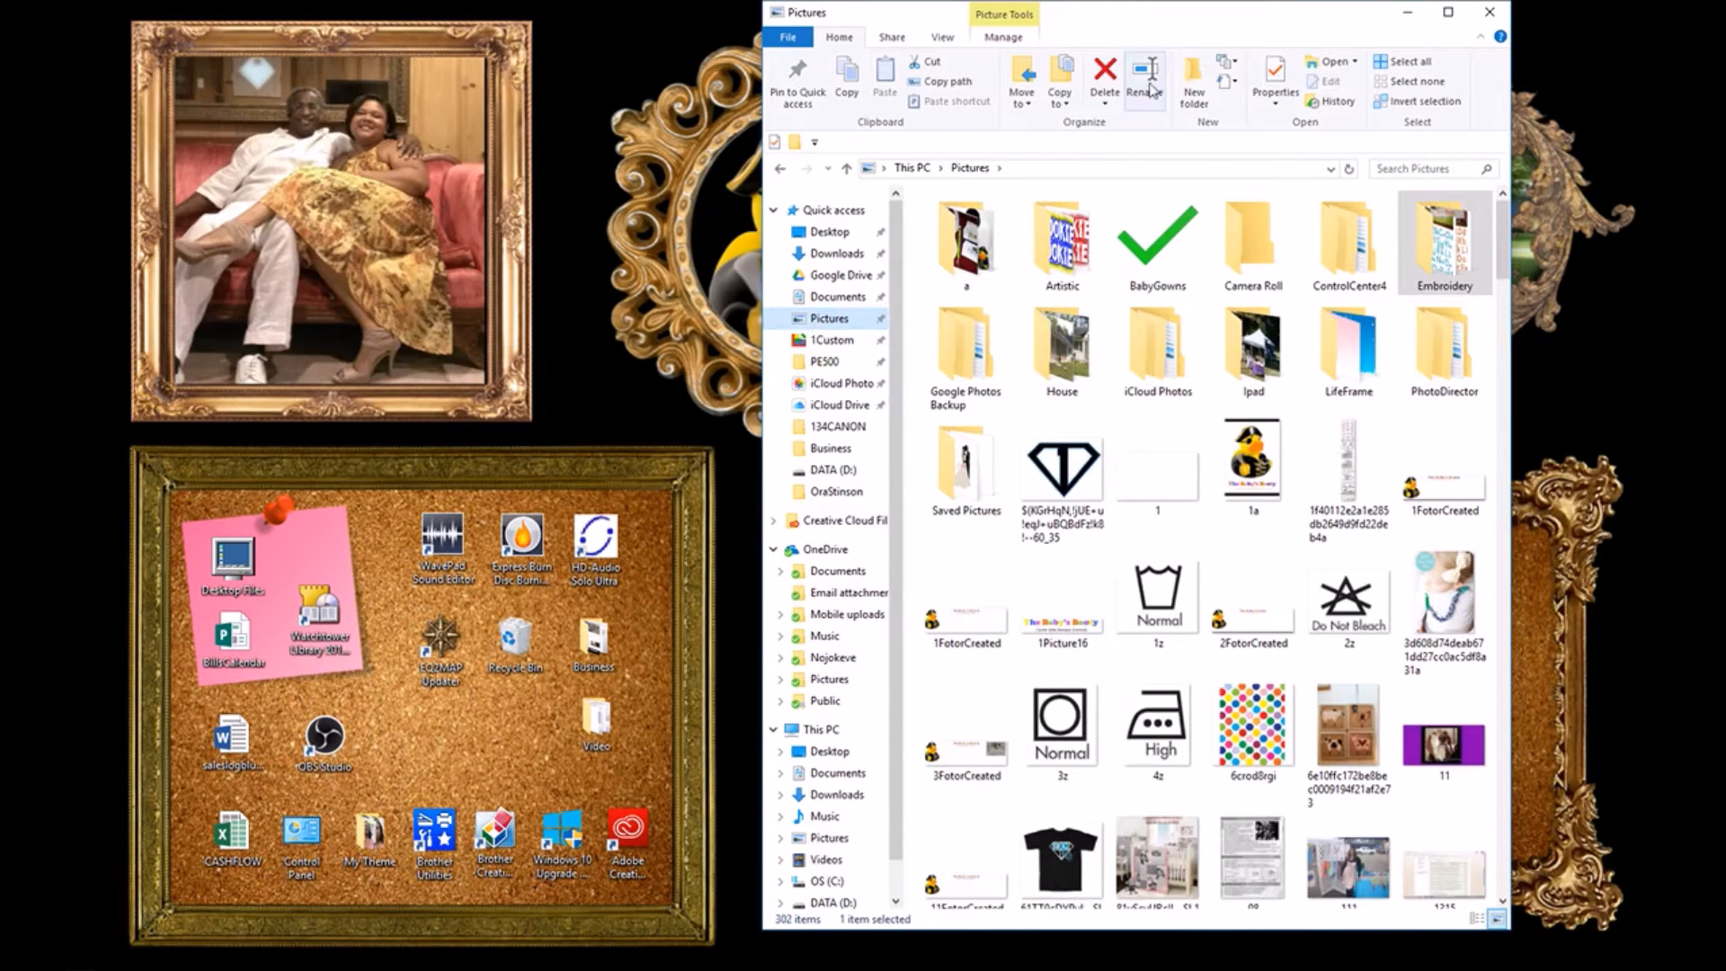
pyautogui.moveTo(1195, 77)
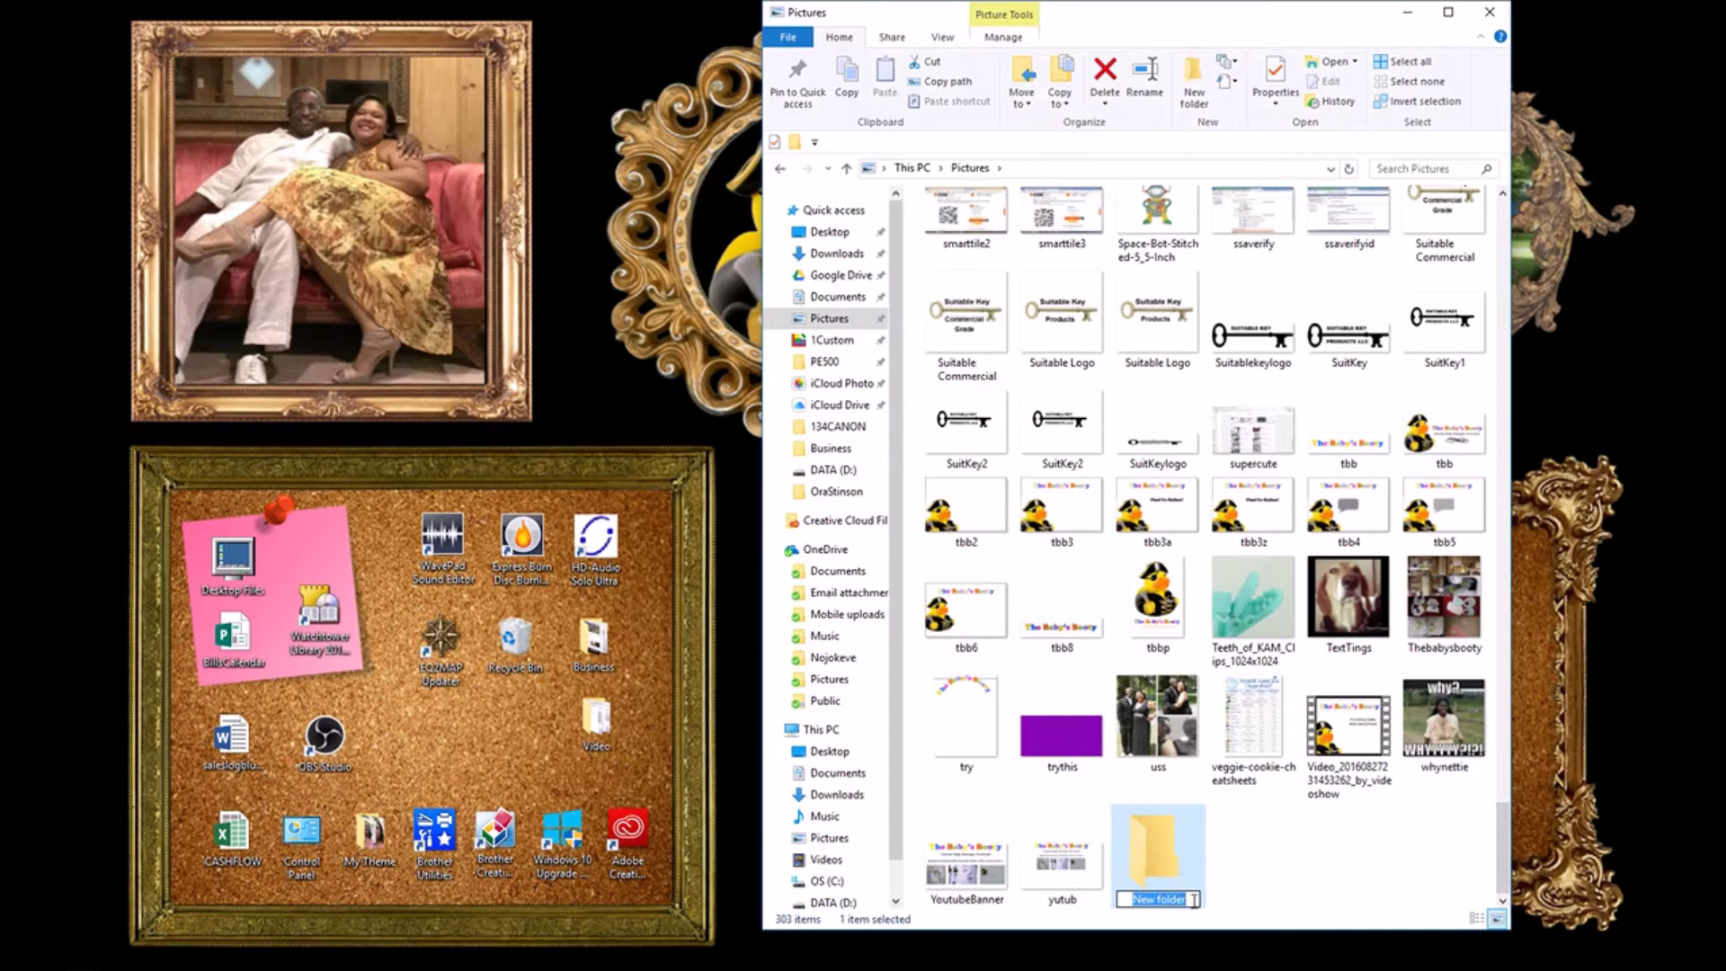
pyautogui.moveTo(1204, 906)
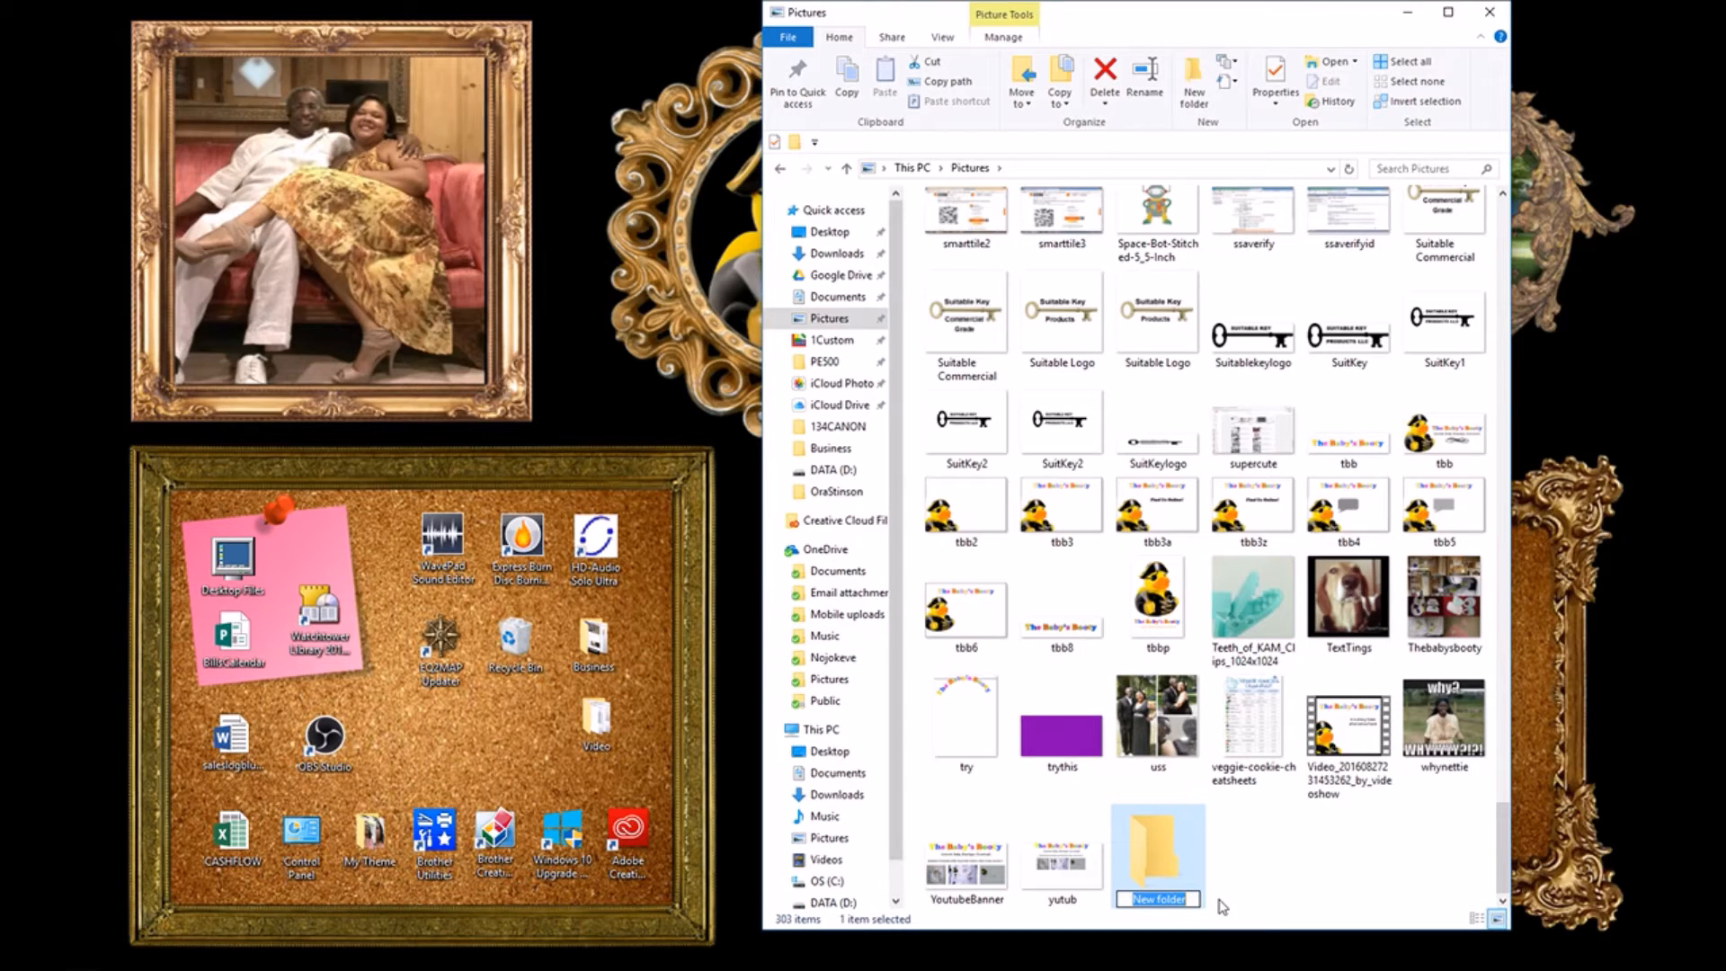
pyautogui.write('Embroidery Designs')
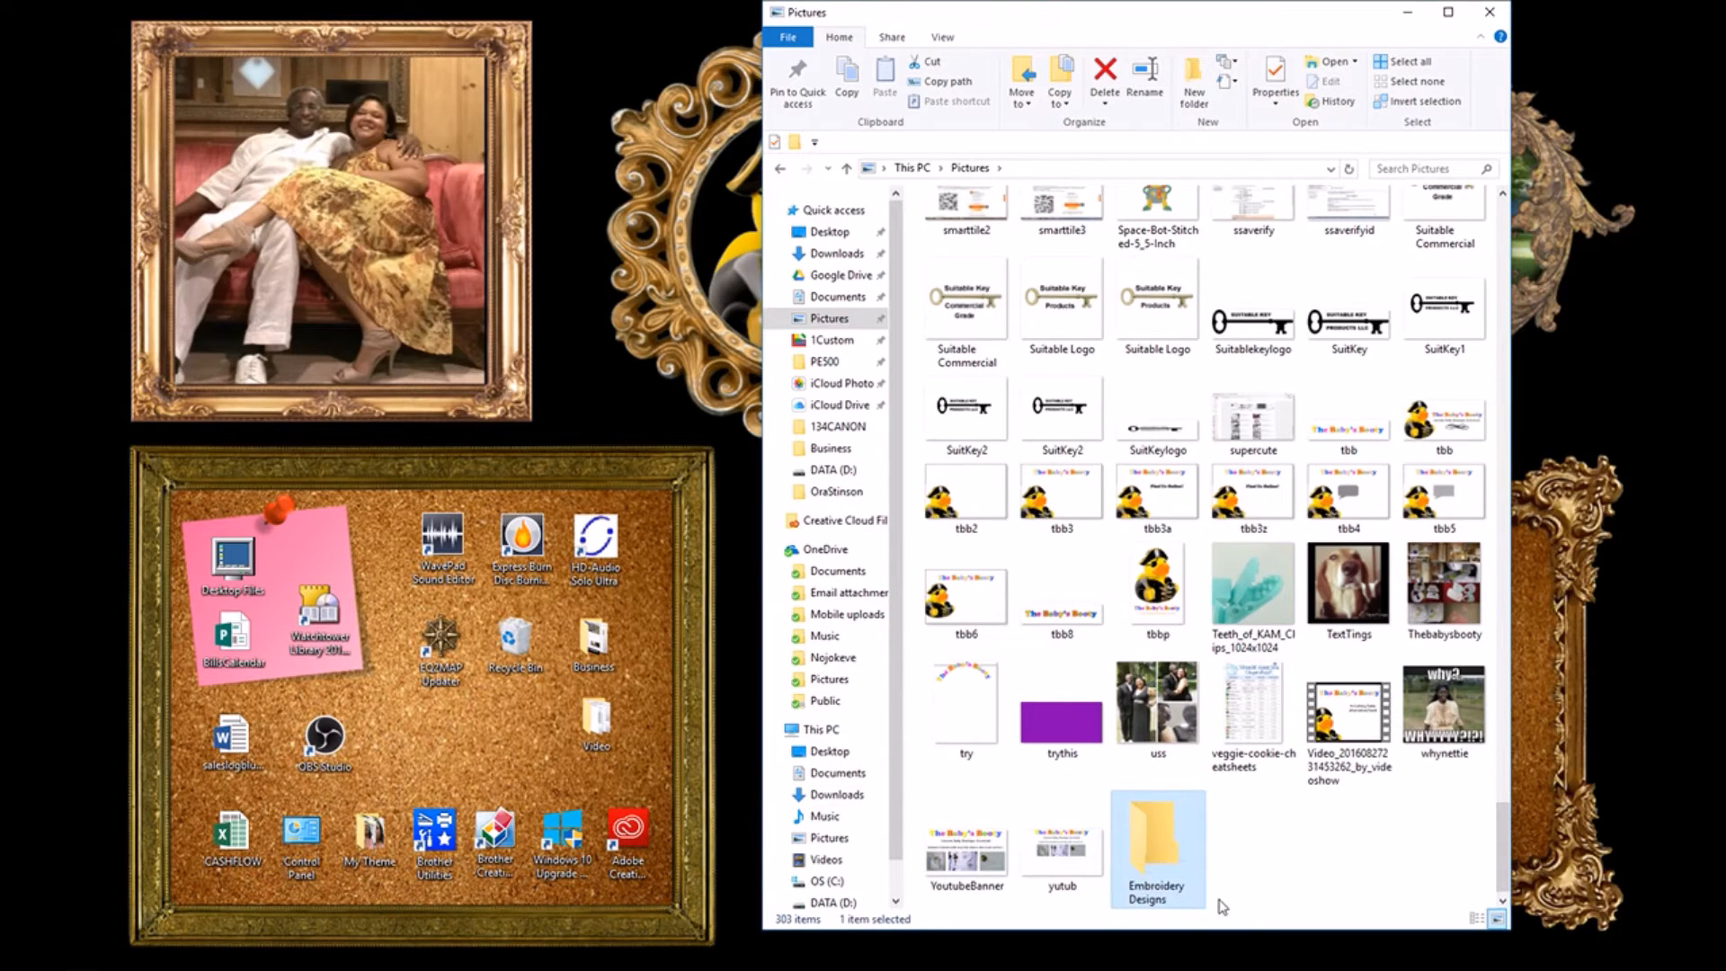
pyautogui.moveTo(1175, 864)
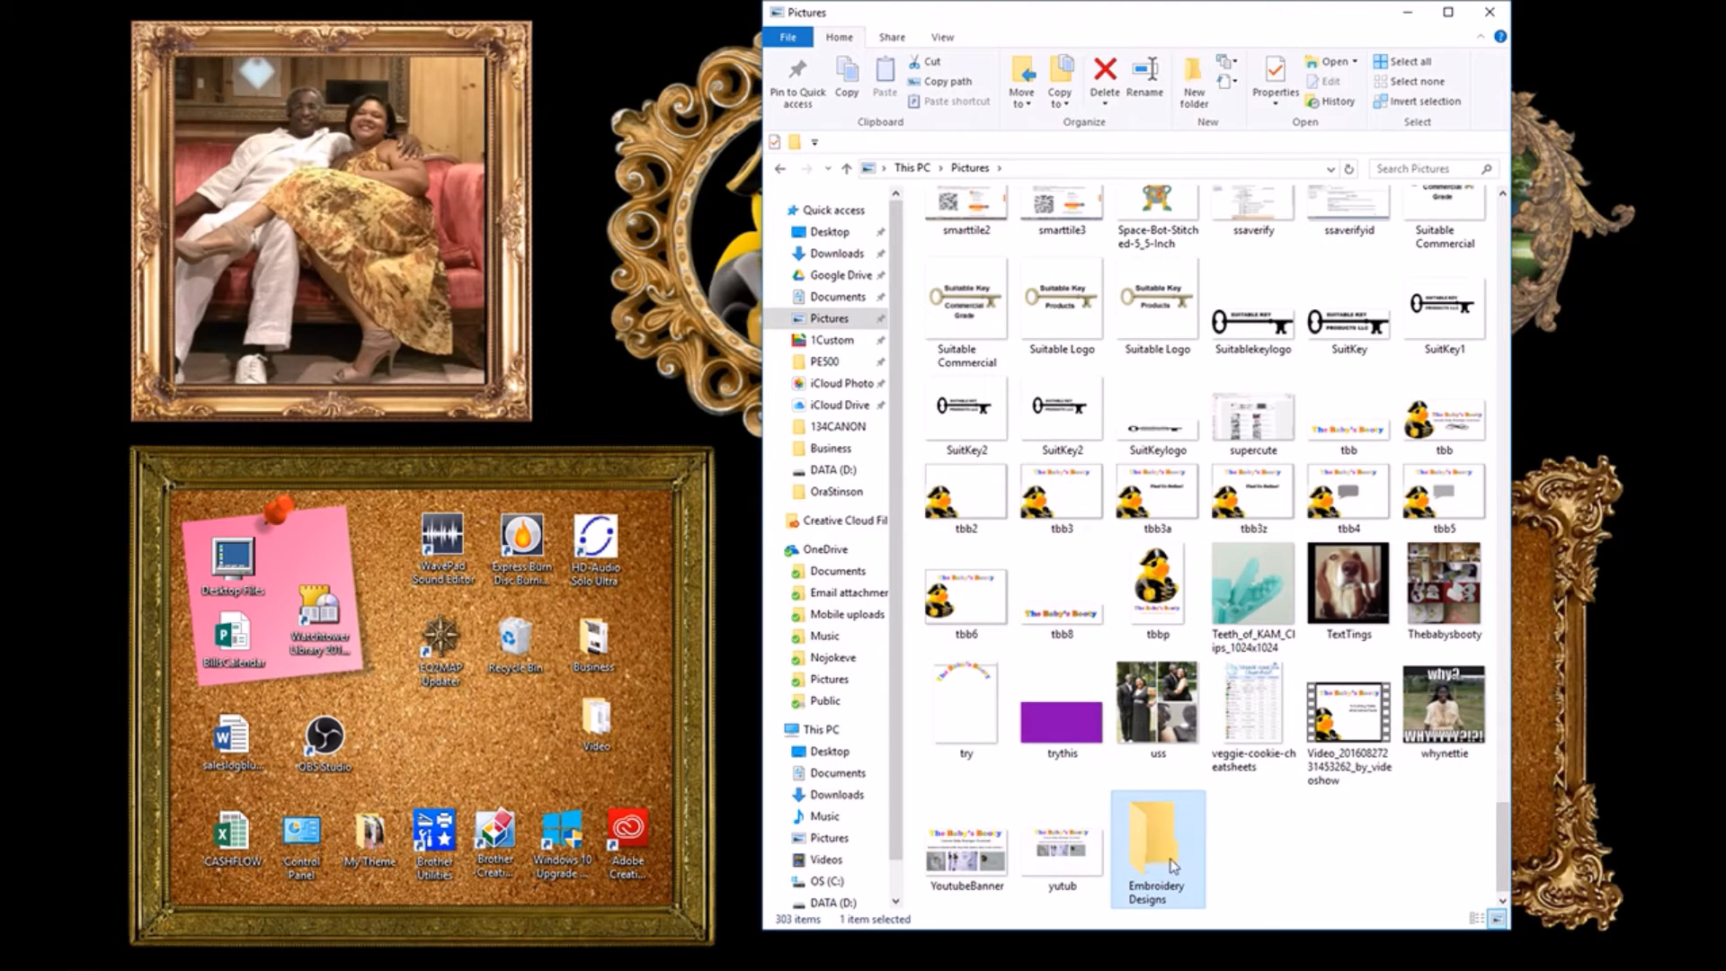
pyautogui.moveTo(1171, 863)
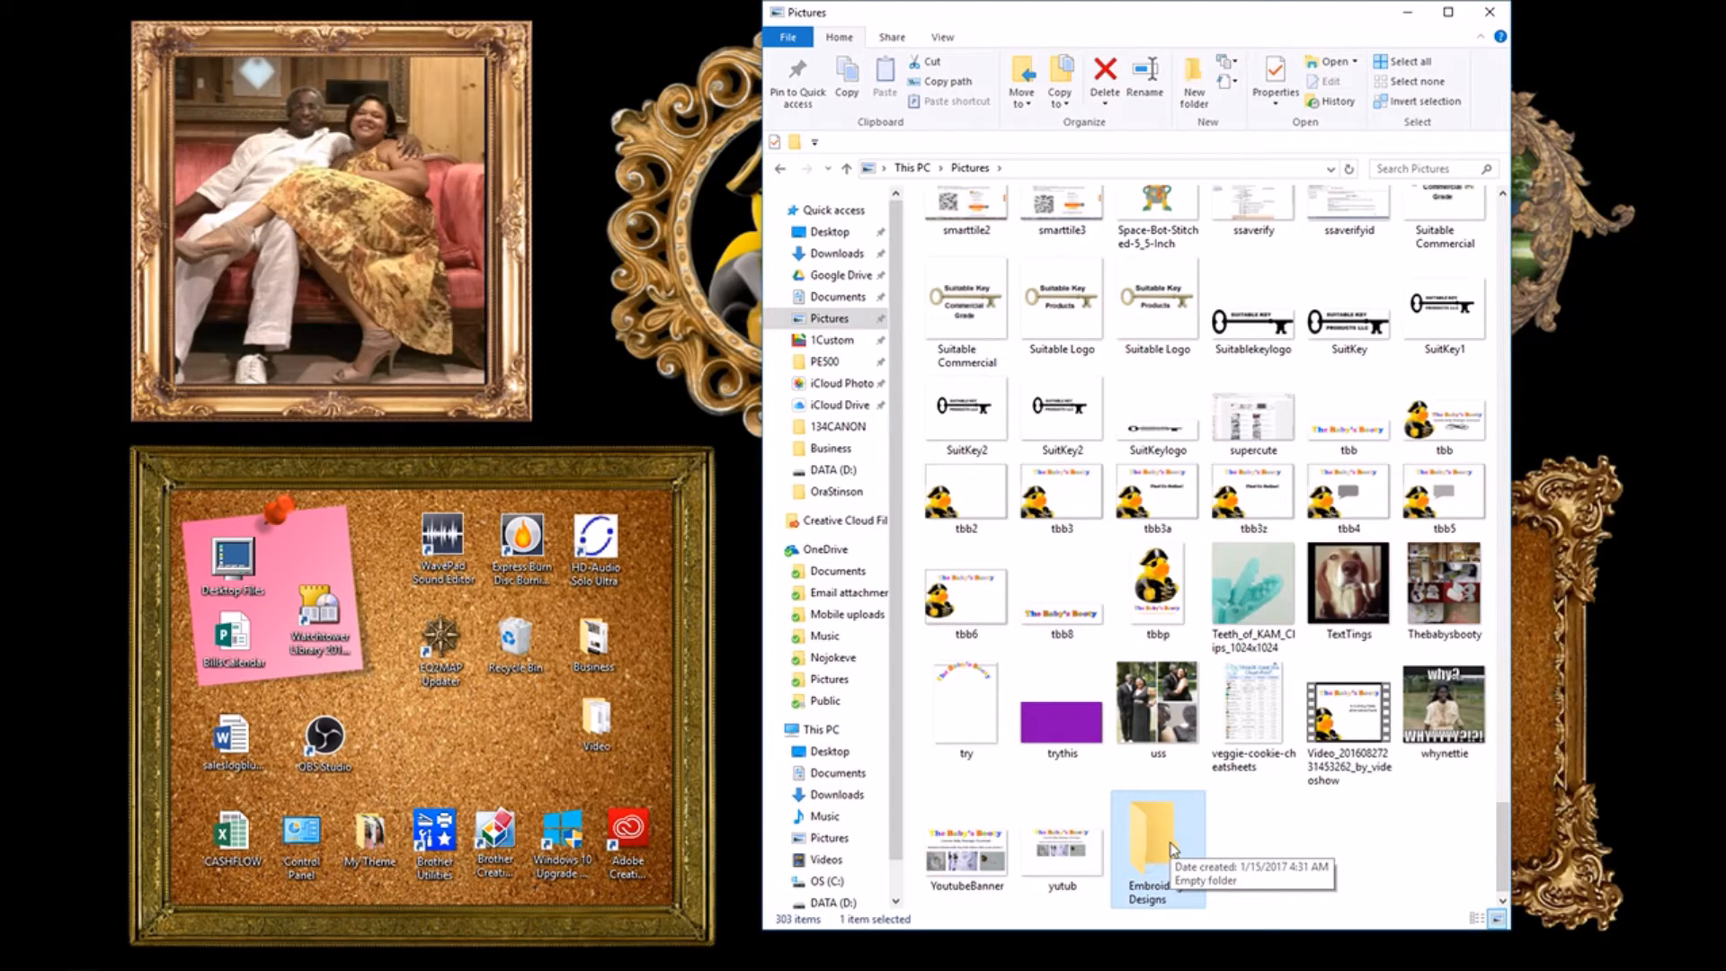
pyautogui.moveTo(1151, 864)
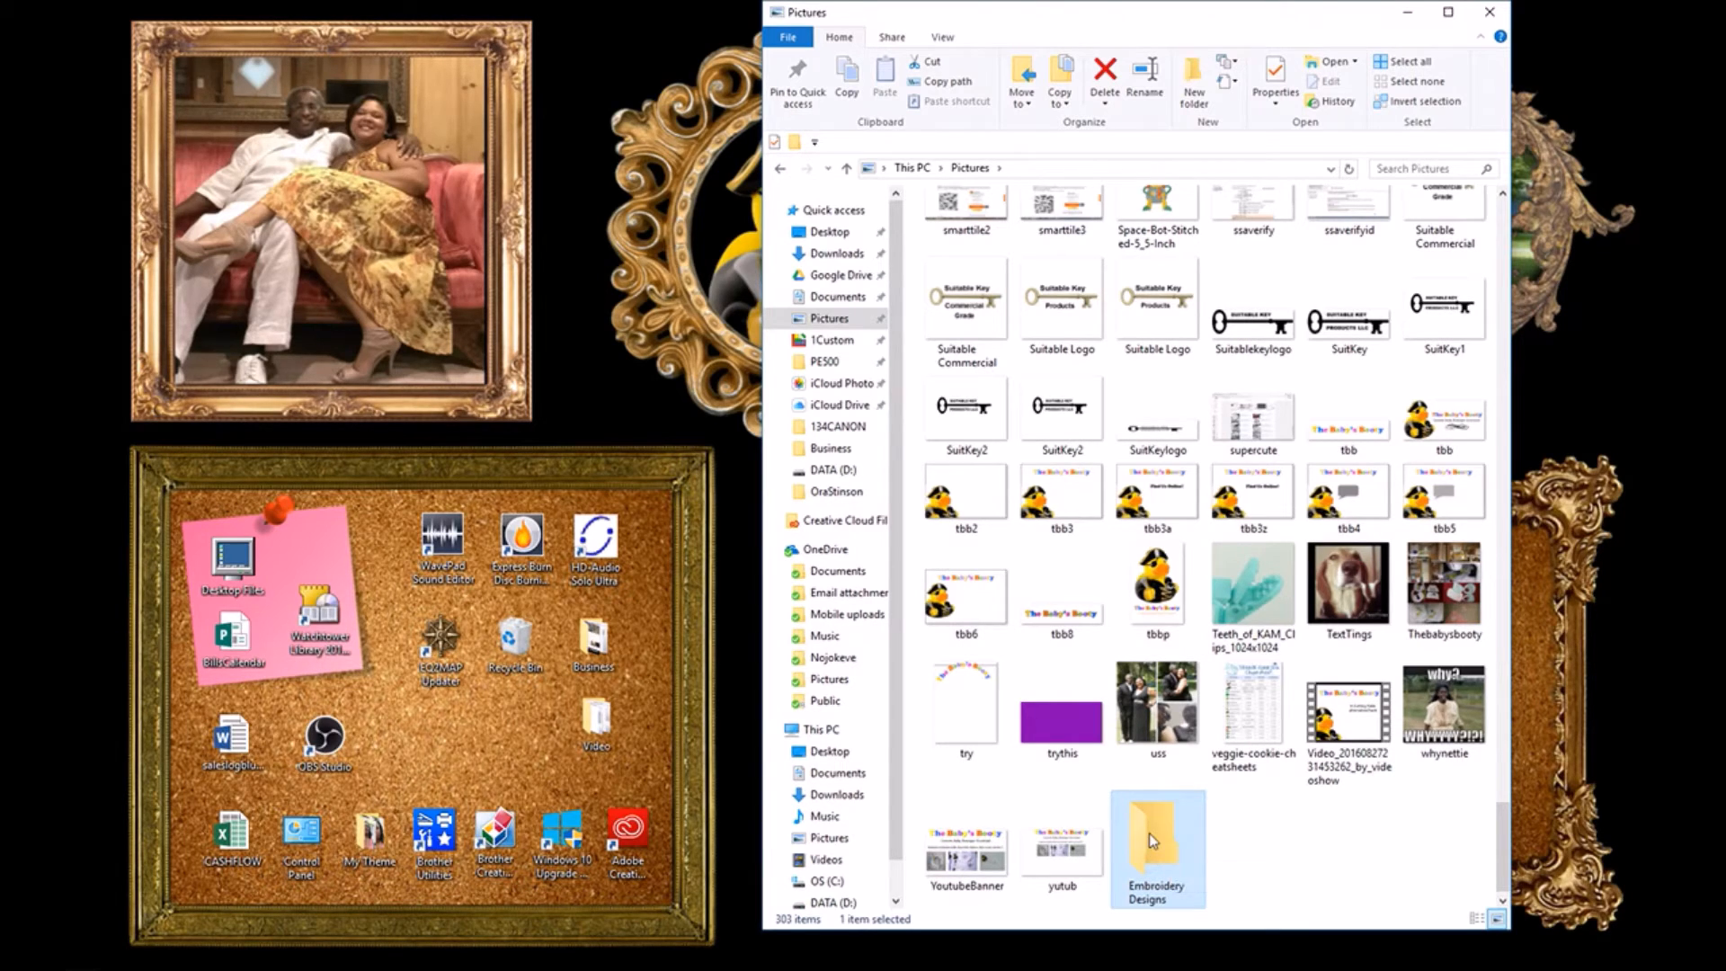
# Step: Create a FONTS subfolder inside Embroidery Designs and go into the empty FONTS folder
pyautogui.doubleClick(1157, 841)
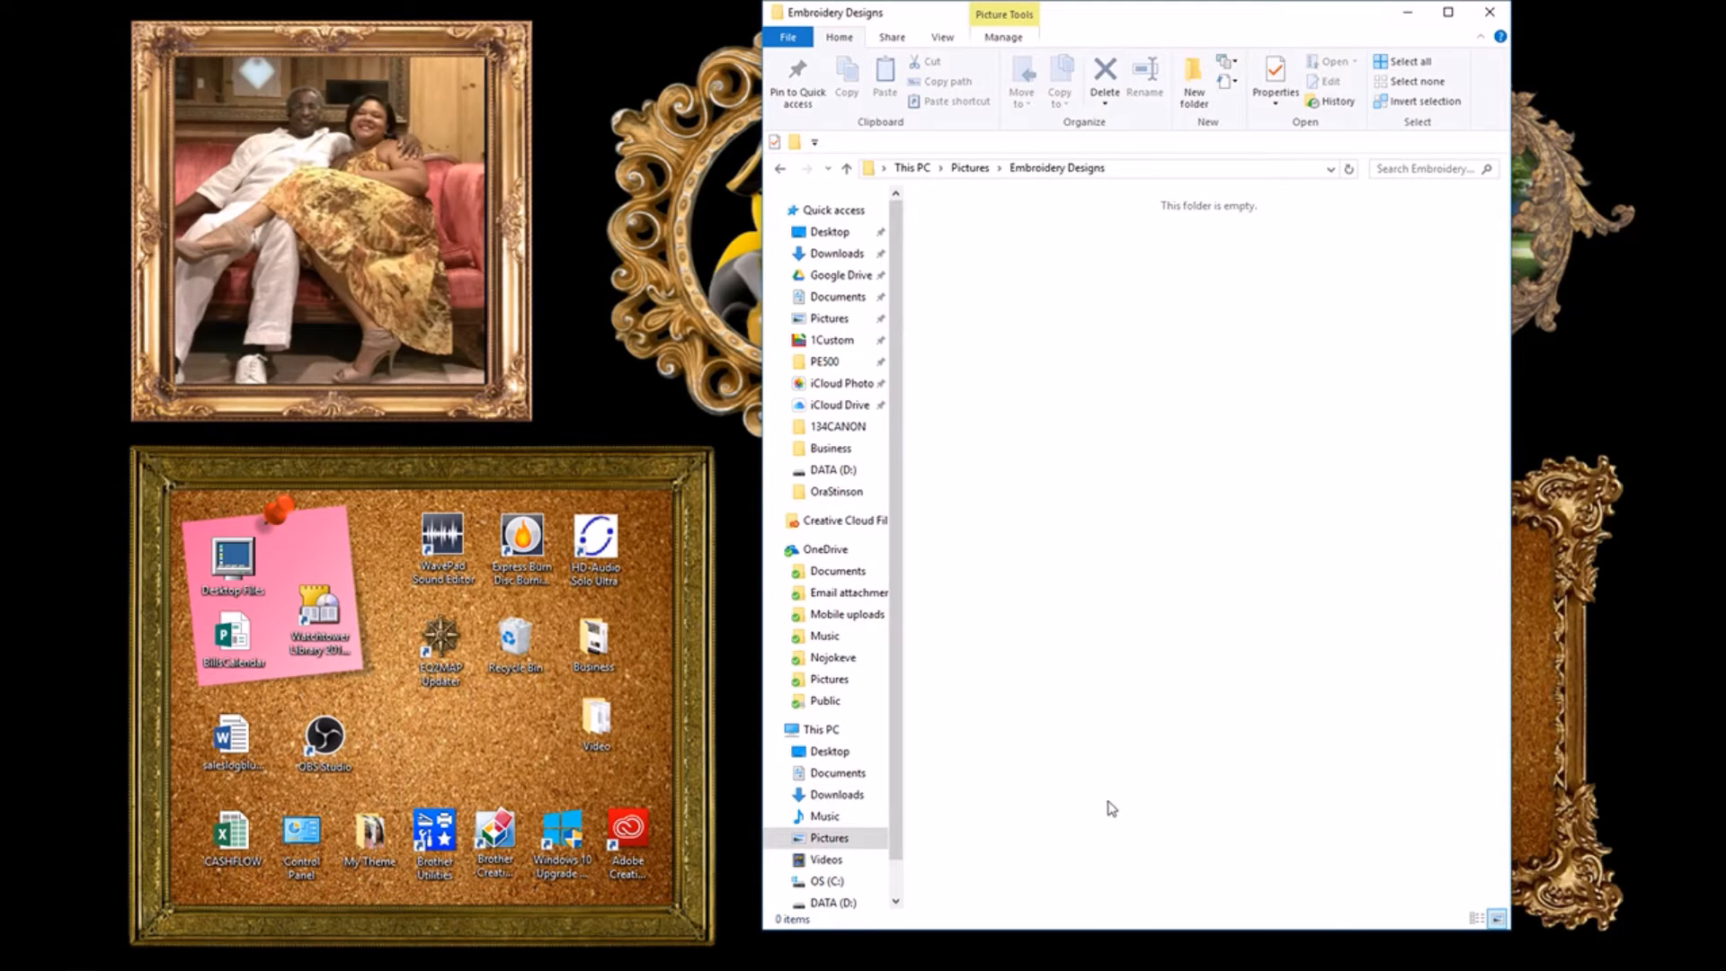
pyautogui.moveTo(1222, 466)
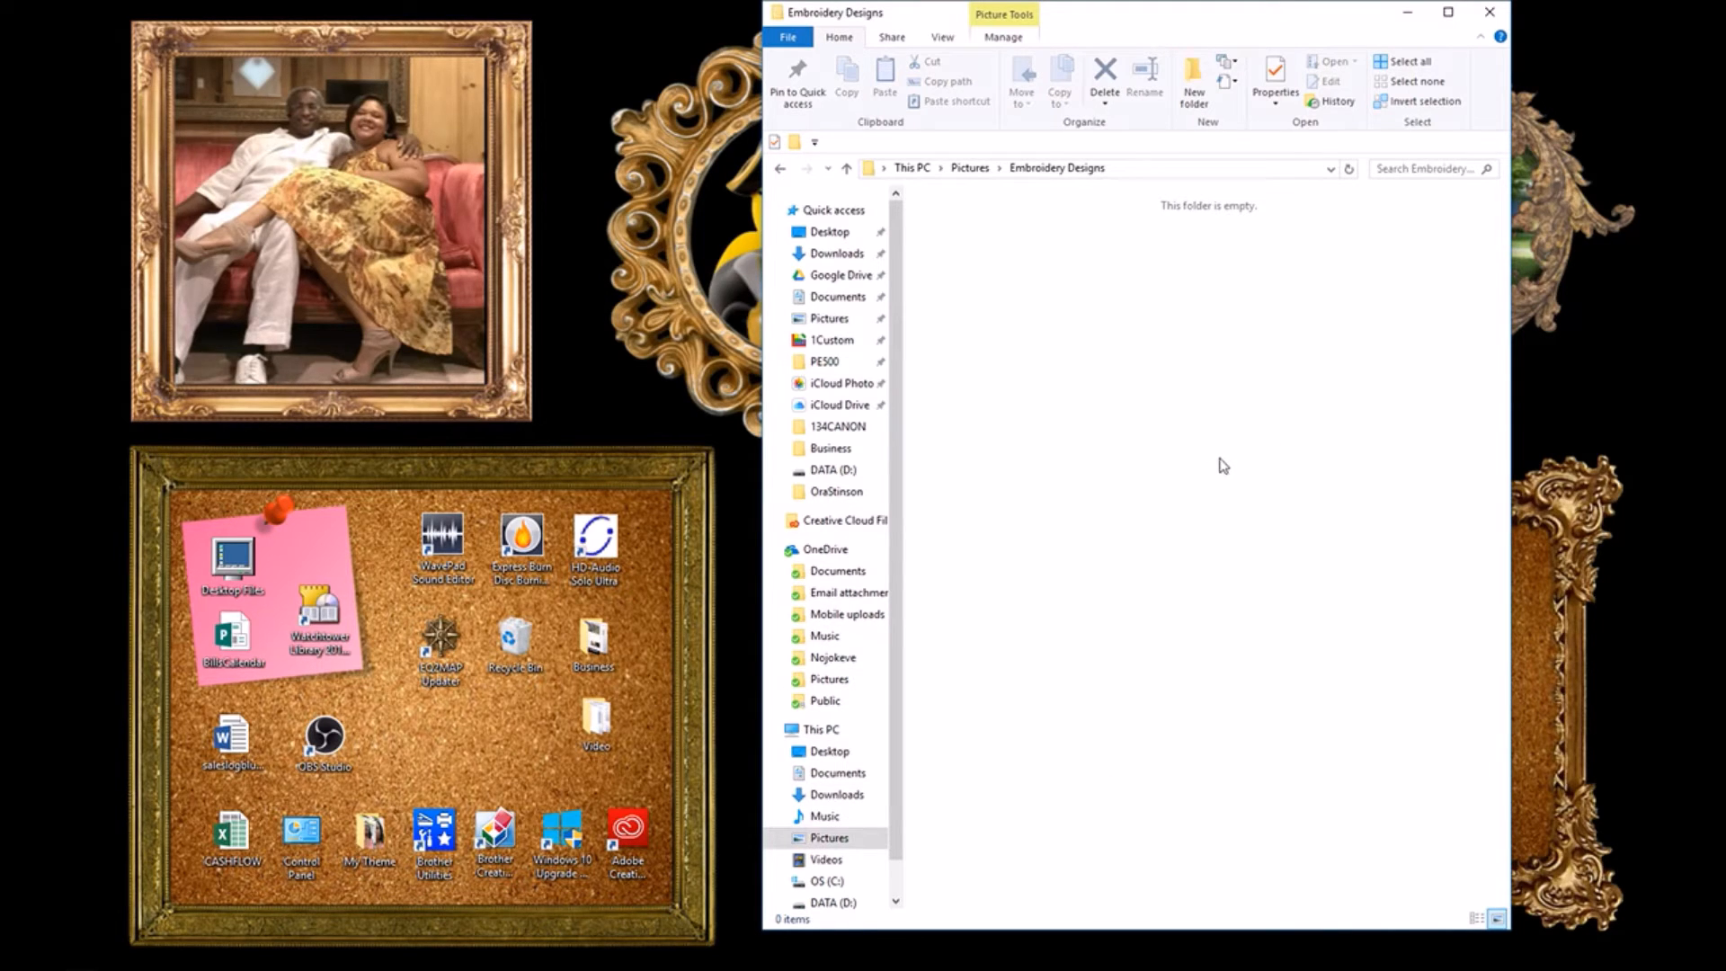
pyautogui.moveTo(1191, 194)
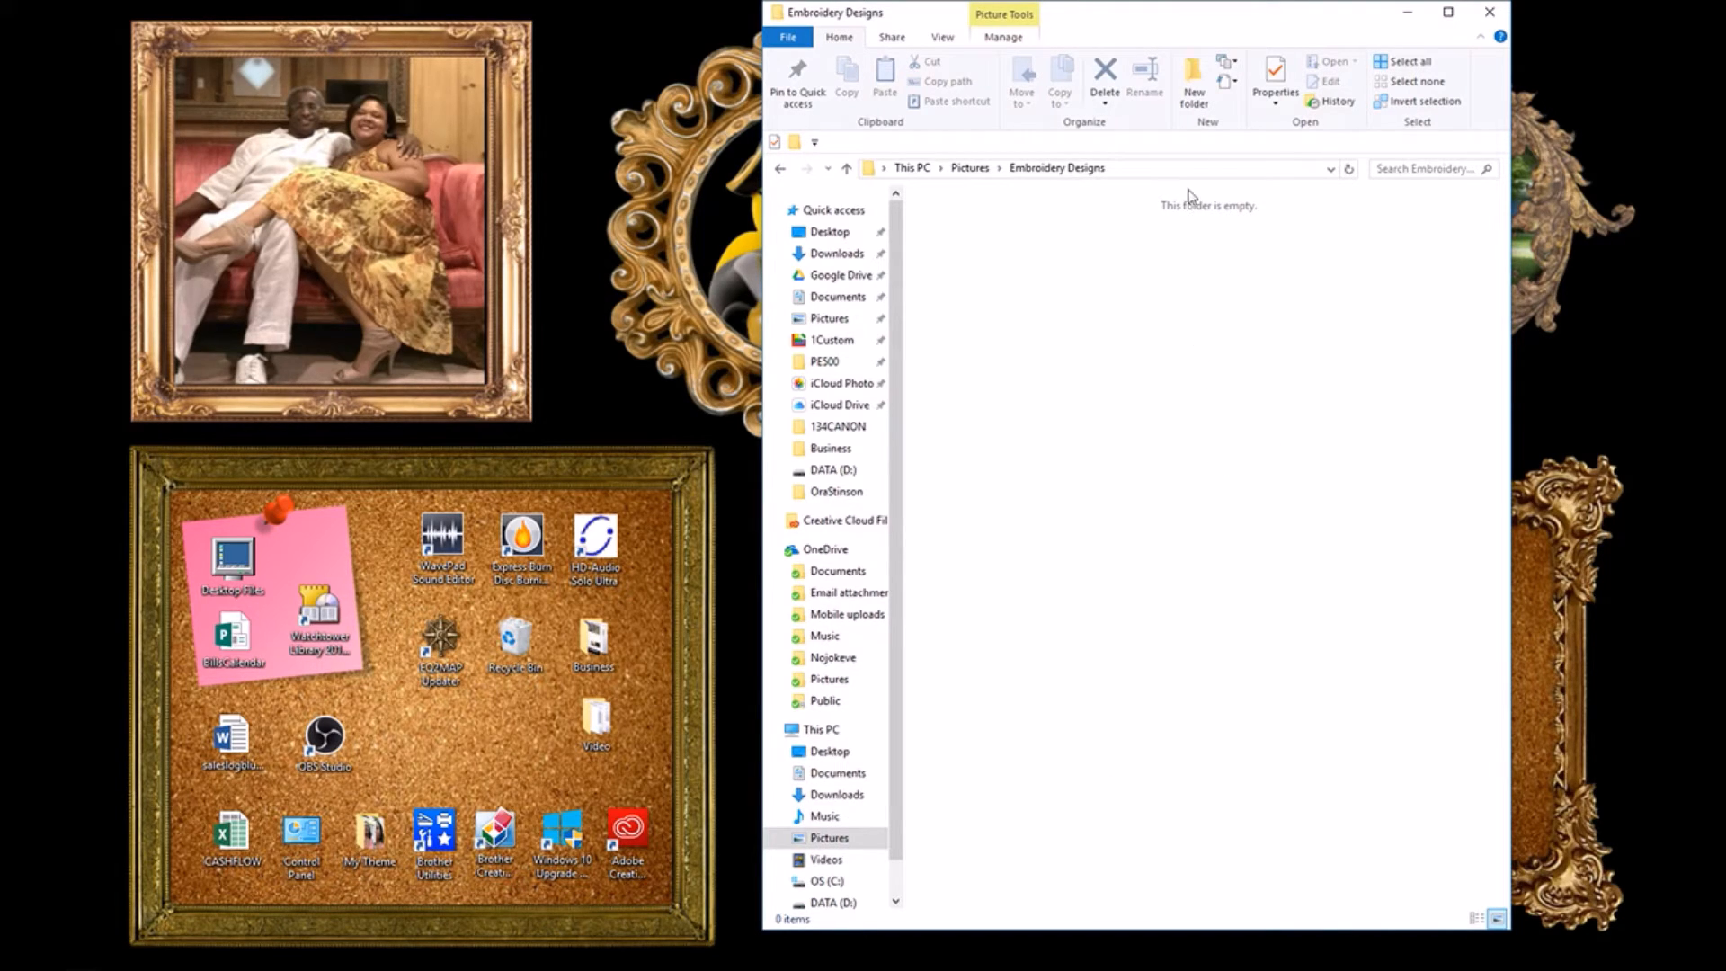
pyautogui.moveTo(1195, 85)
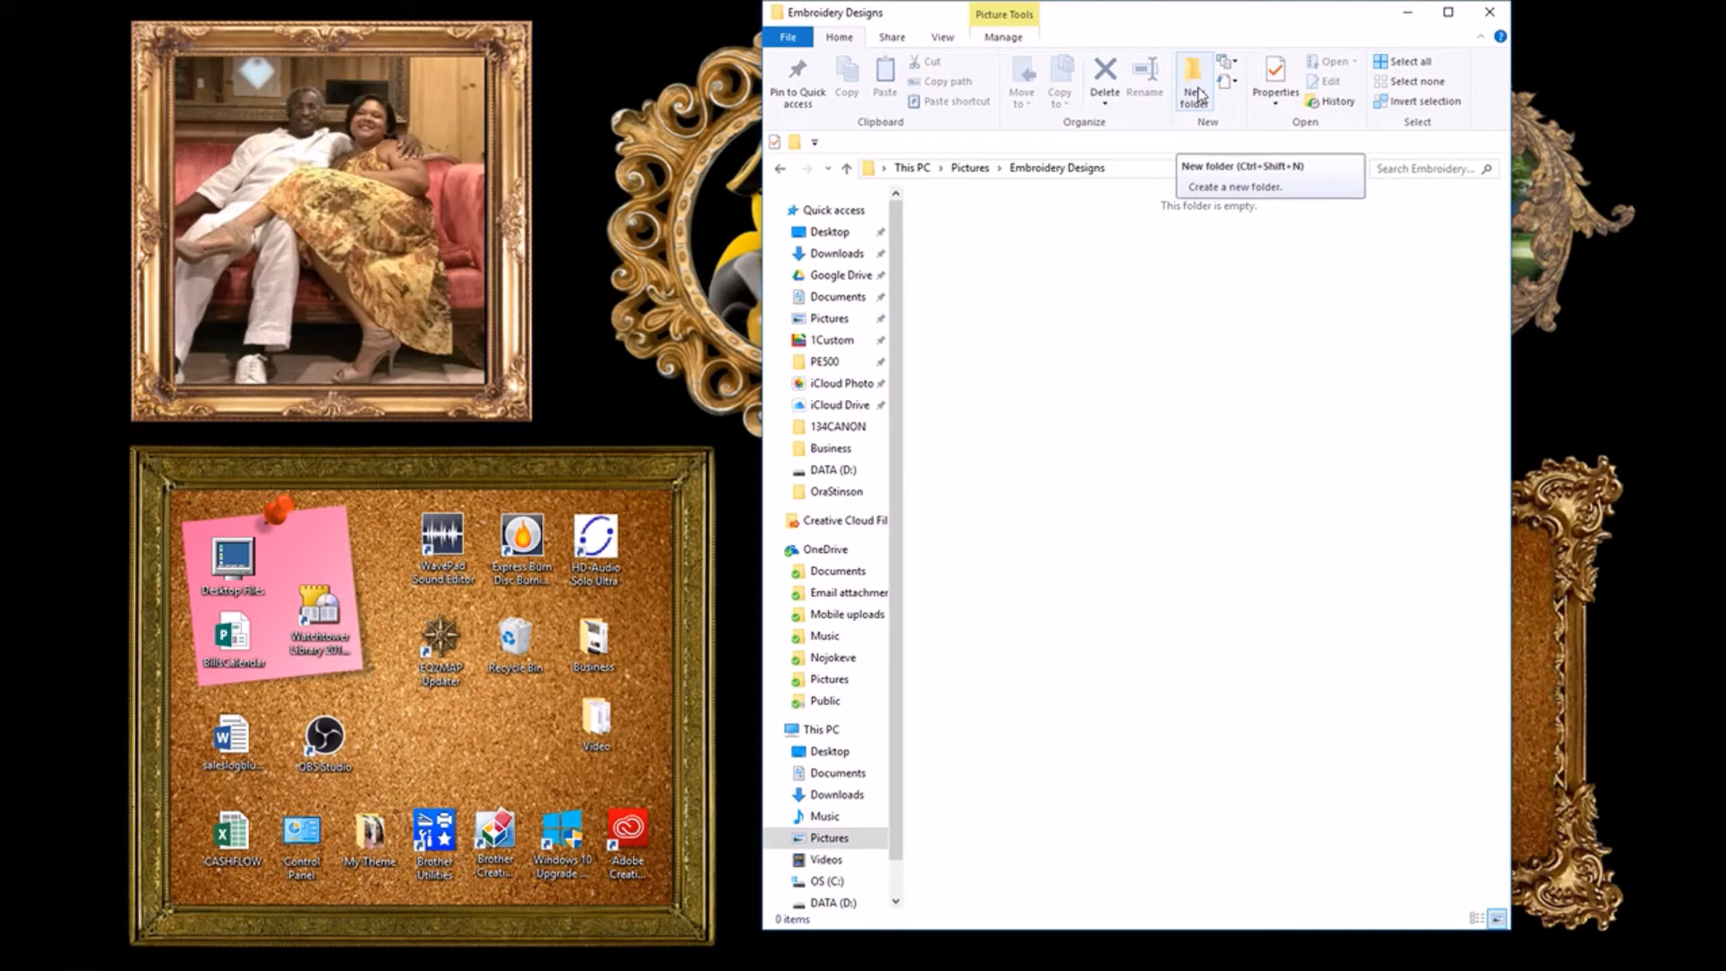
pyautogui.click(1194, 77)
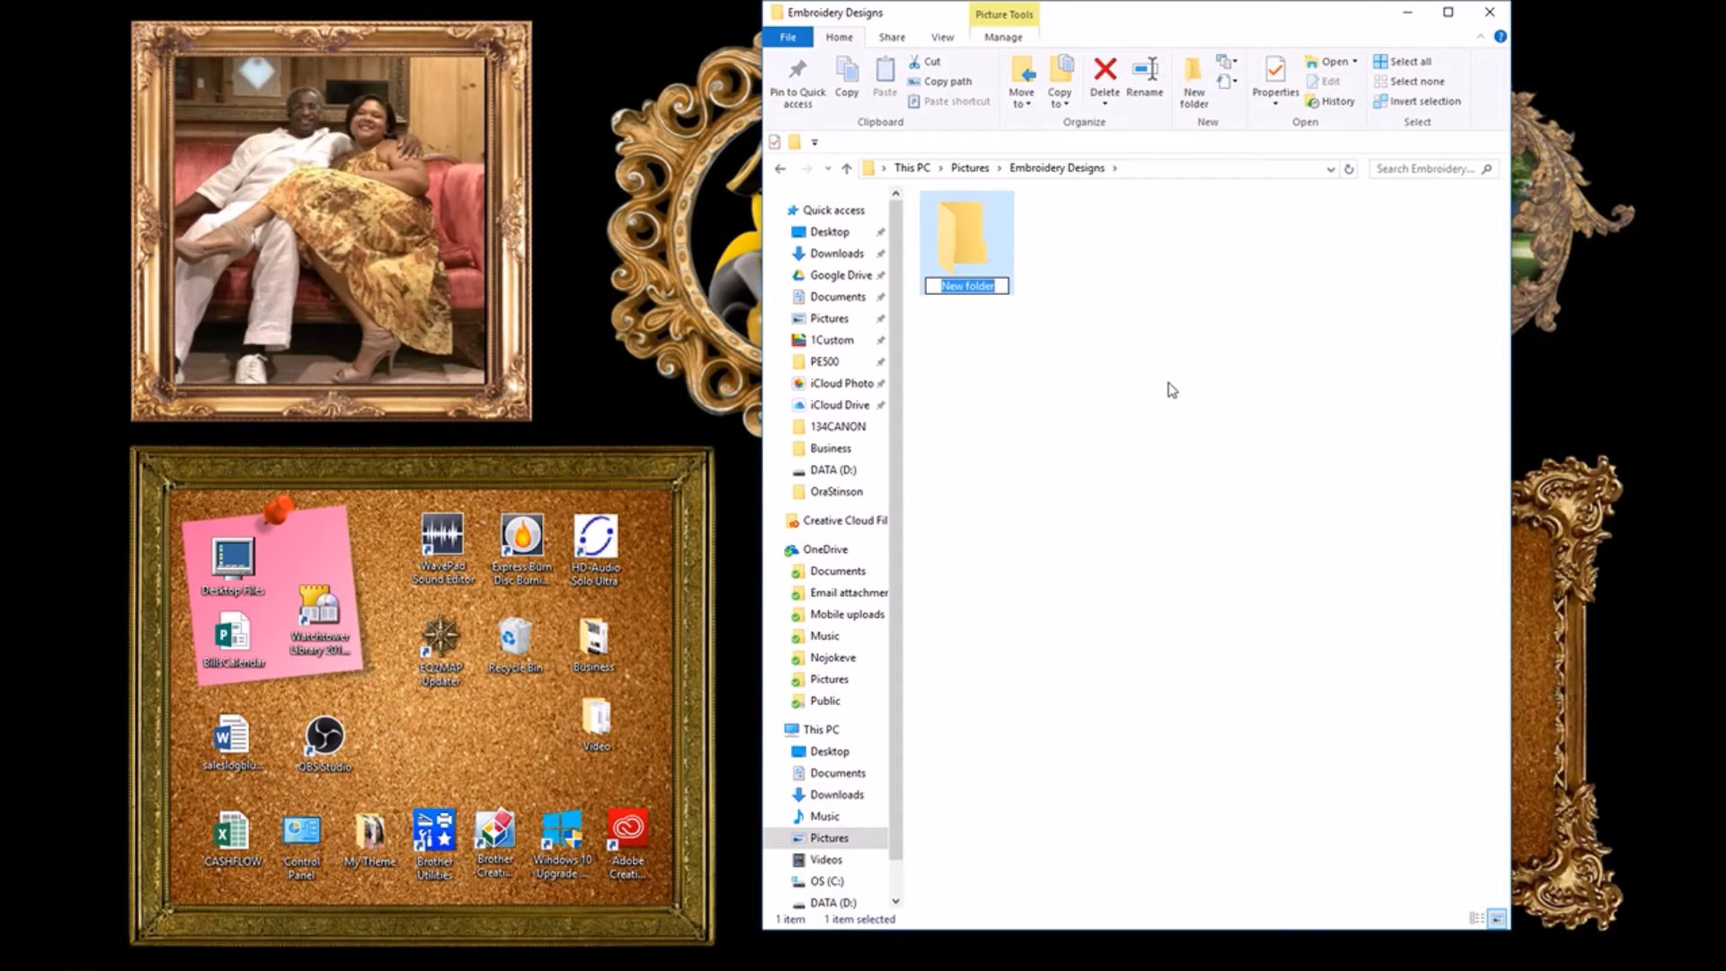
pyautogui.write('FONTS')
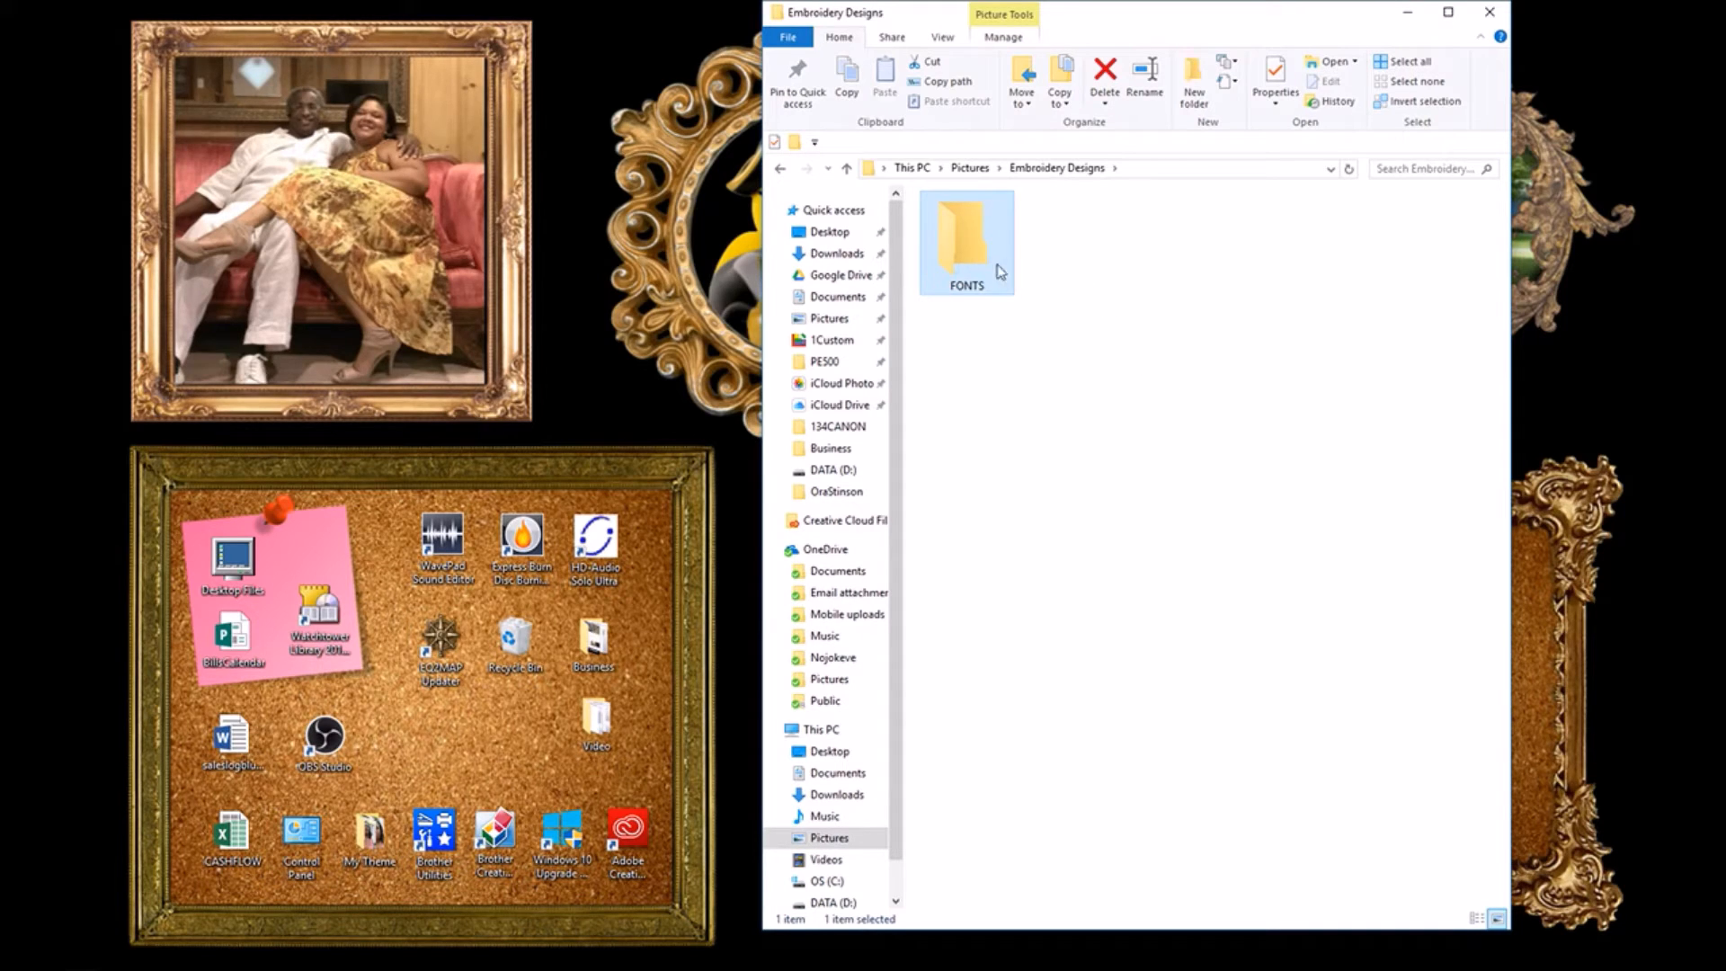
pyautogui.doubleClick(966, 238)
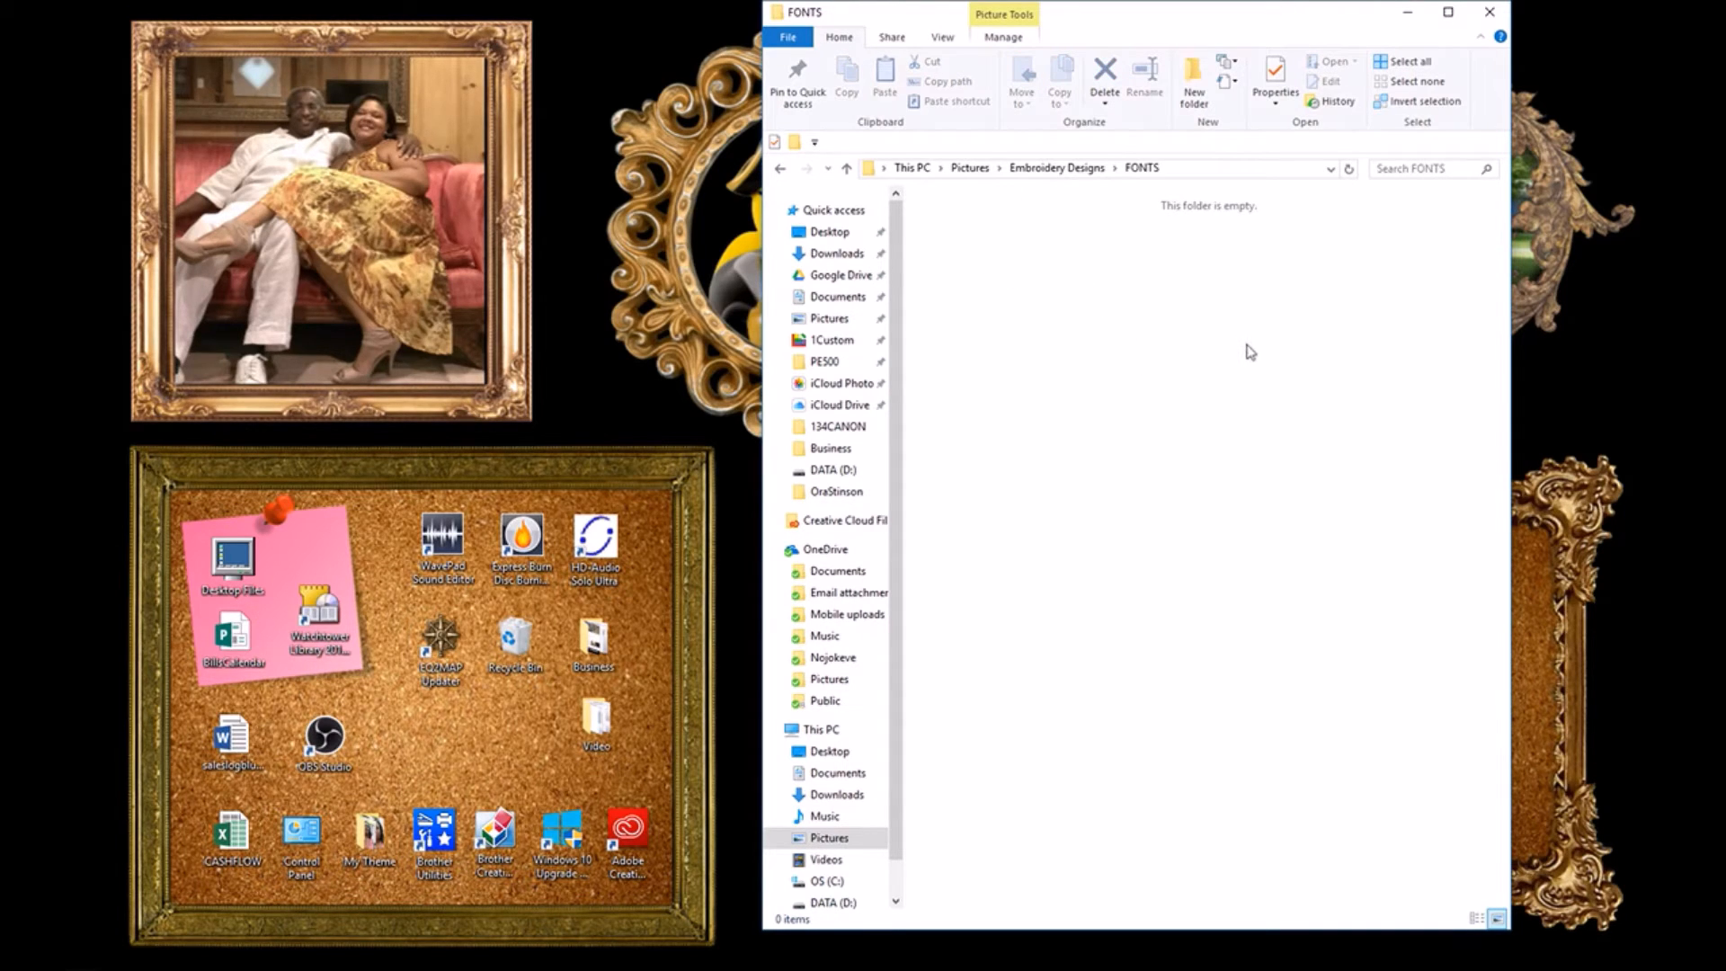
pyautogui.moveTo(1125, 195)
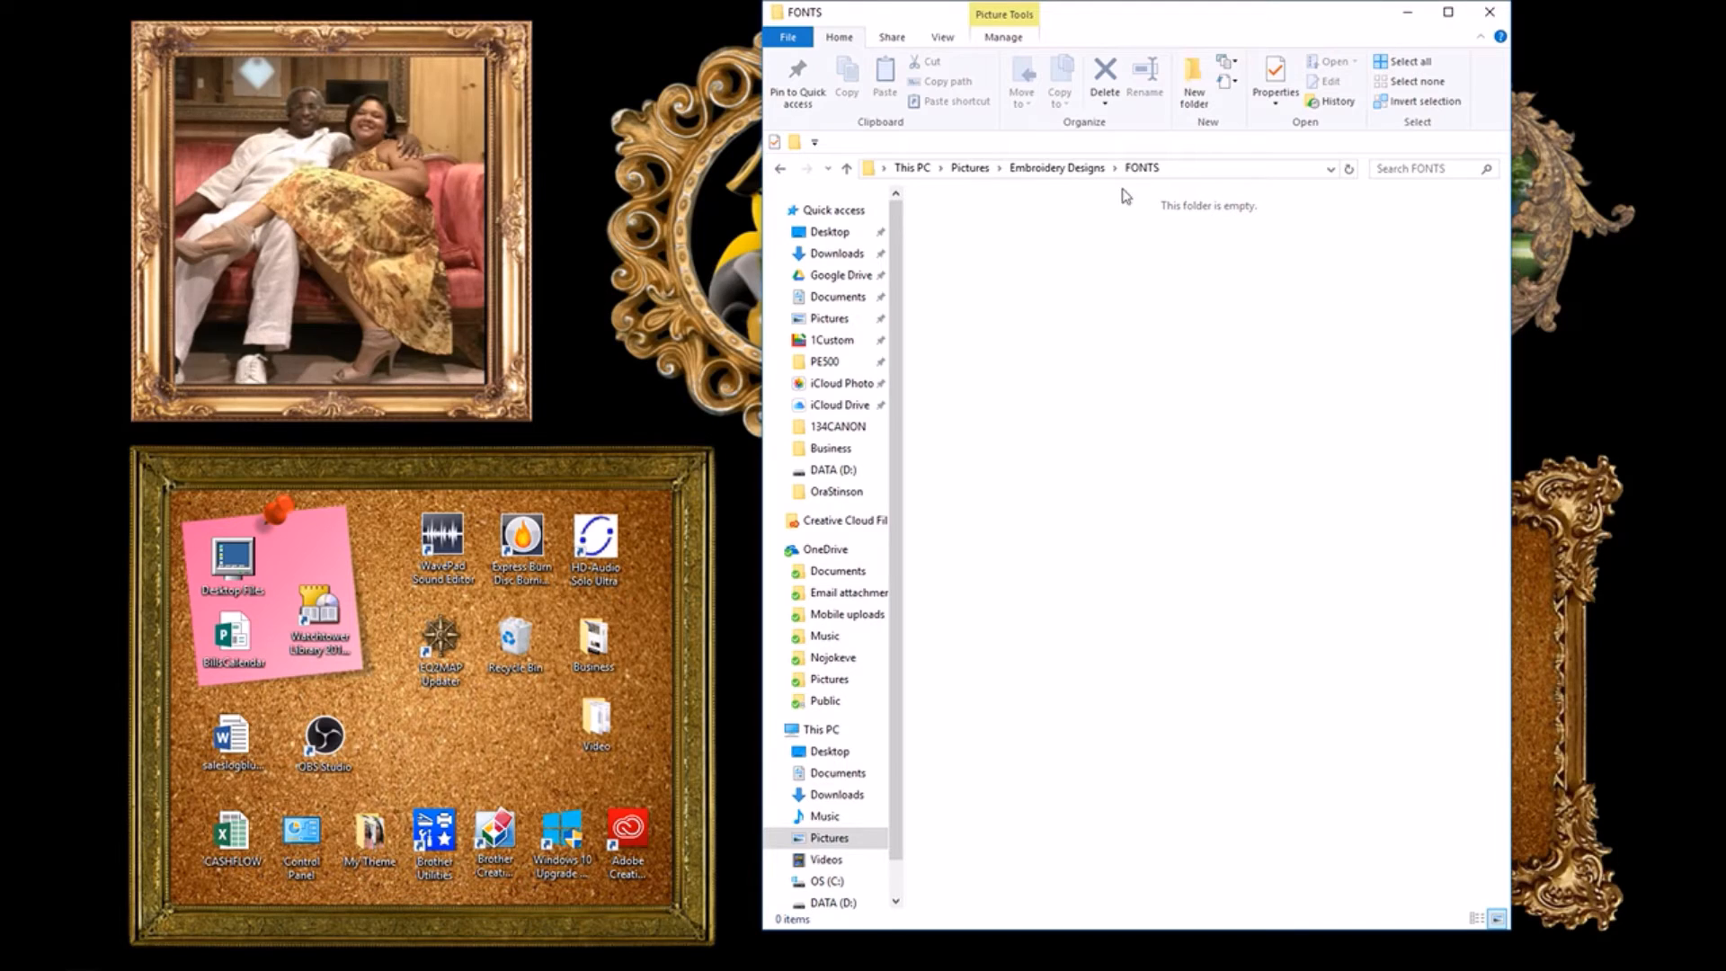
# Step: Switch to Downloads and go into the 417_giggles_pes compressed folder
pyautogui.click(1485, 12)
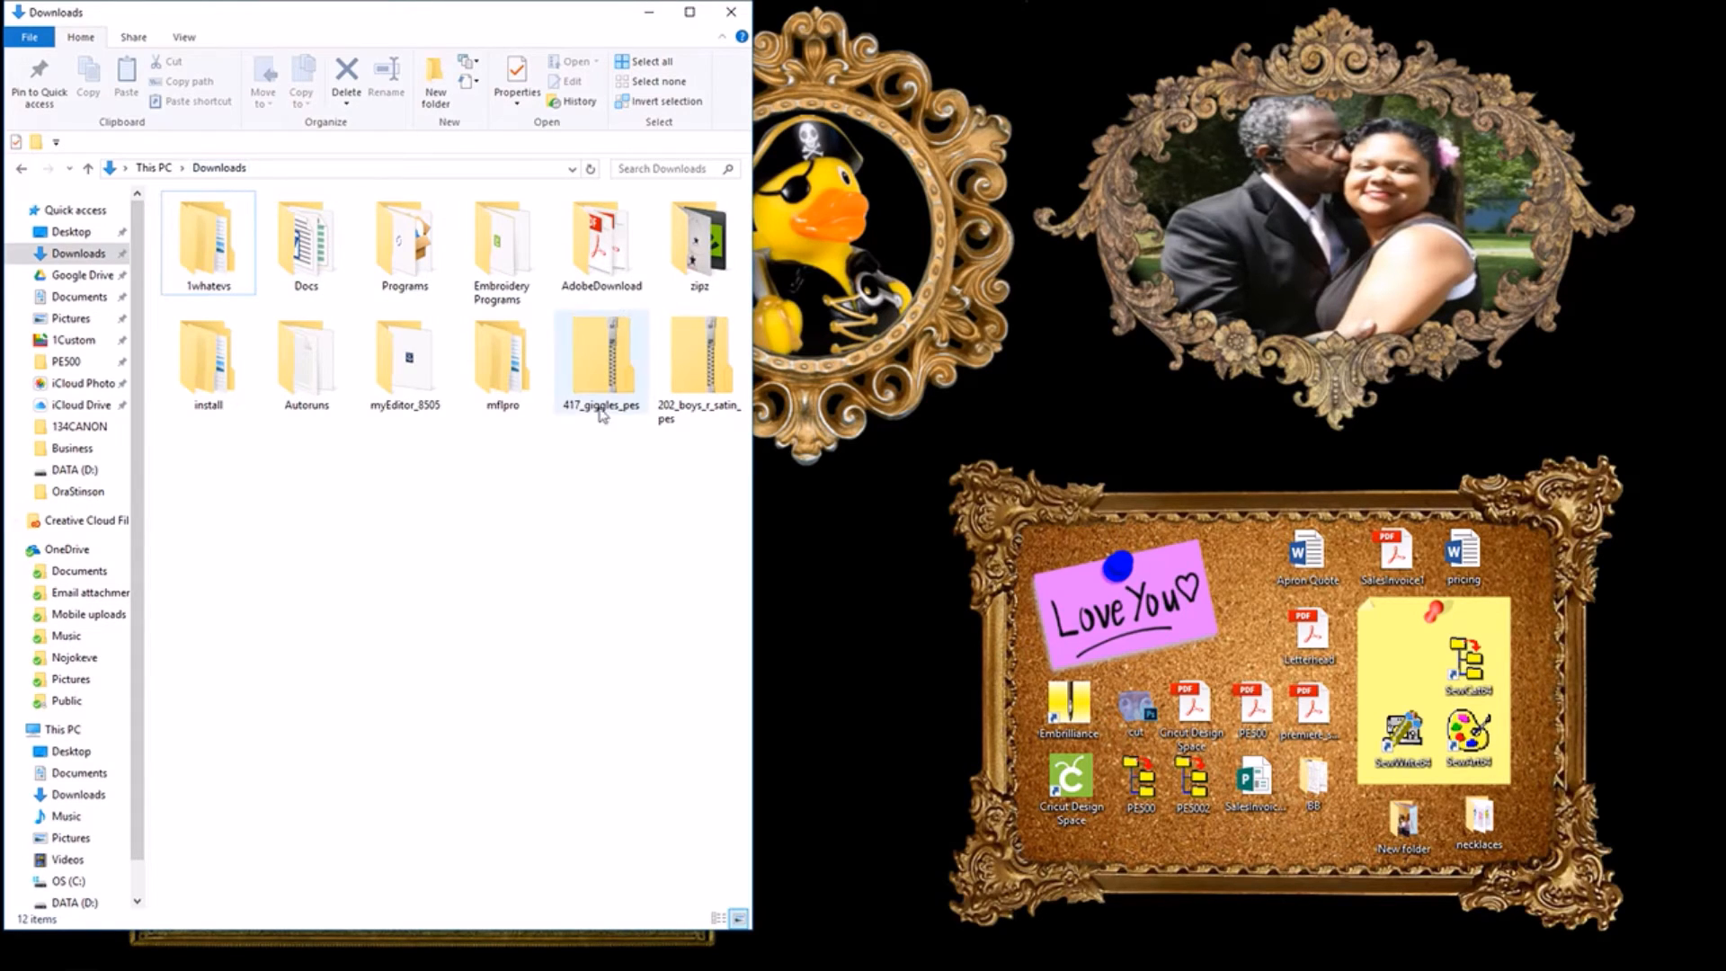
pyautogui.moveTo(621, 368)
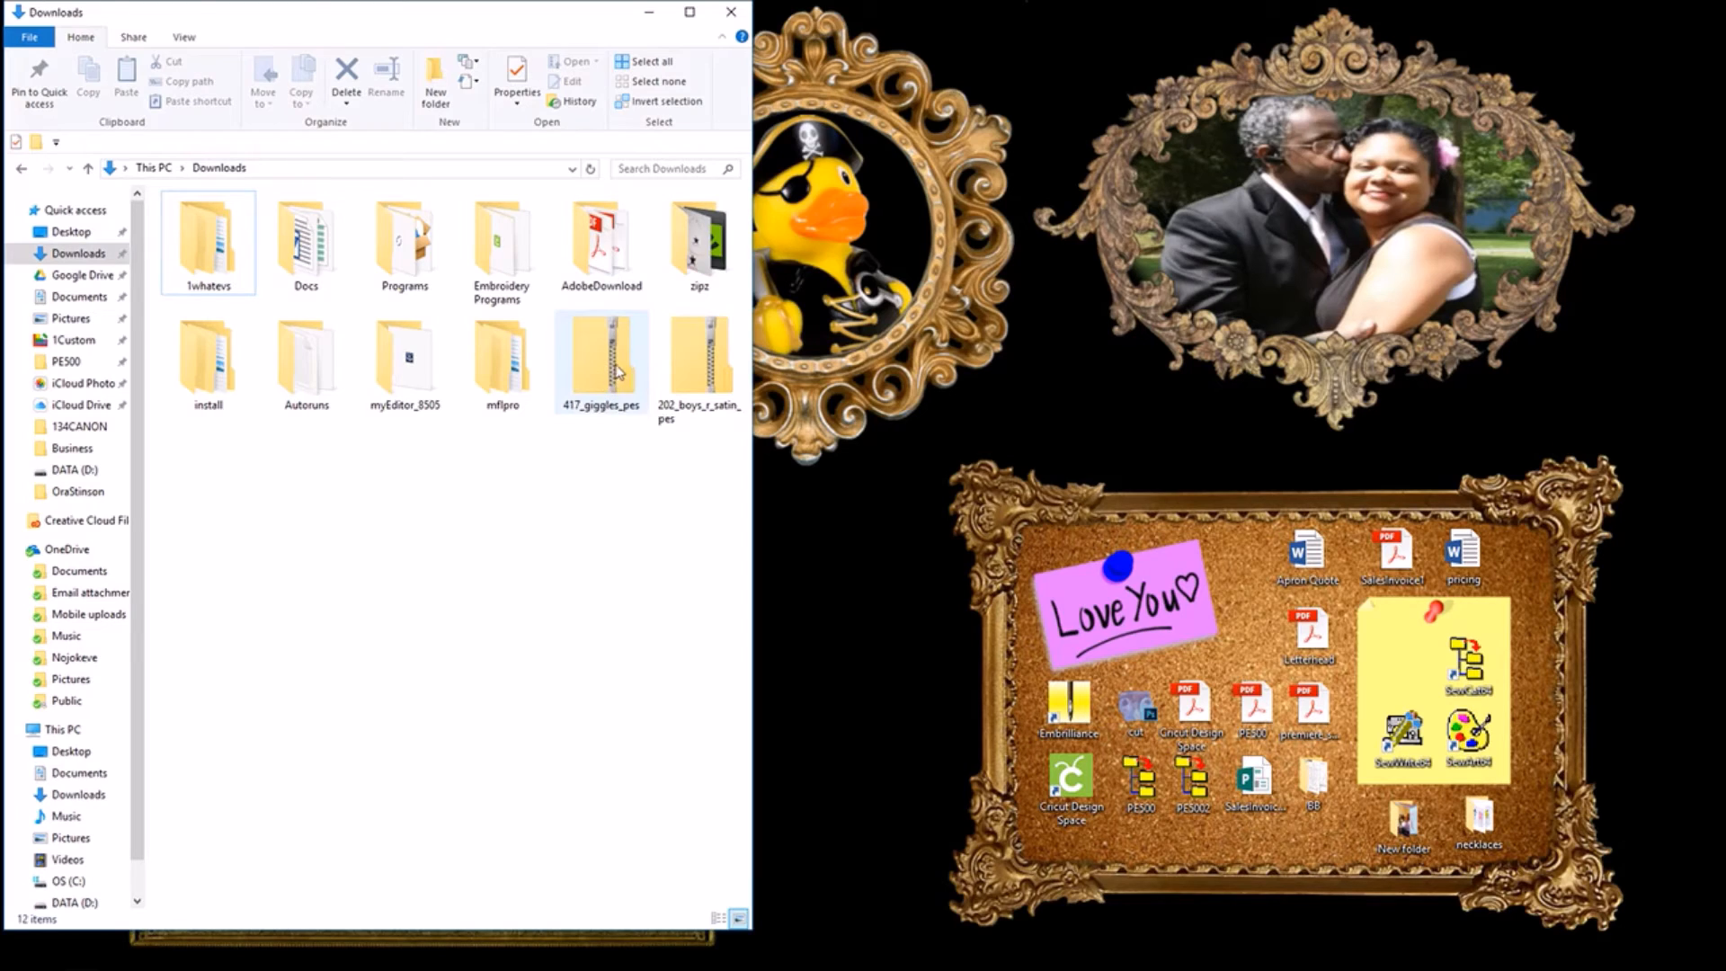
pyautogui.moveTo(619, 371)
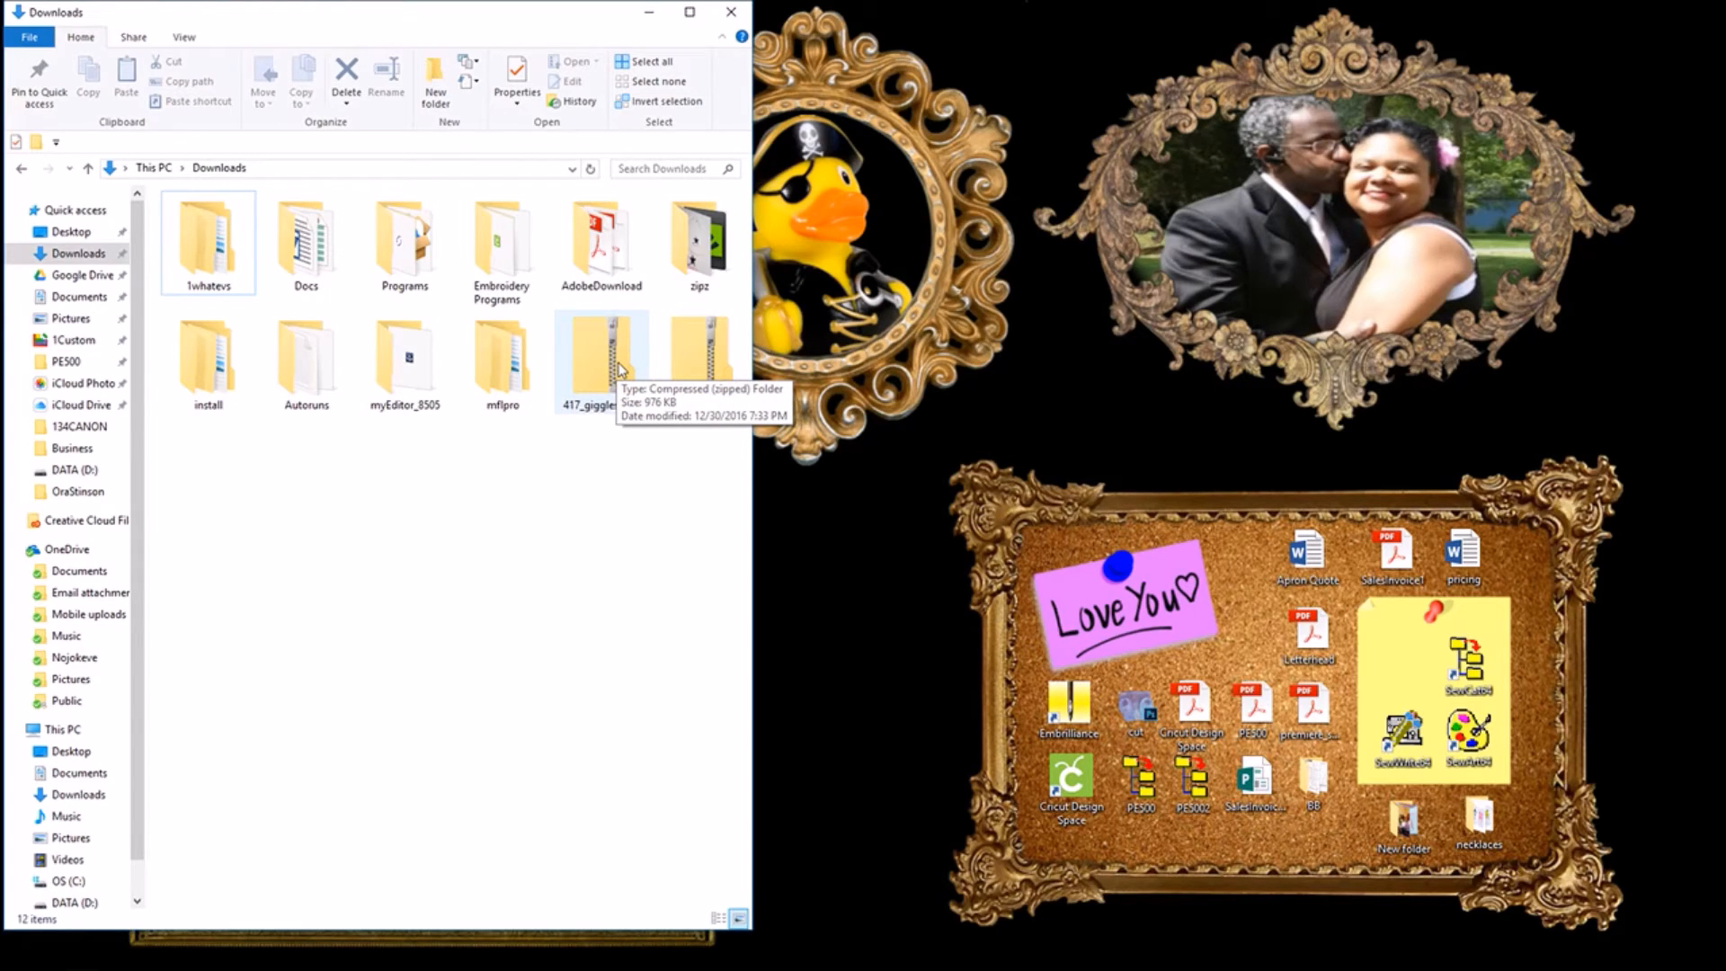
pyautogui.doubleClick(596, 355)
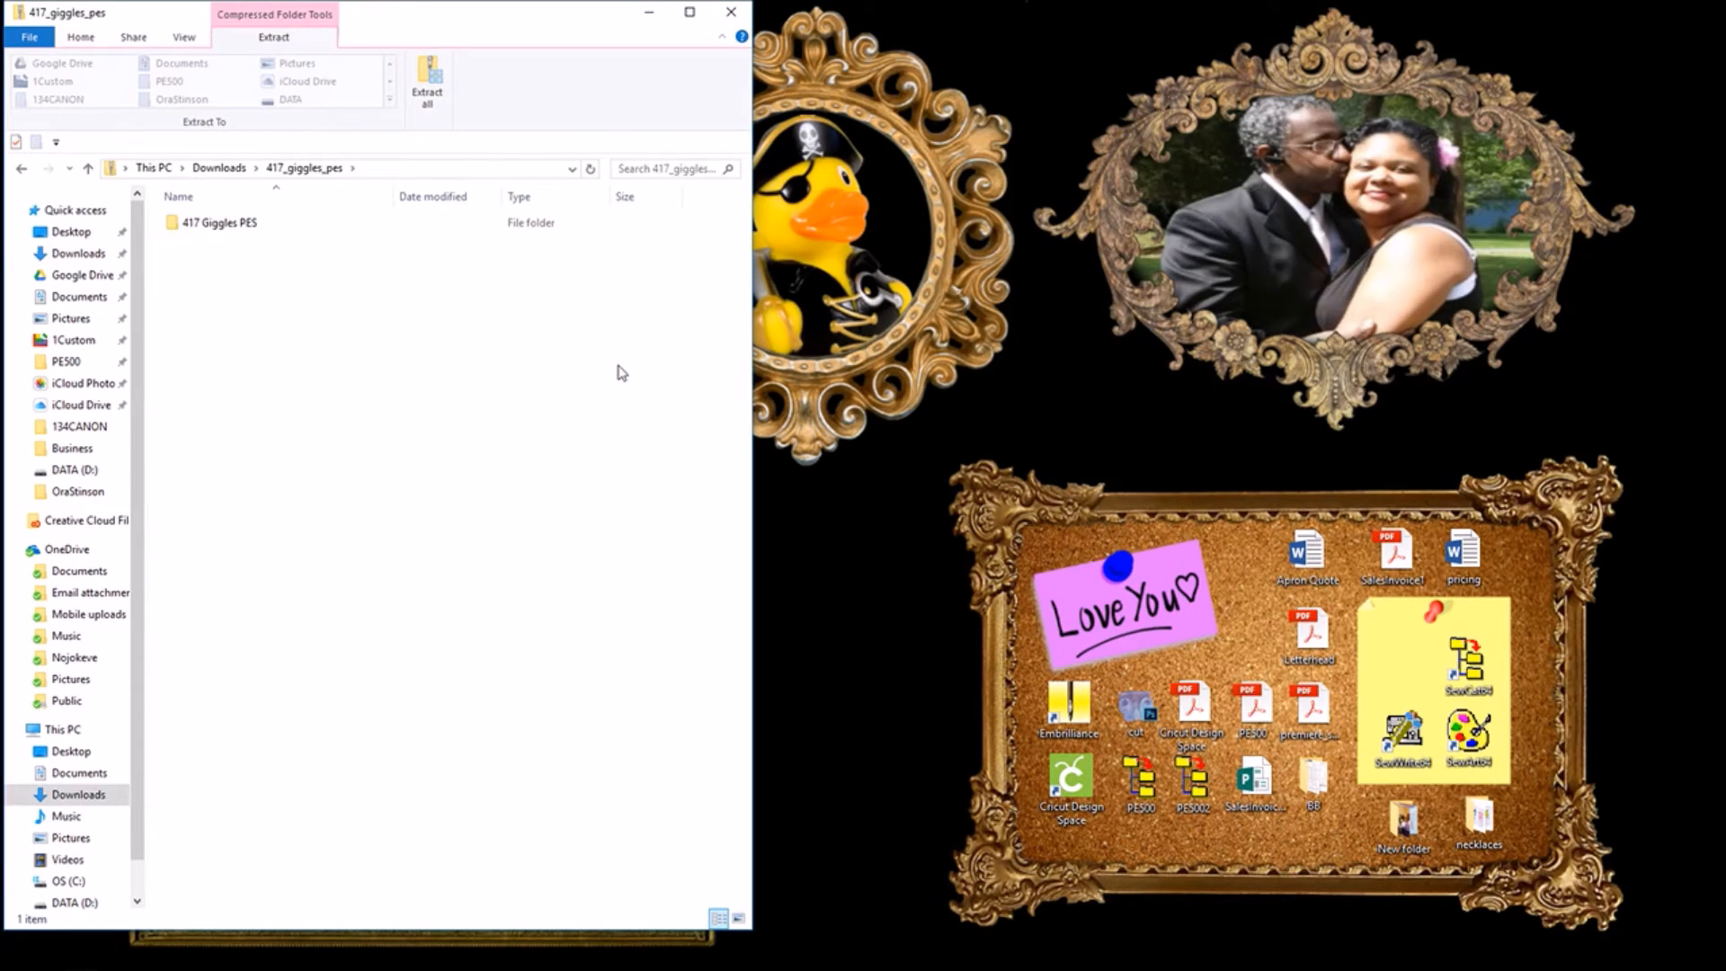
pyautogui.moveTo(263, 255)
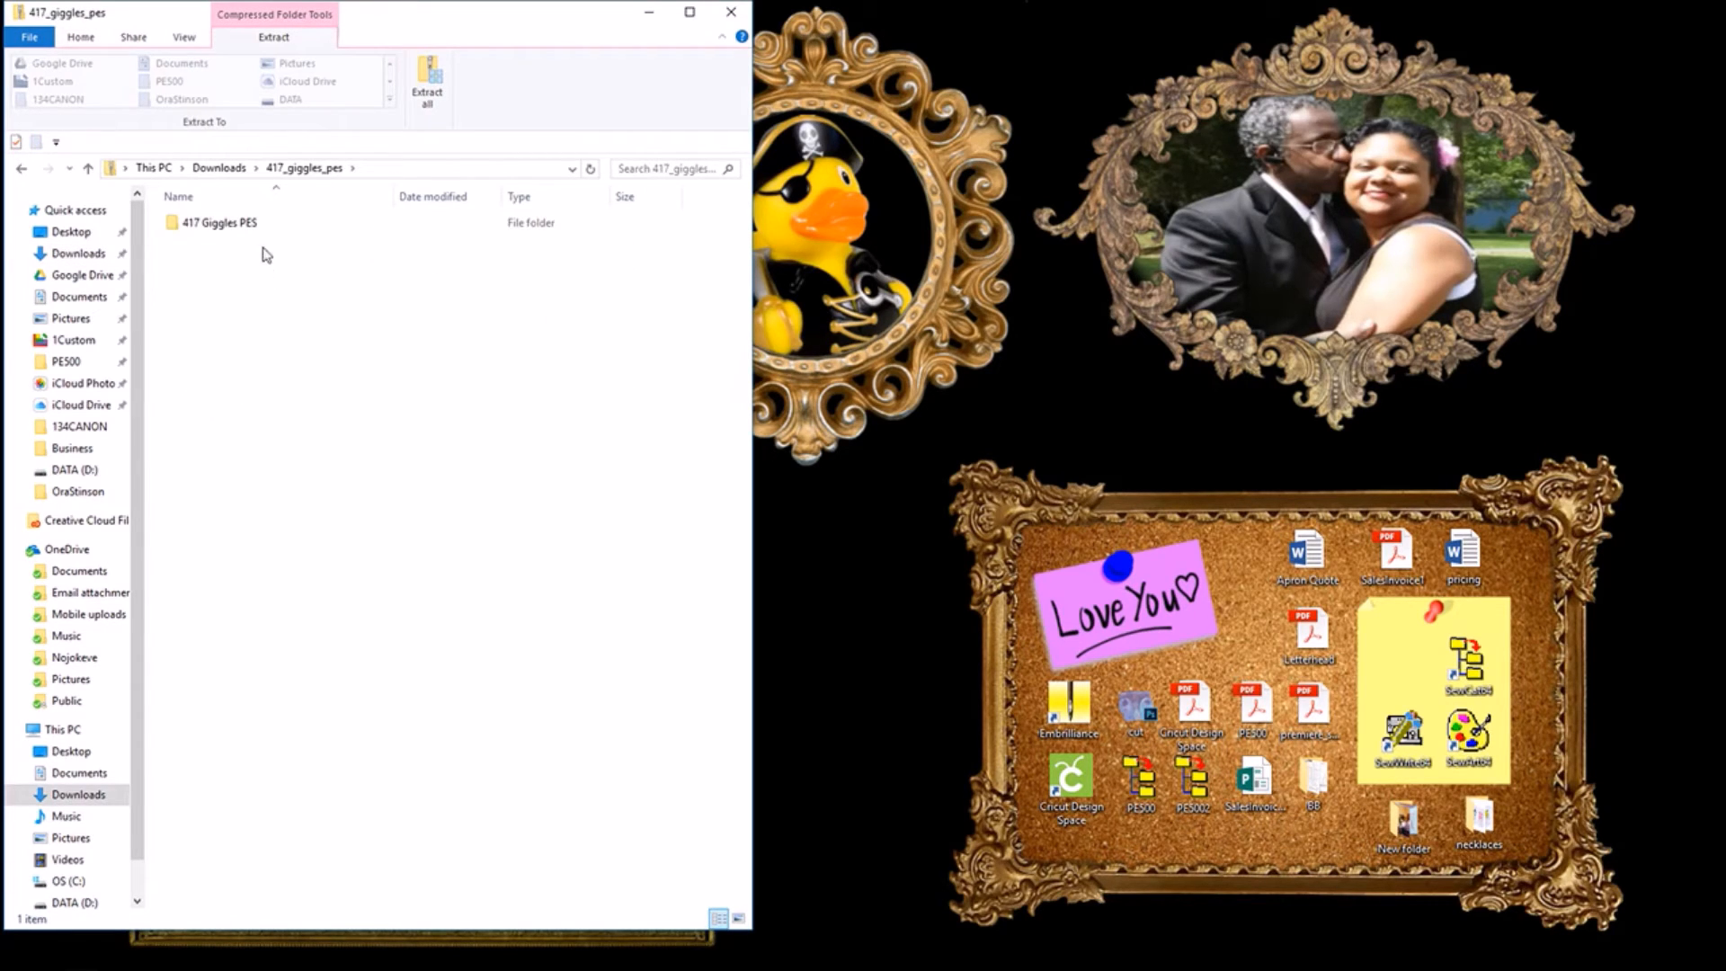
# Step: Copy the 417 Giggles PES folder from inside the archive
pyautogui.click(221, 223)
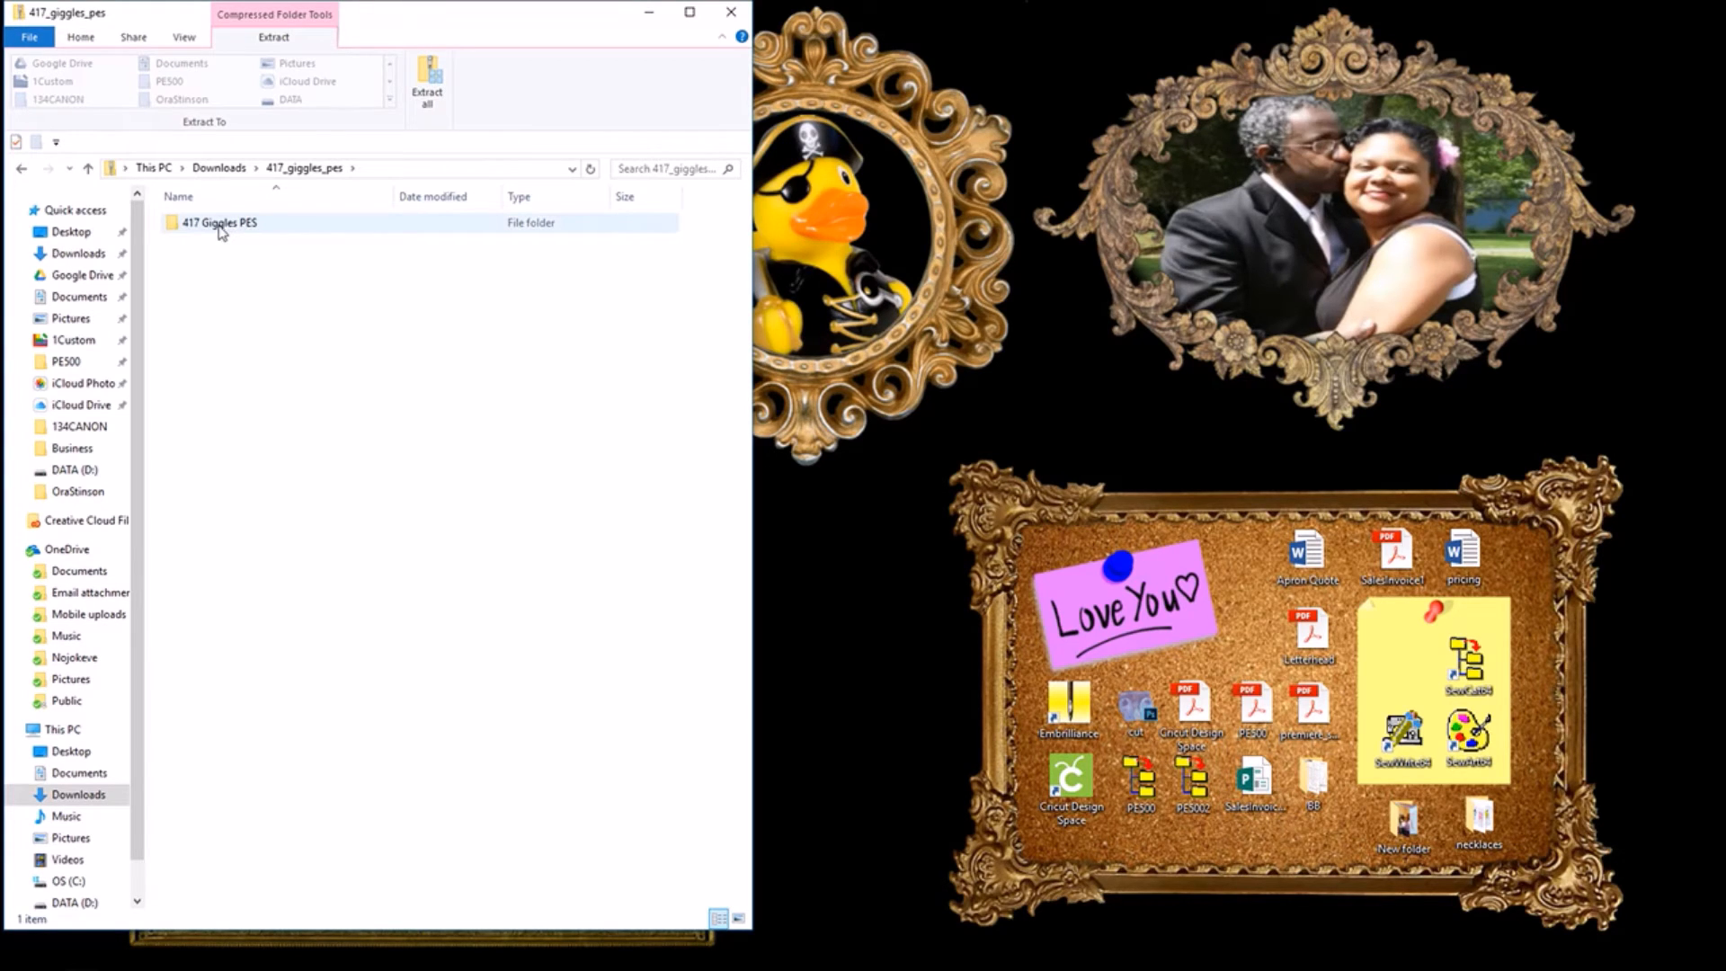
pyautogui.click(220, 223)
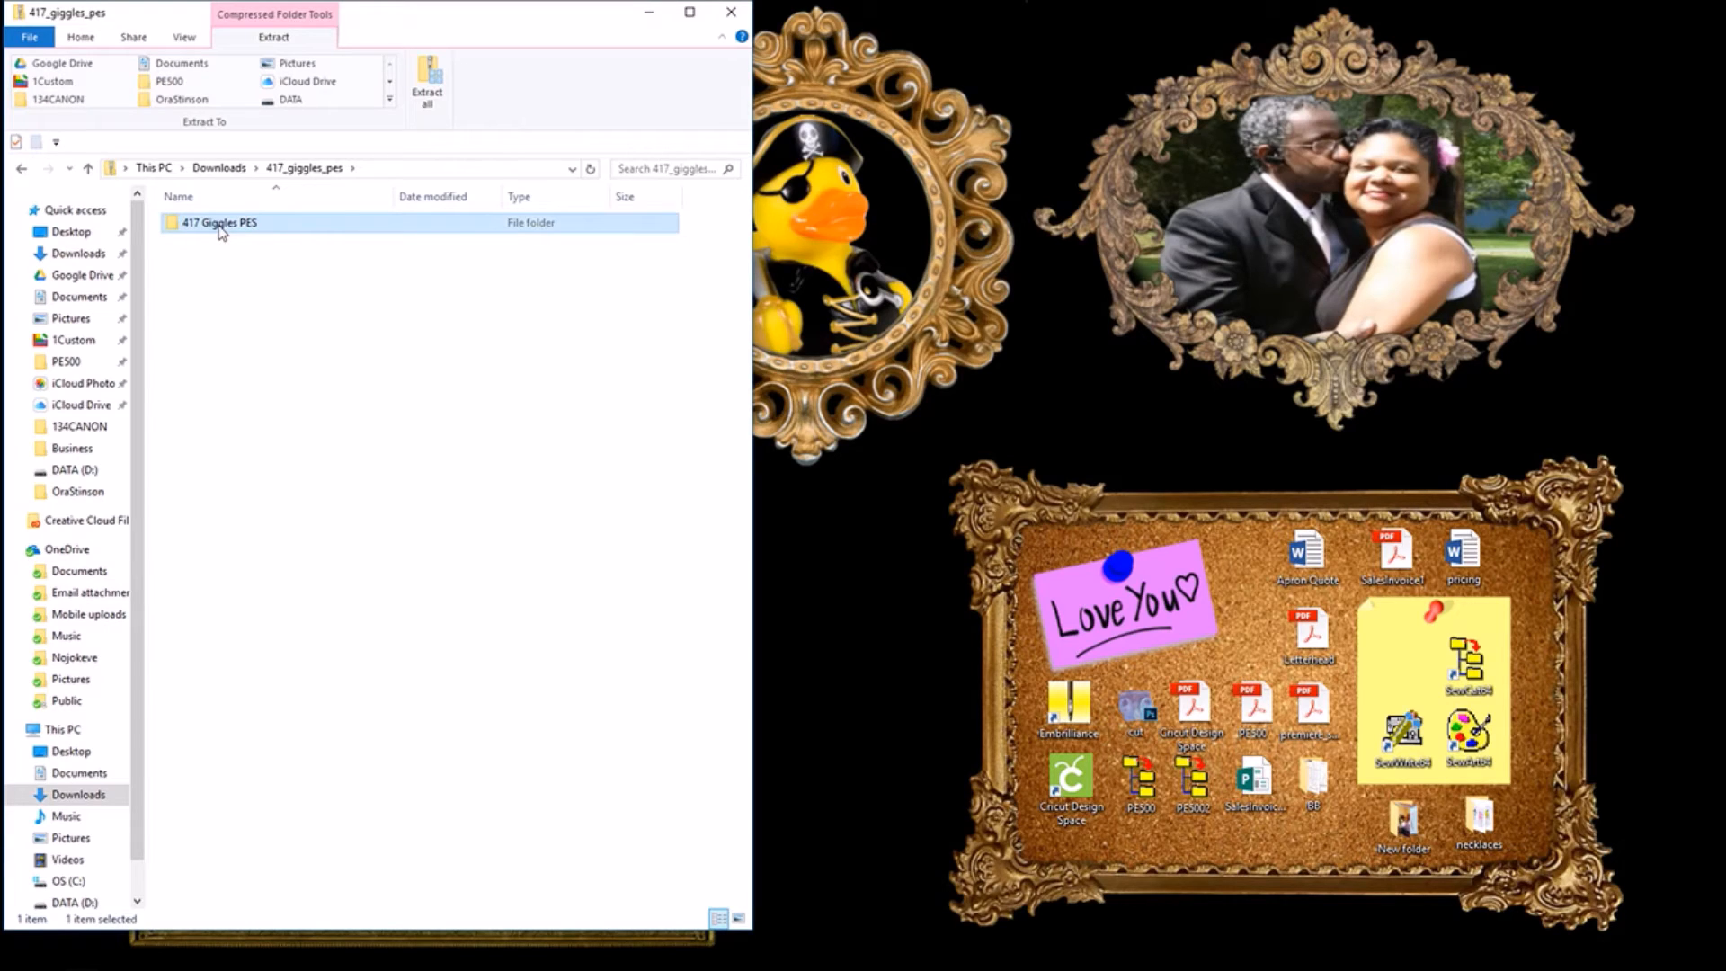
pyautogui.rightClick(221, 227)
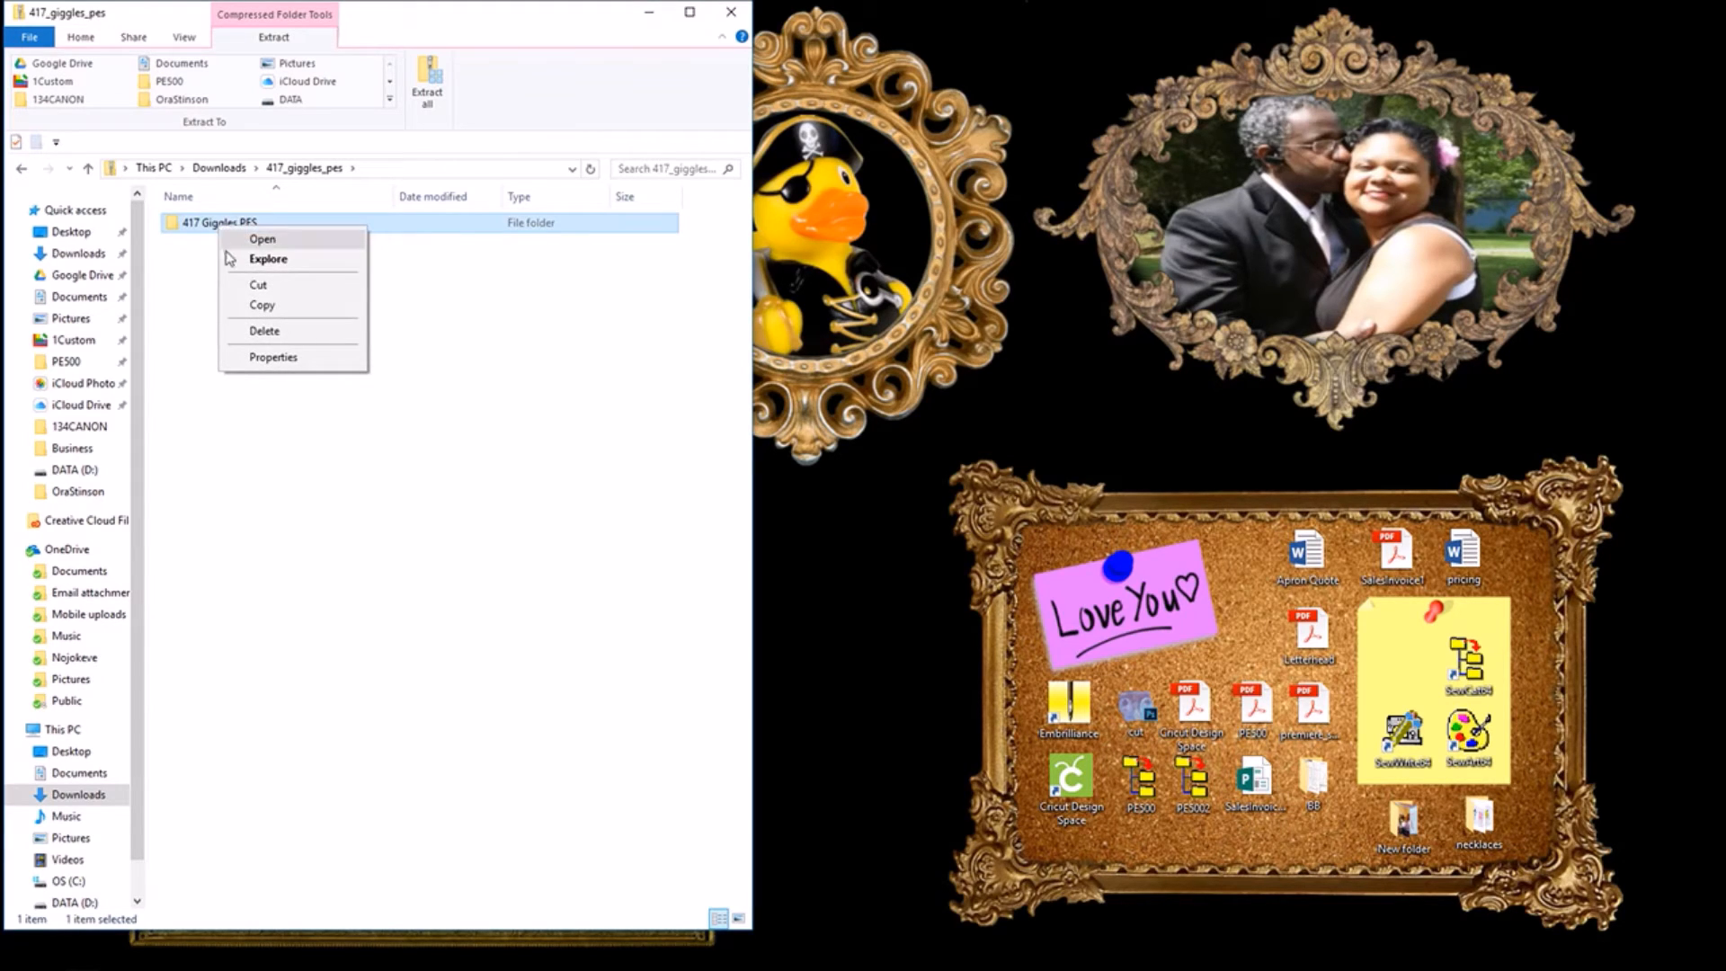
pyautogui.moveTo(243, 308)
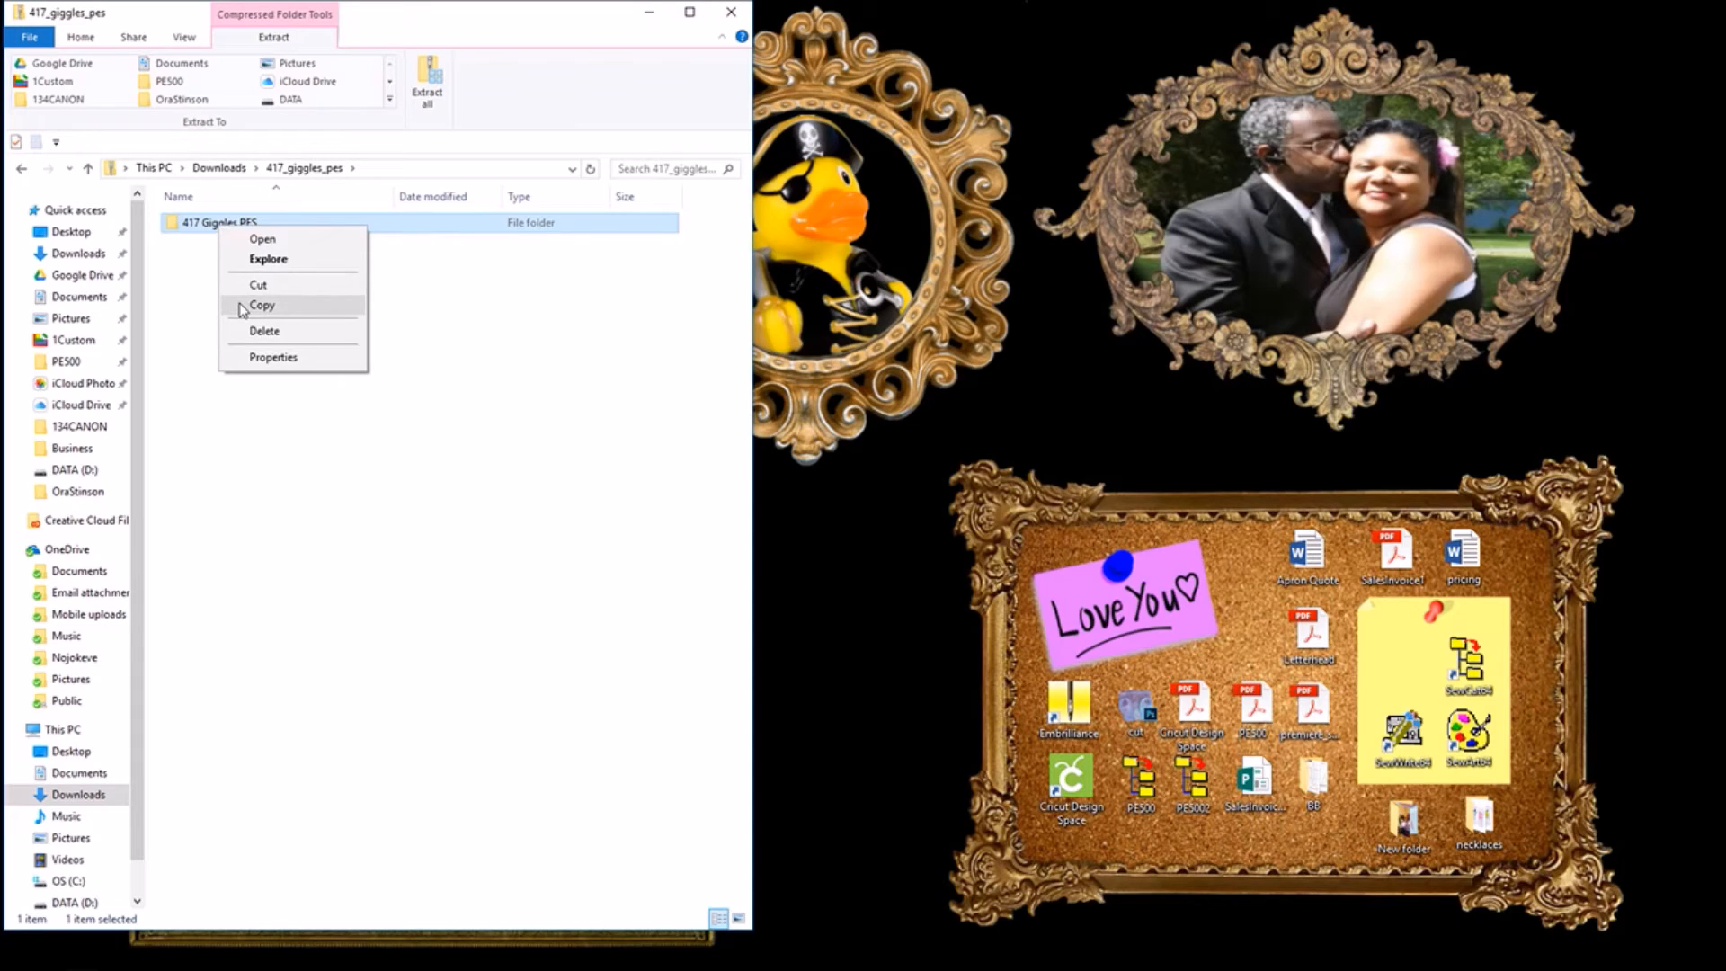
pyautogui.click(263, 304)
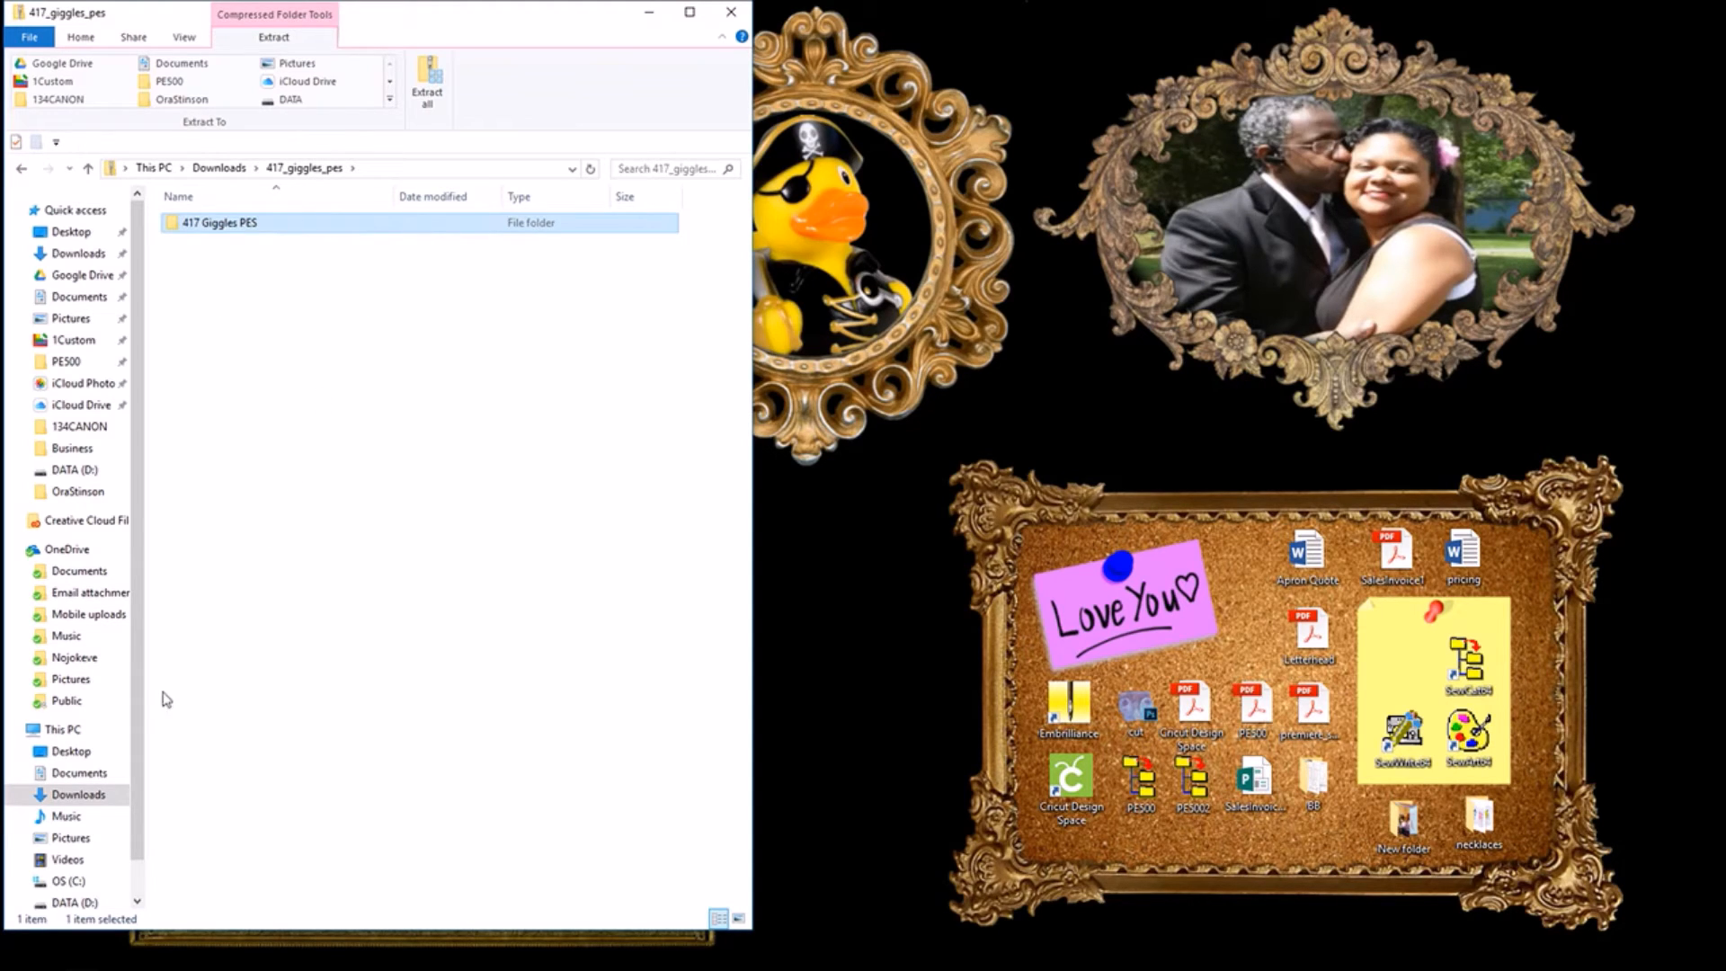
pyautogui.moveTo(163, 694)
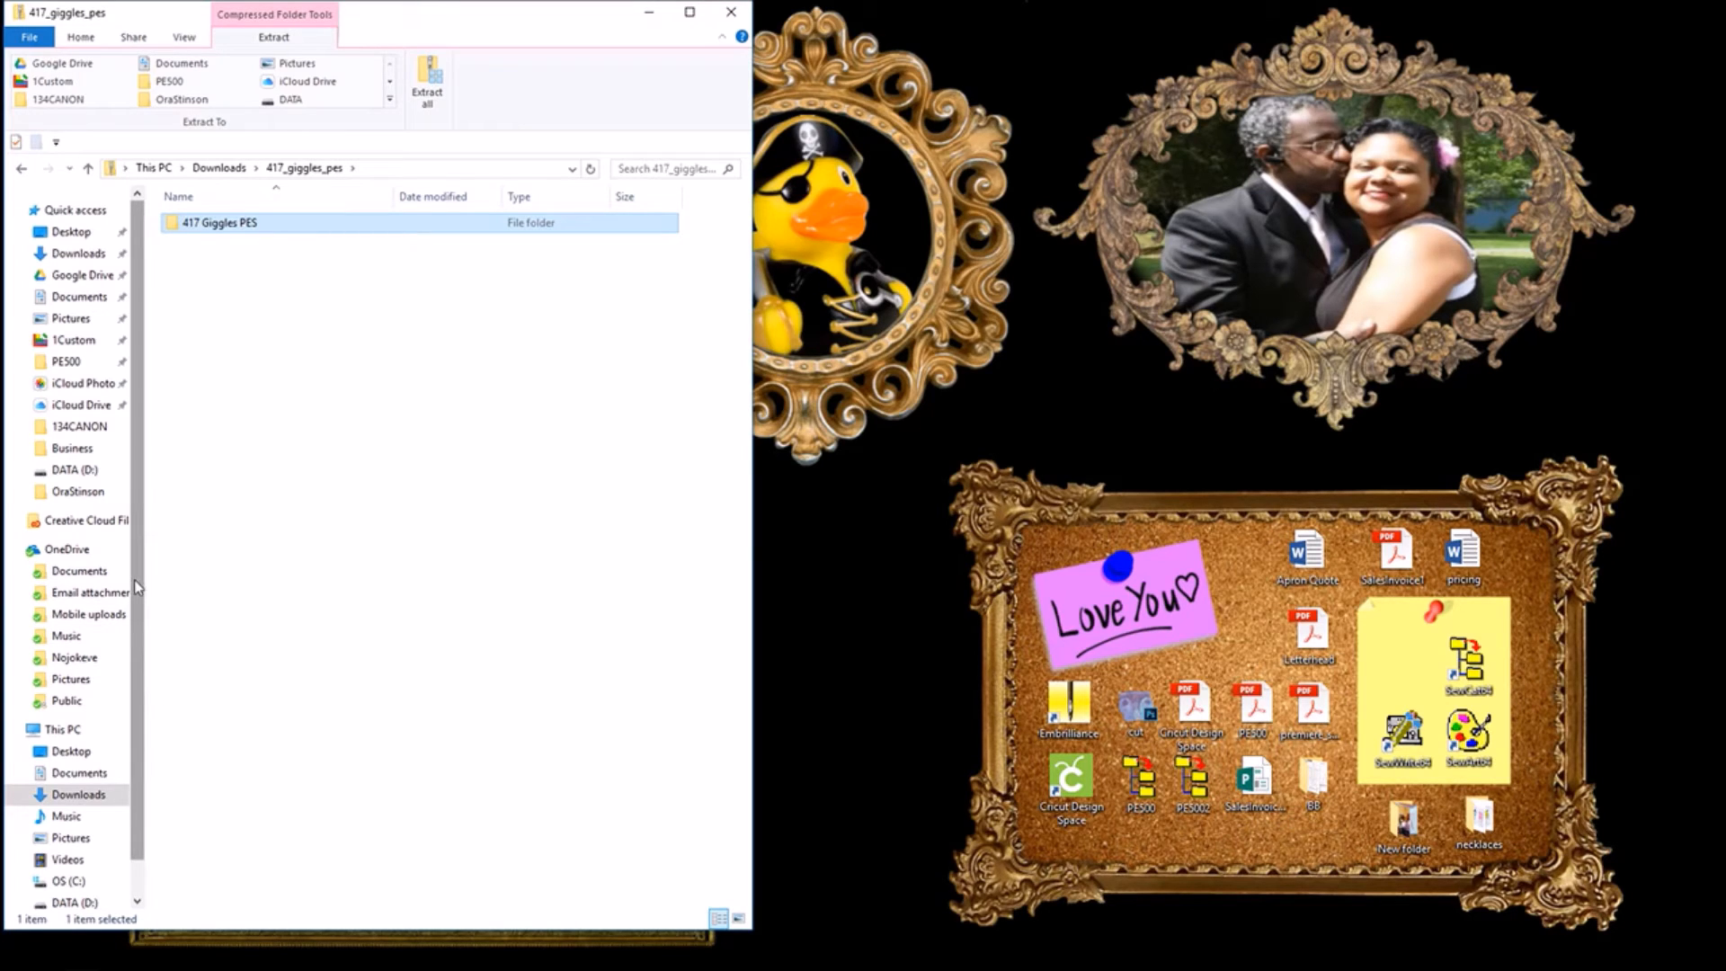
# Step: Return to Pictures > Embroidery Designs > FONTS, ready to paste into the empty folder
pyautogui.click(63, 838)
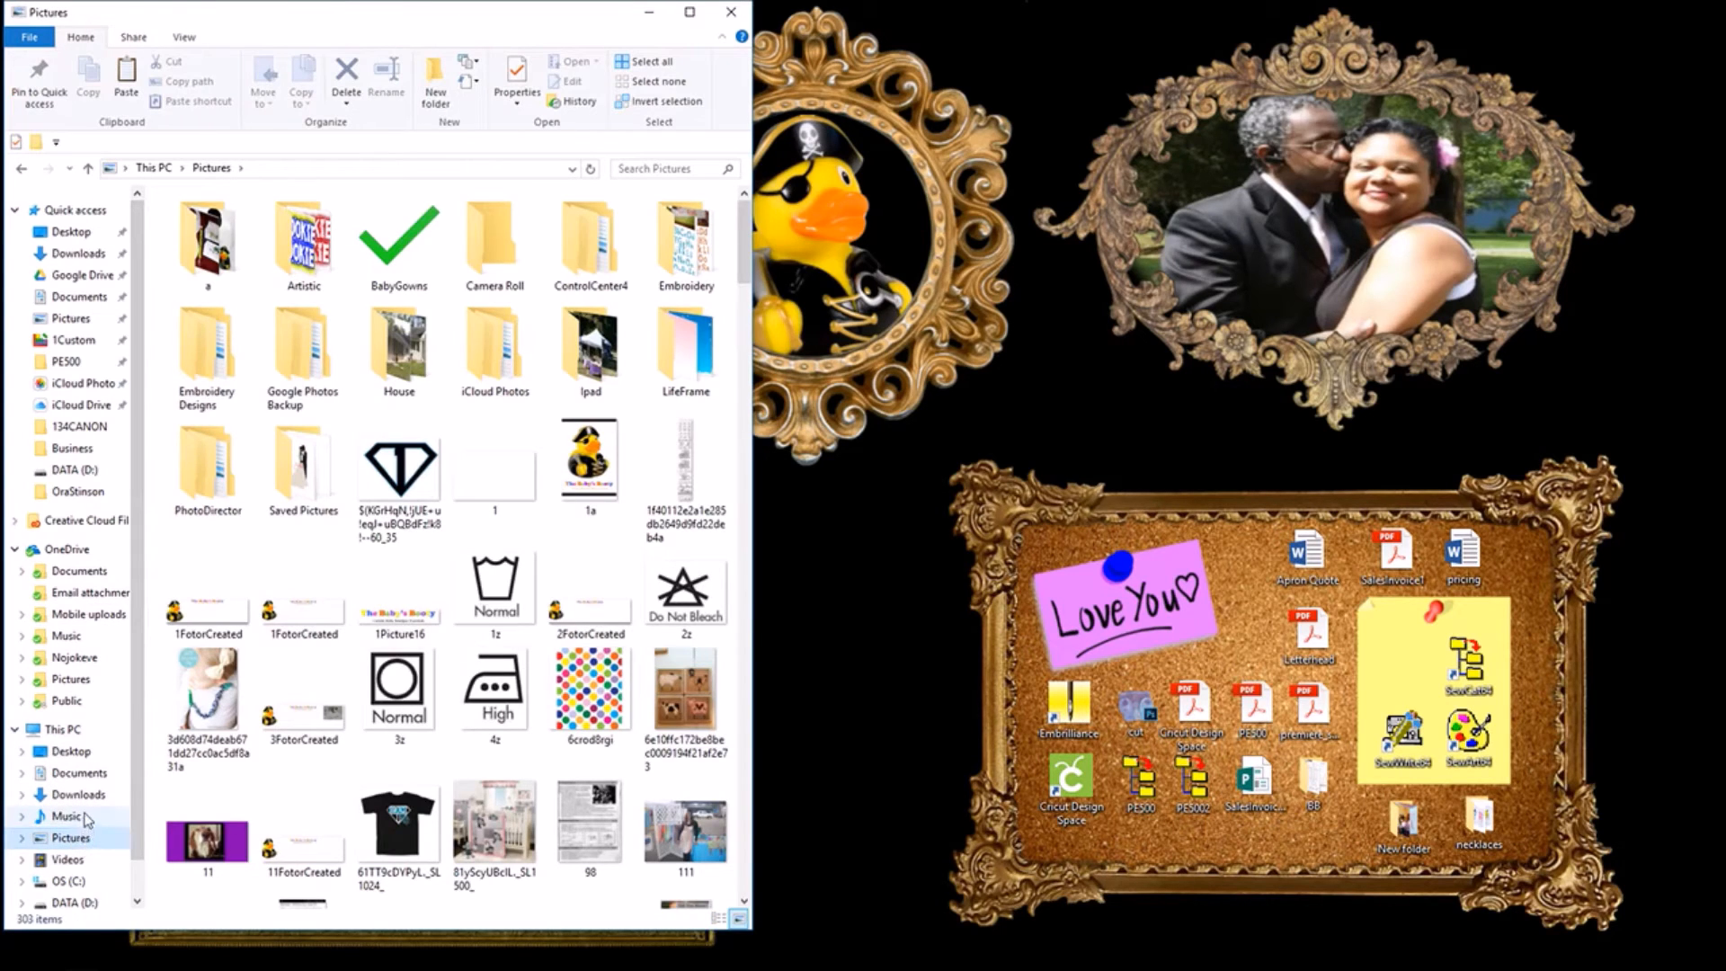
pyautogui.doubleClick(207, 351)
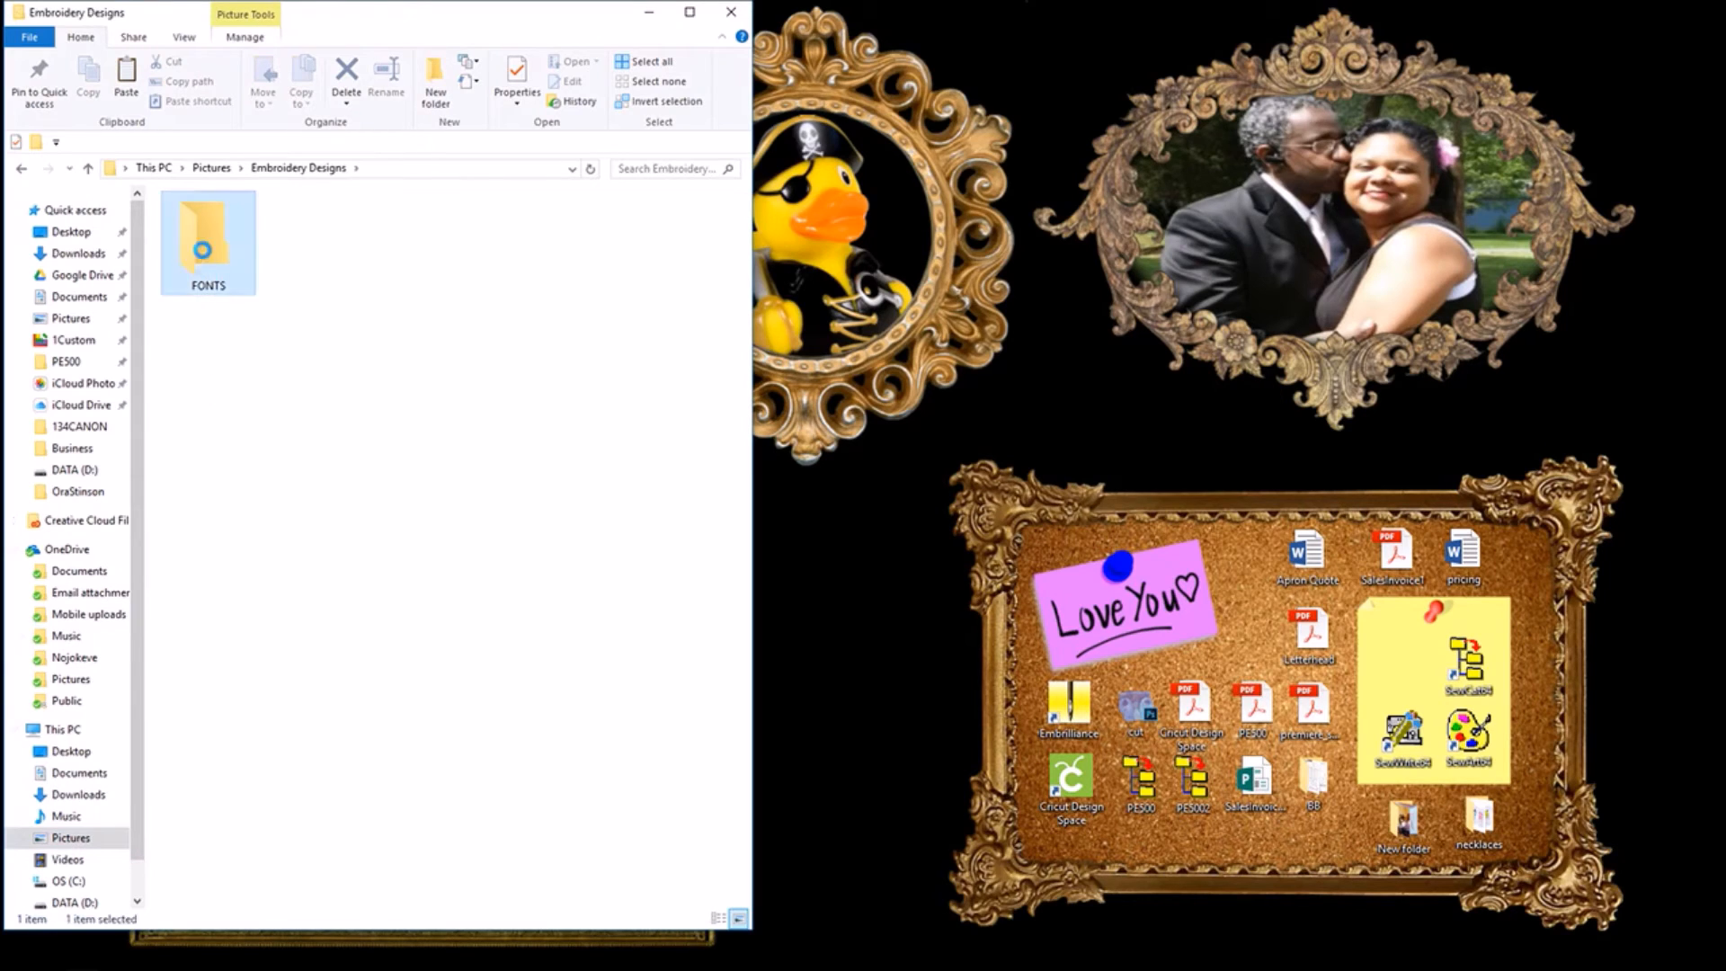
pyautogui.doubleClick(208, 241)
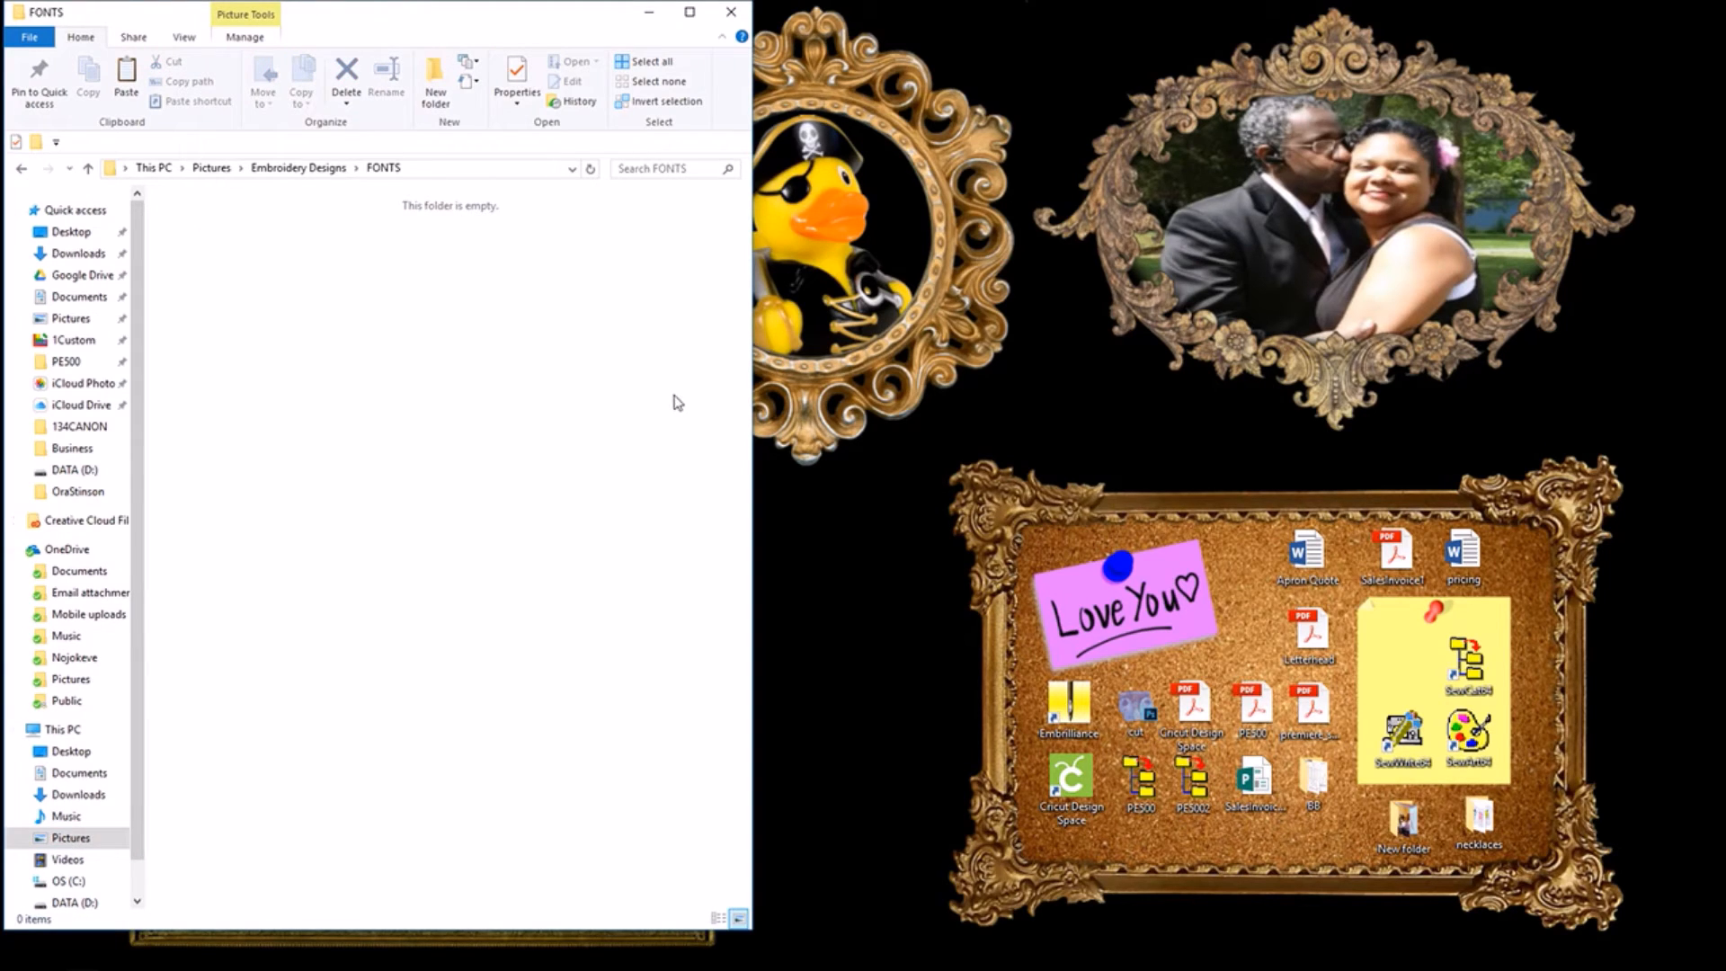
pyautogui.rightClick(628, 388)
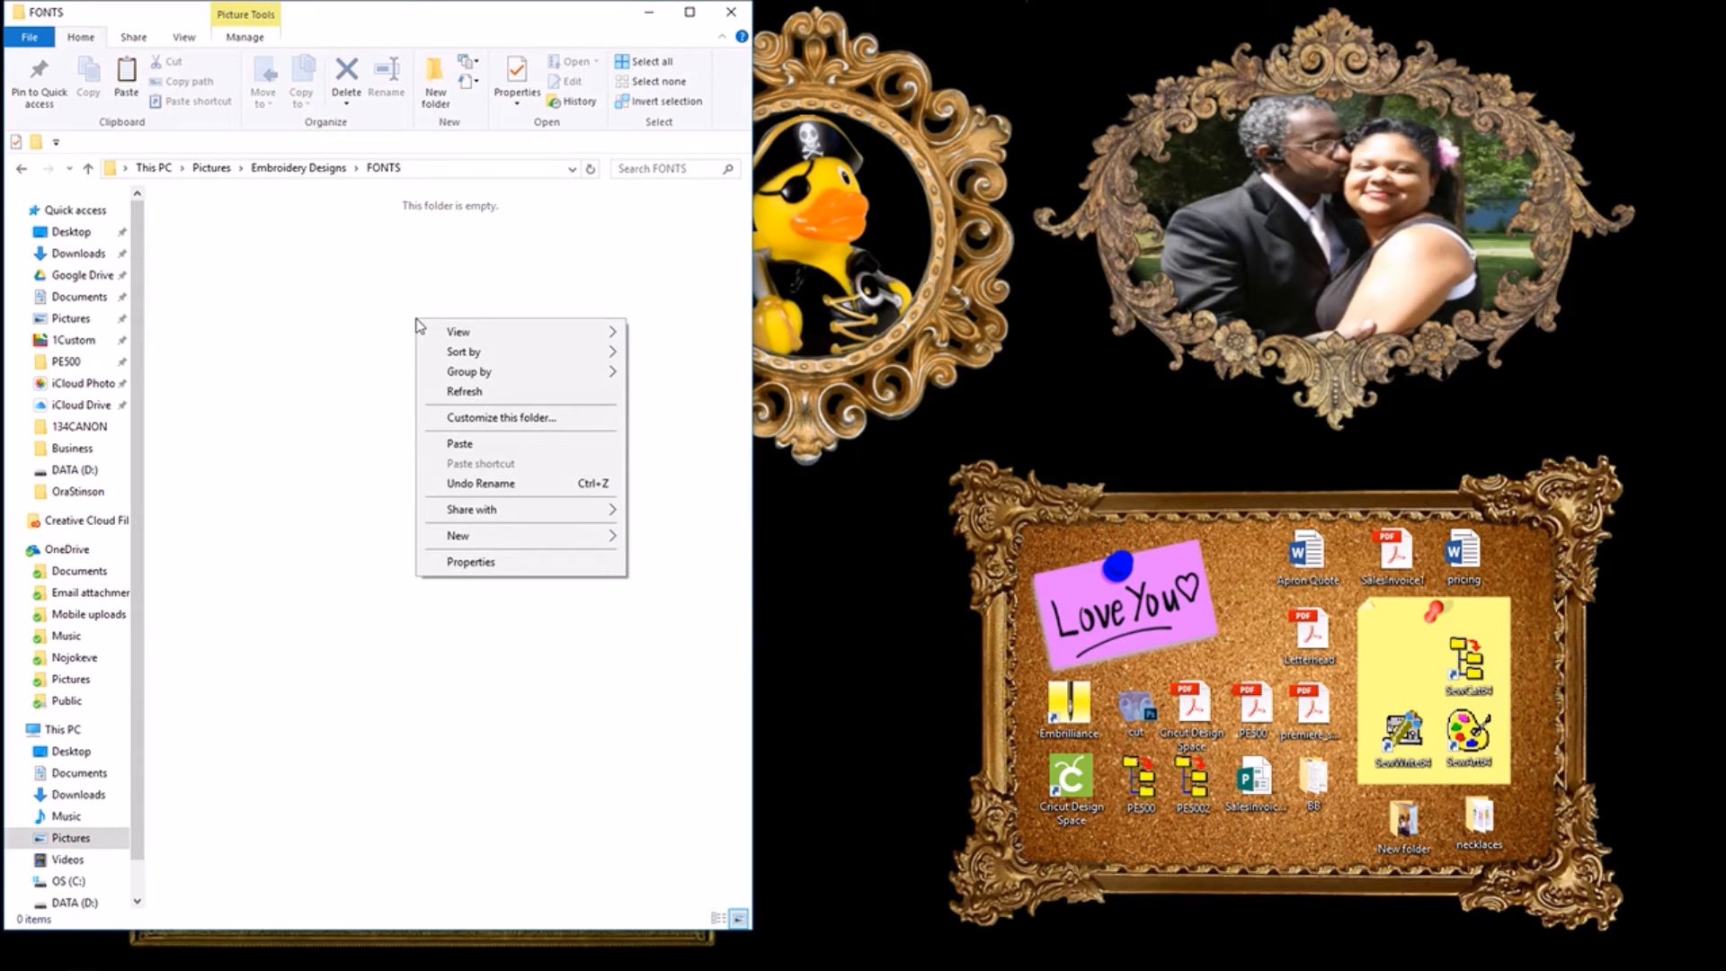
# Step: Paste 417 Giggles PES into FONTS, then head back to the Downloads folder
pyautogui.click(487, 442)
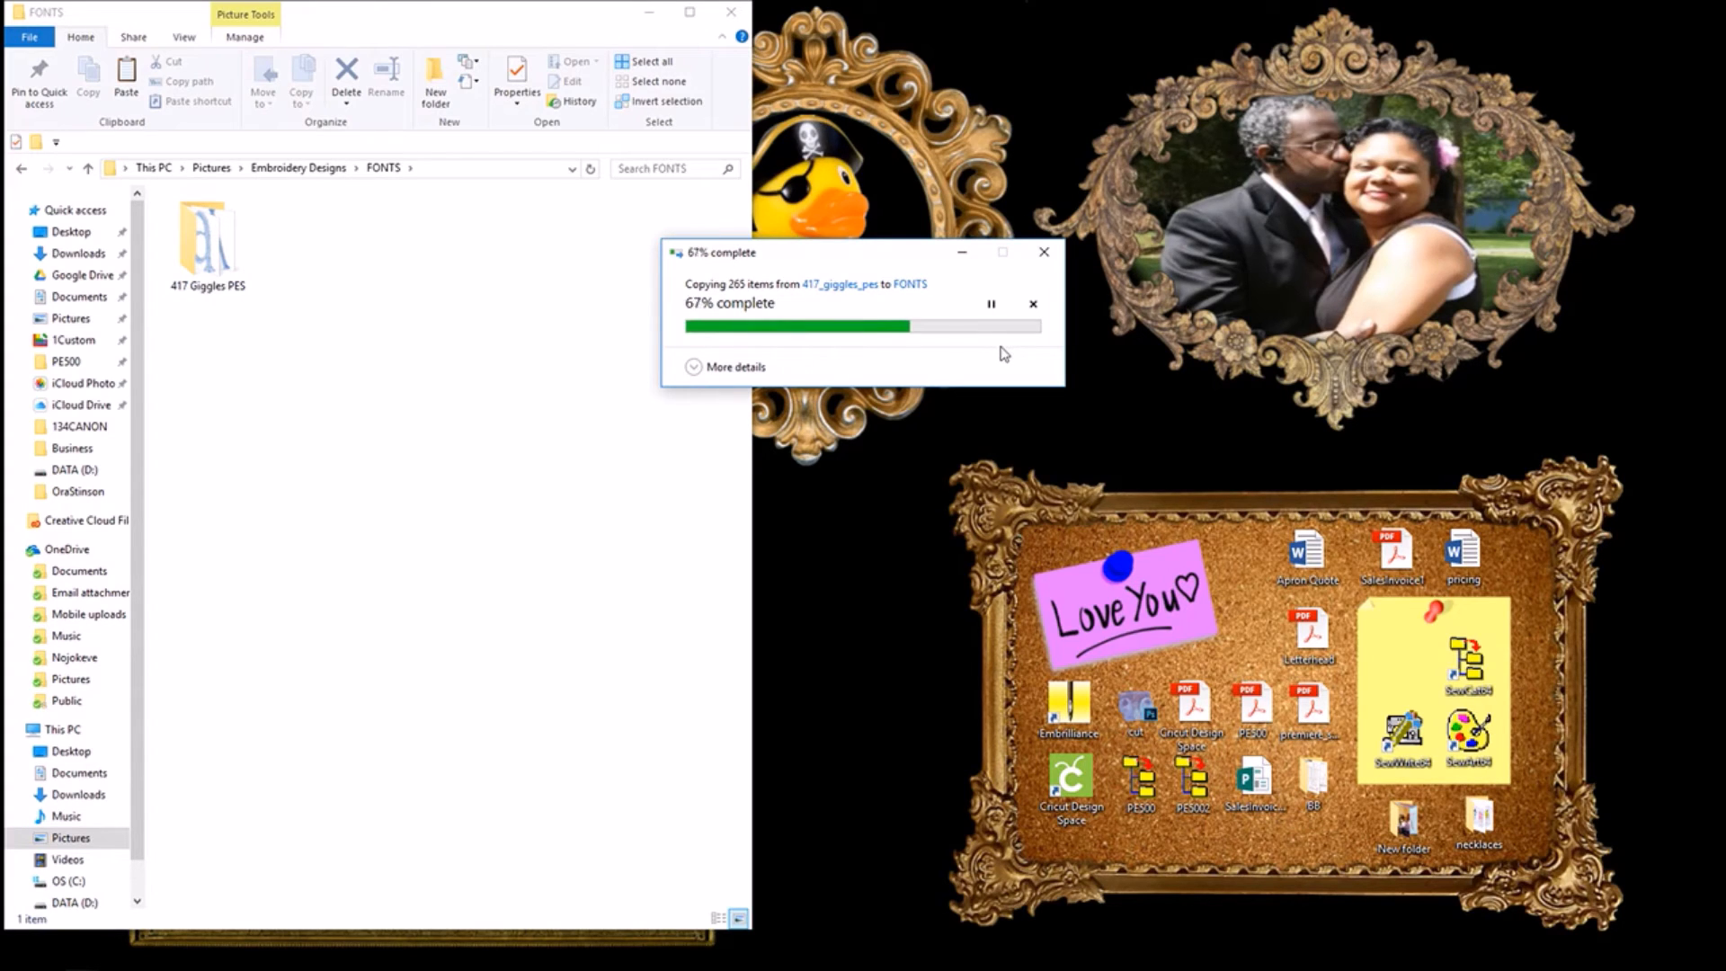
pyautogui.moveTo(365, 341)
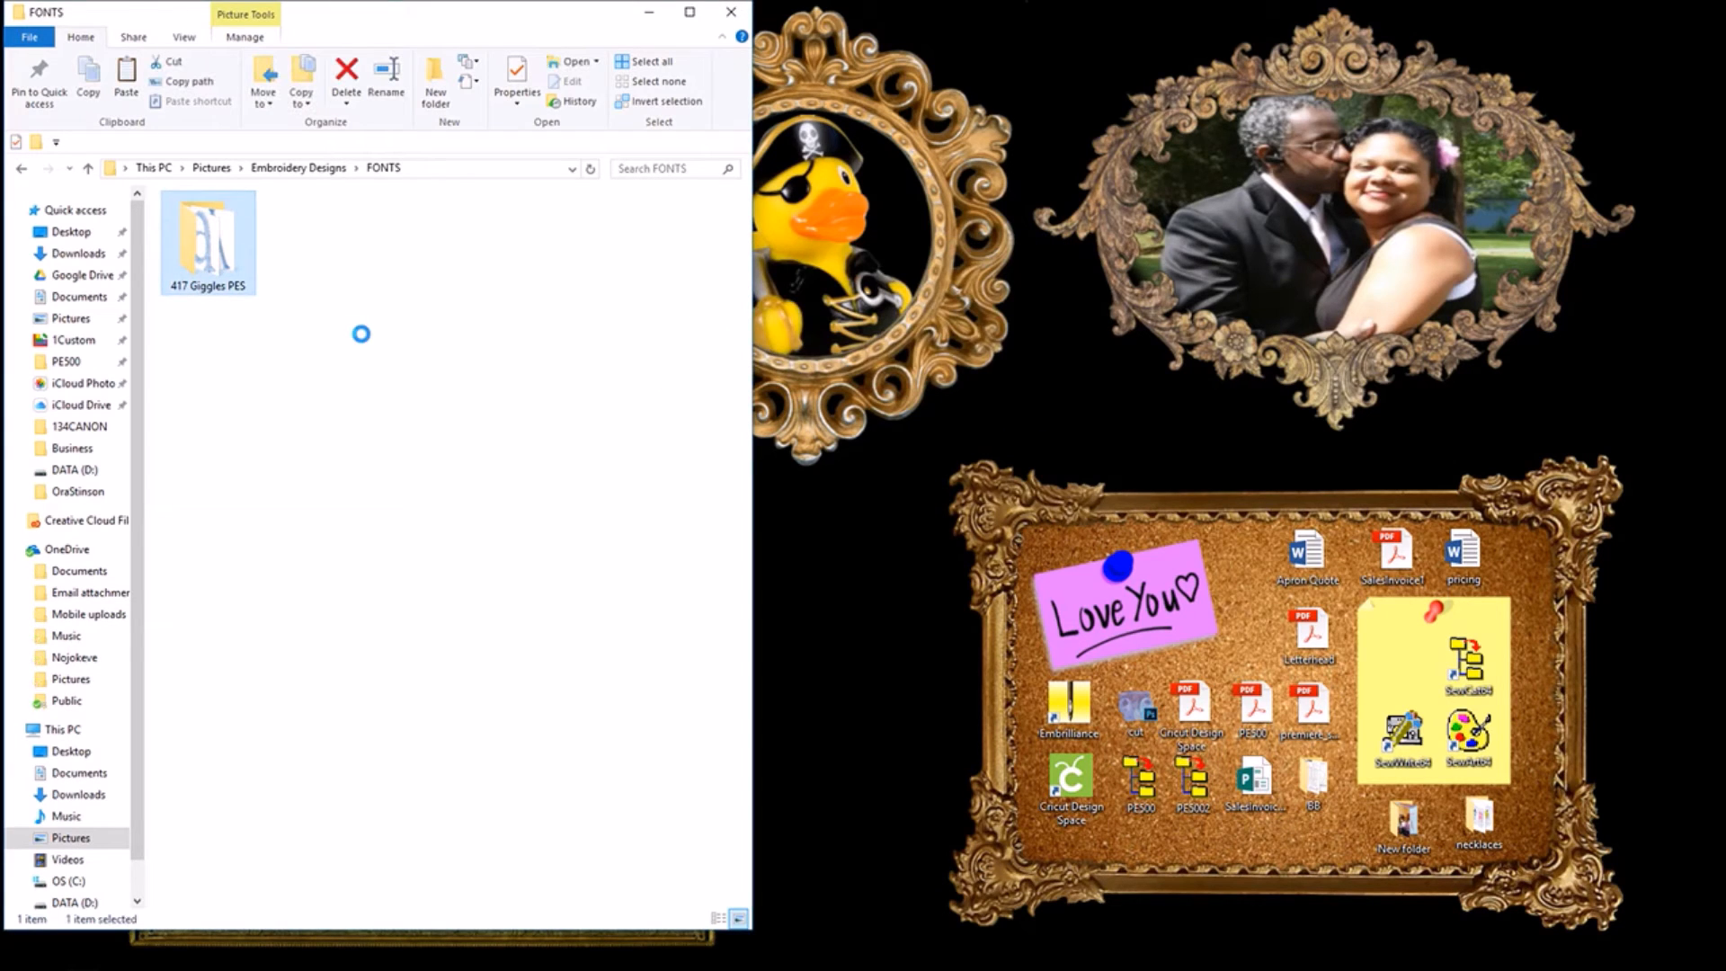
pyautogui.moveTo(366, 339)
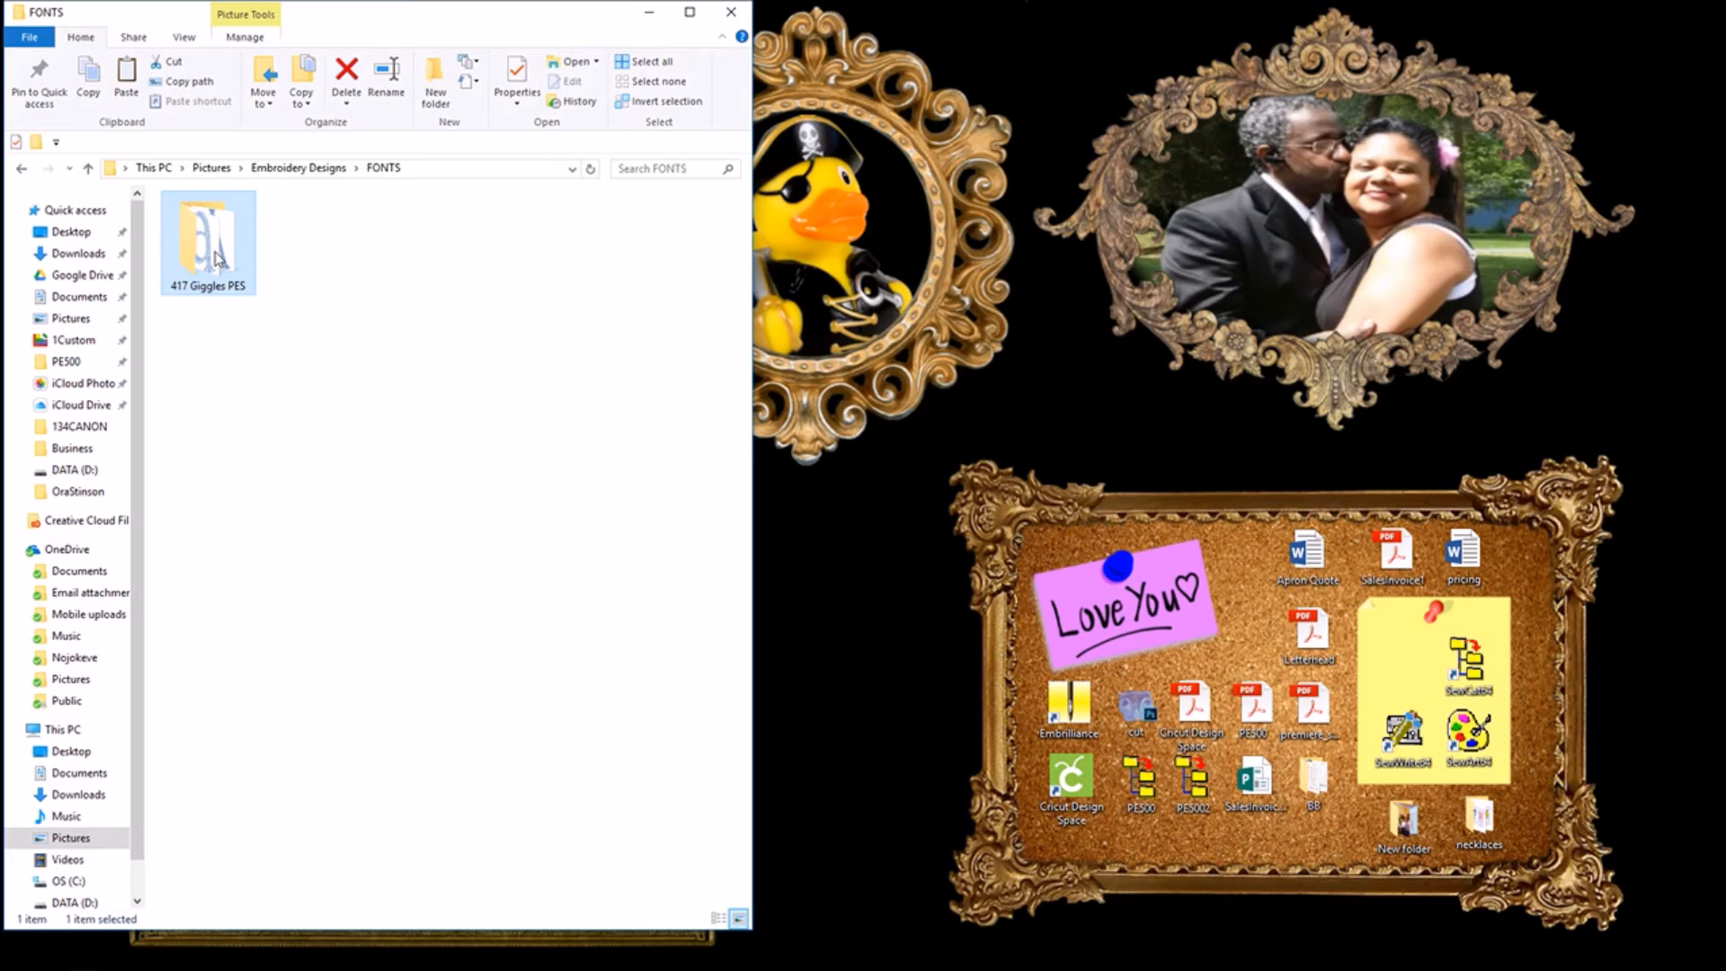
pyautogui.doubleClick(207, 234)
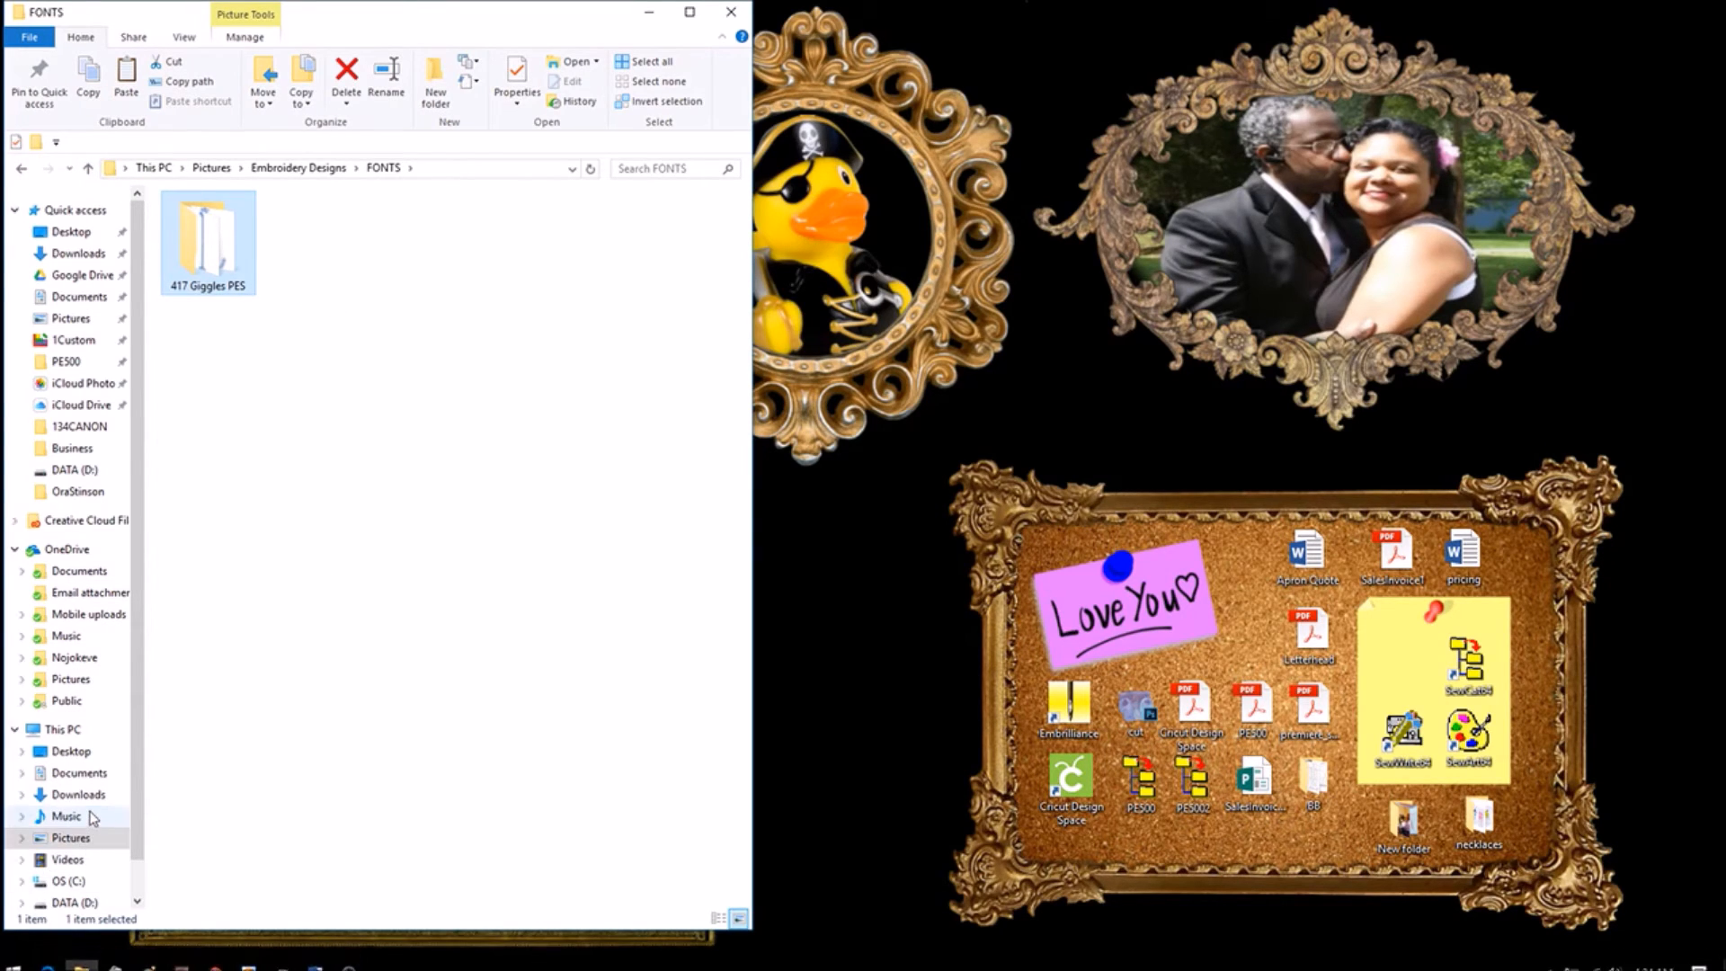
pyautogui.click(76, 795)
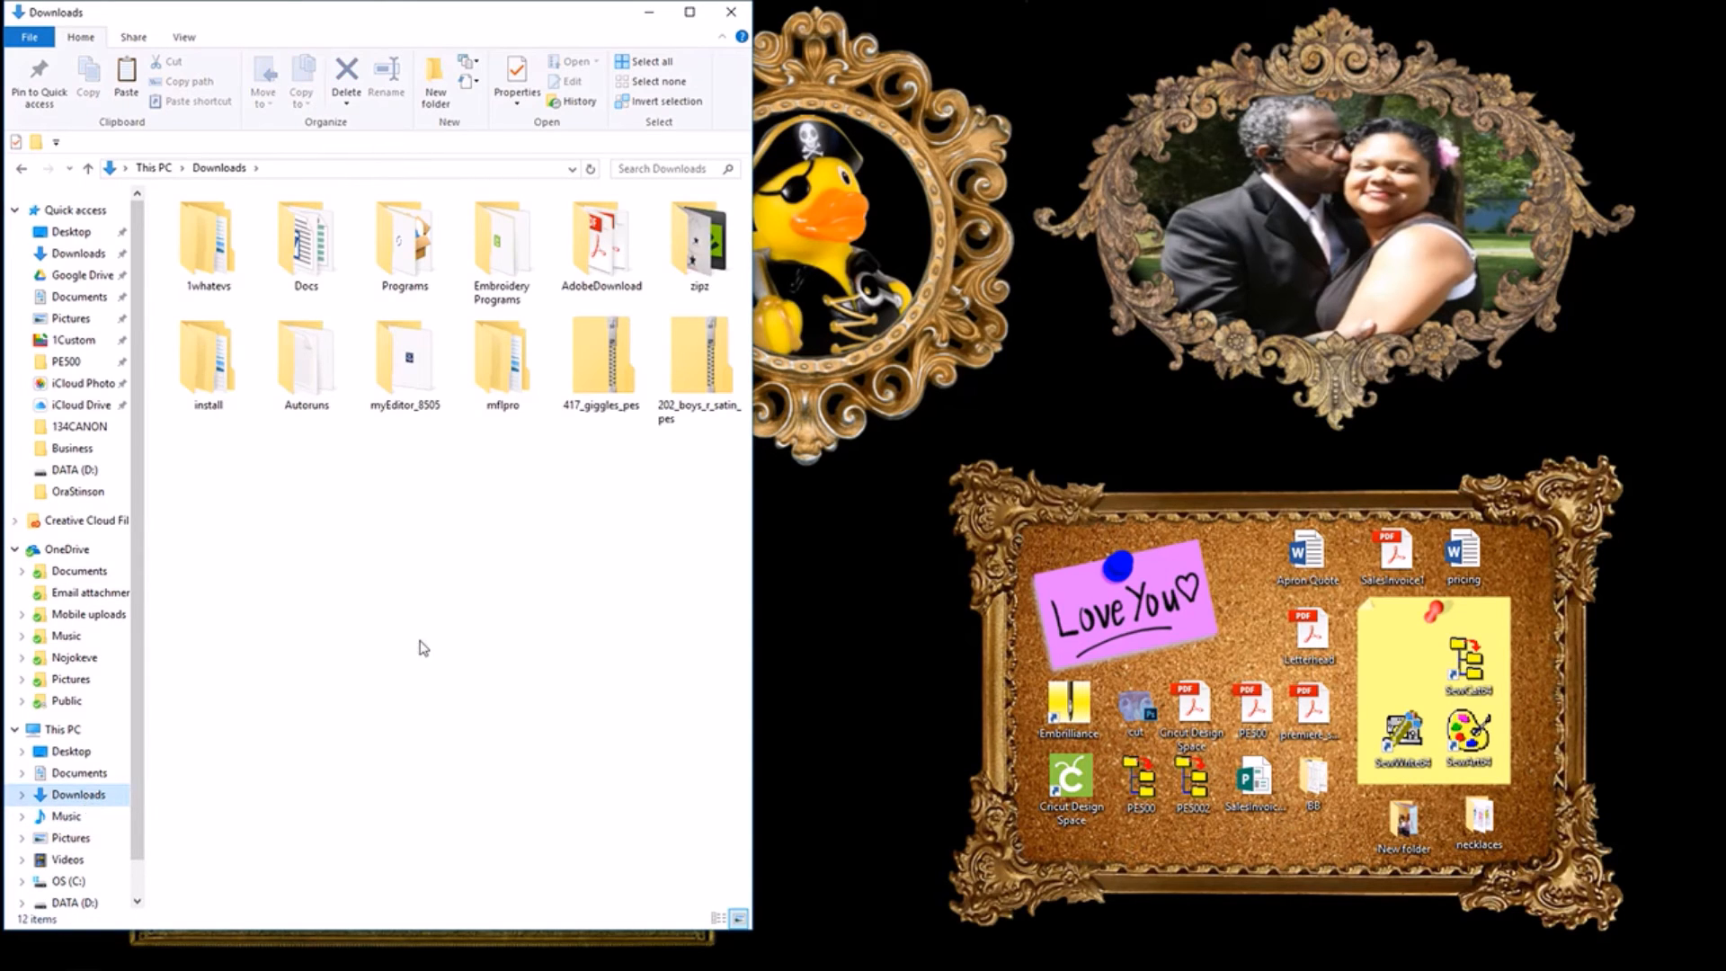
pyautogui.moveTo(680, 424)
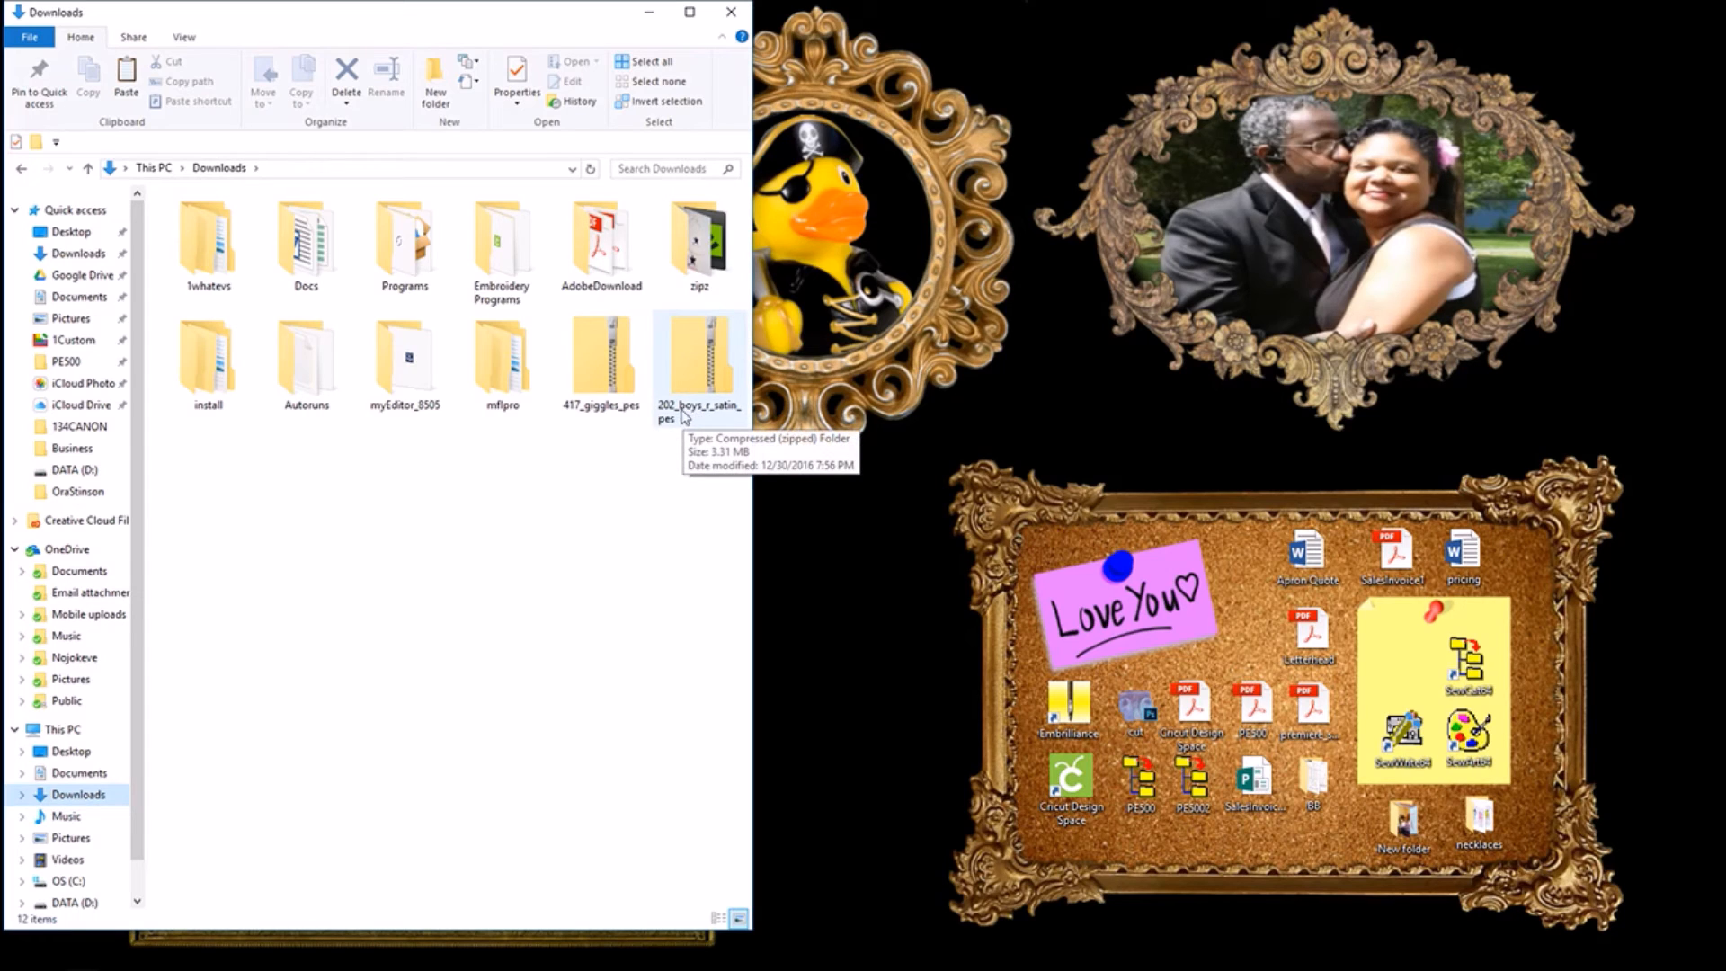
pyautogui.moveTo(705, 369)
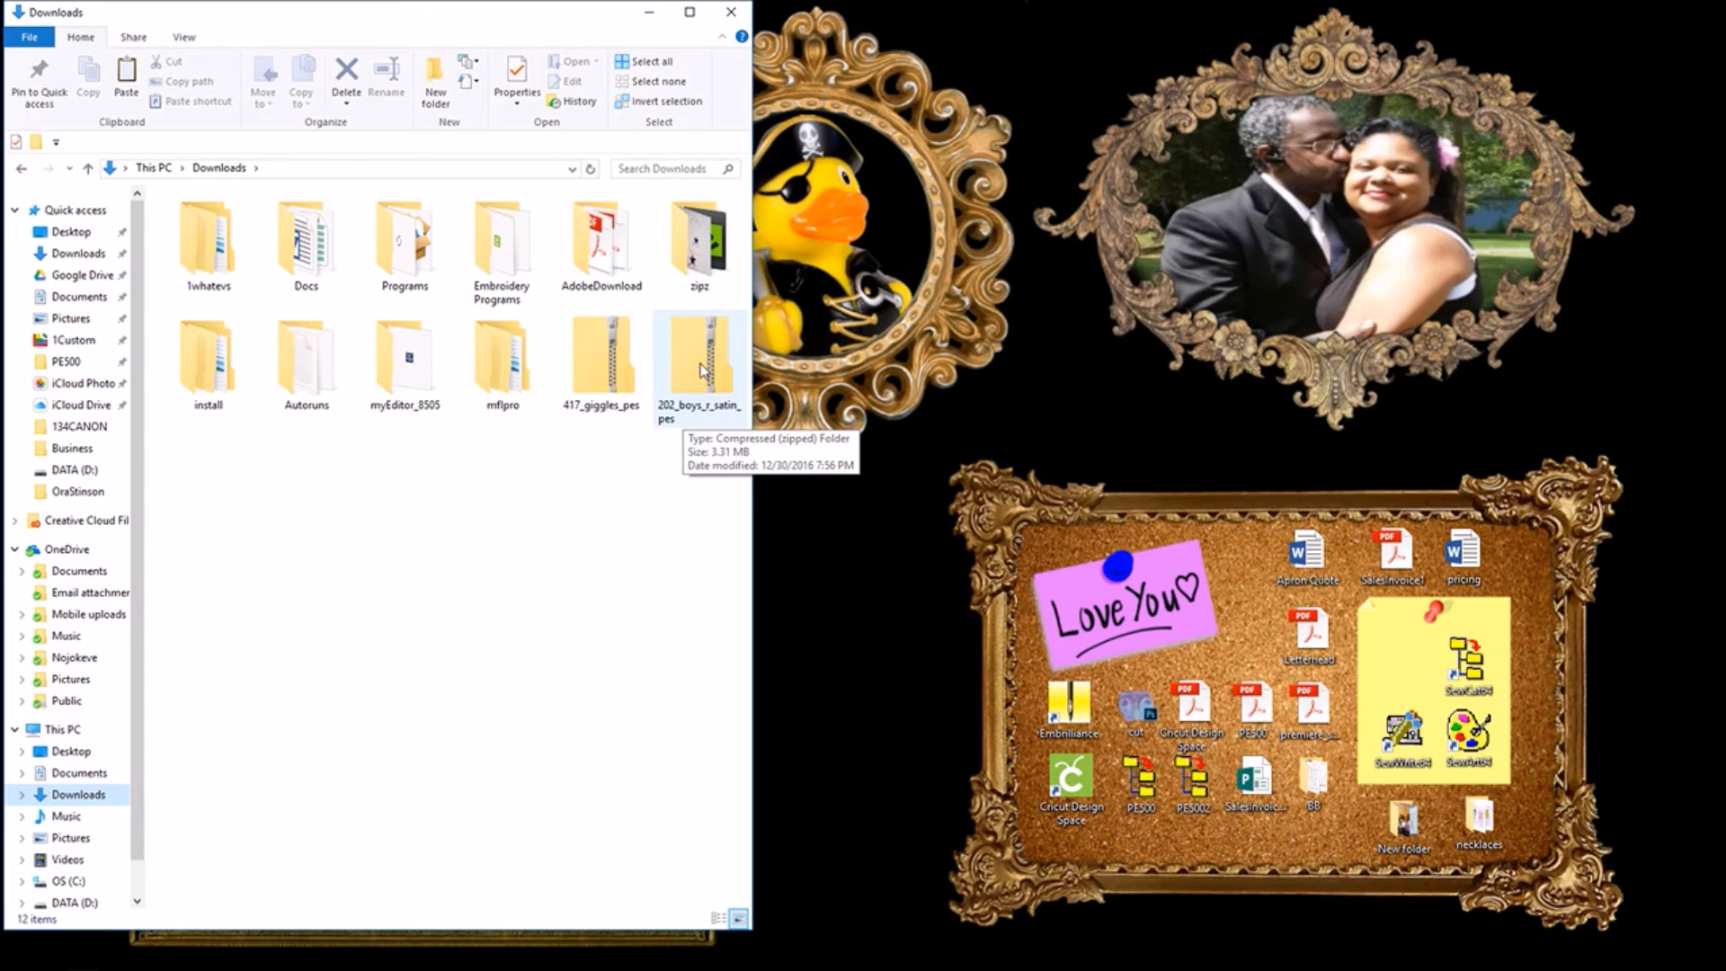
# Step: Copy the 202 Boys R Satin PES folder from inside the 202_boys_r_satin_pes zip
pyautogui.doubleClick(701, 357)
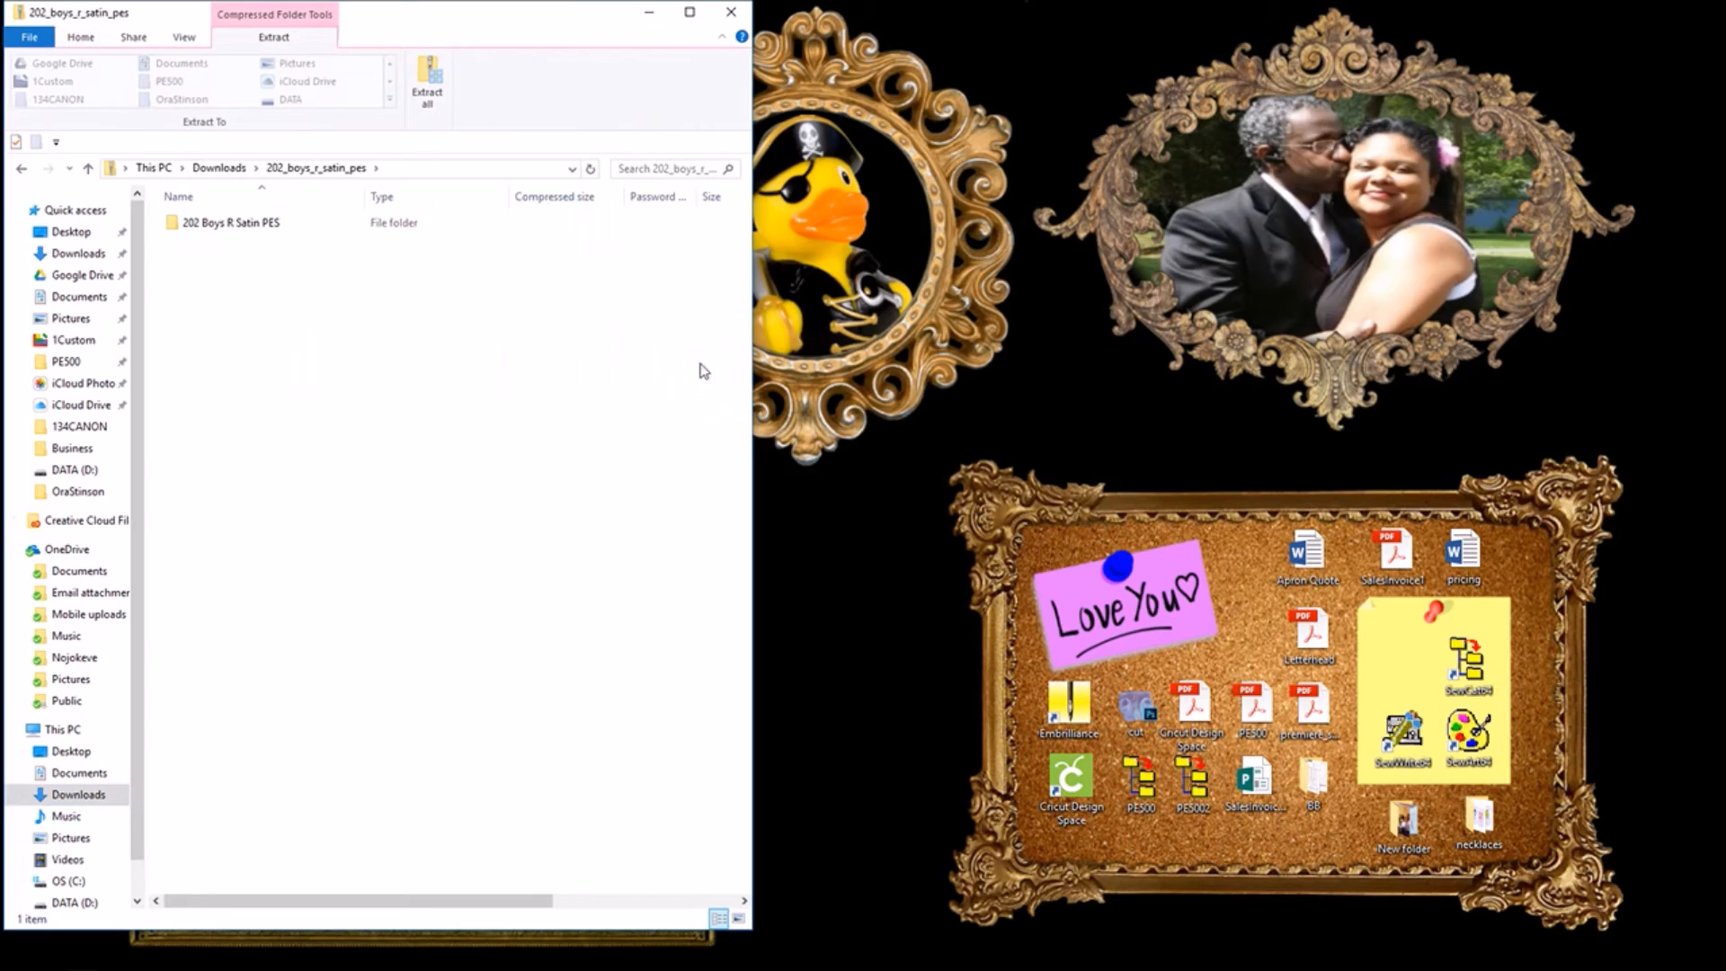
pyautogui.click(235, 222)
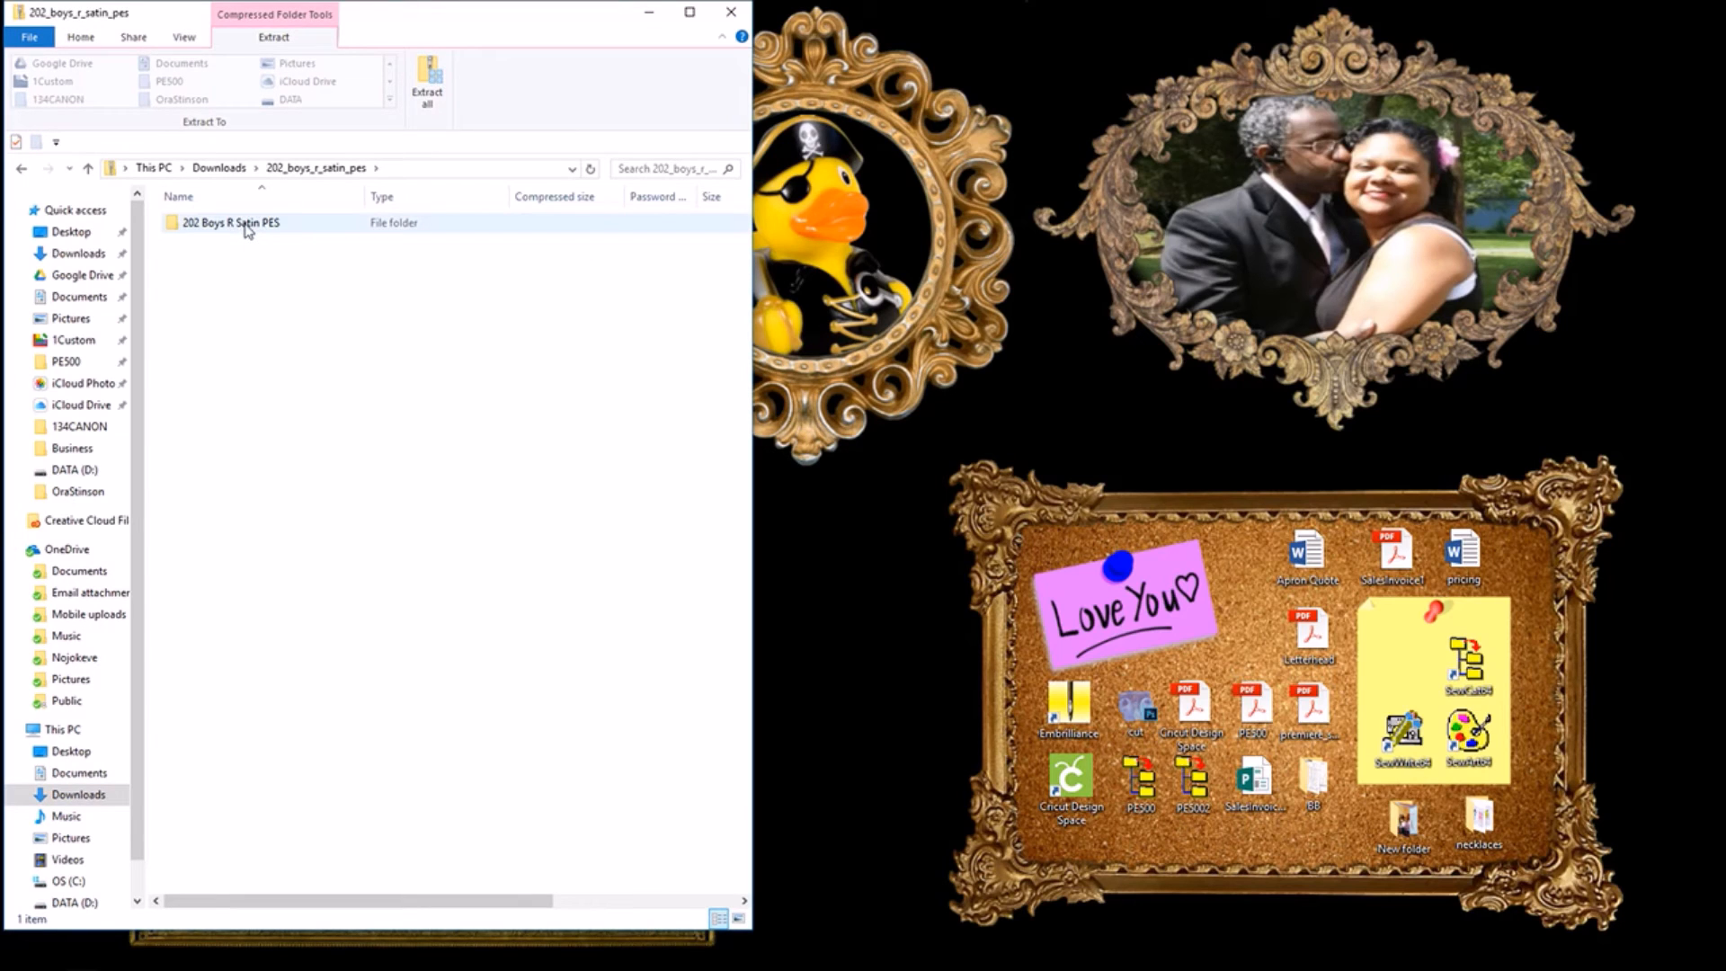
pyautogui.click(236, 222)
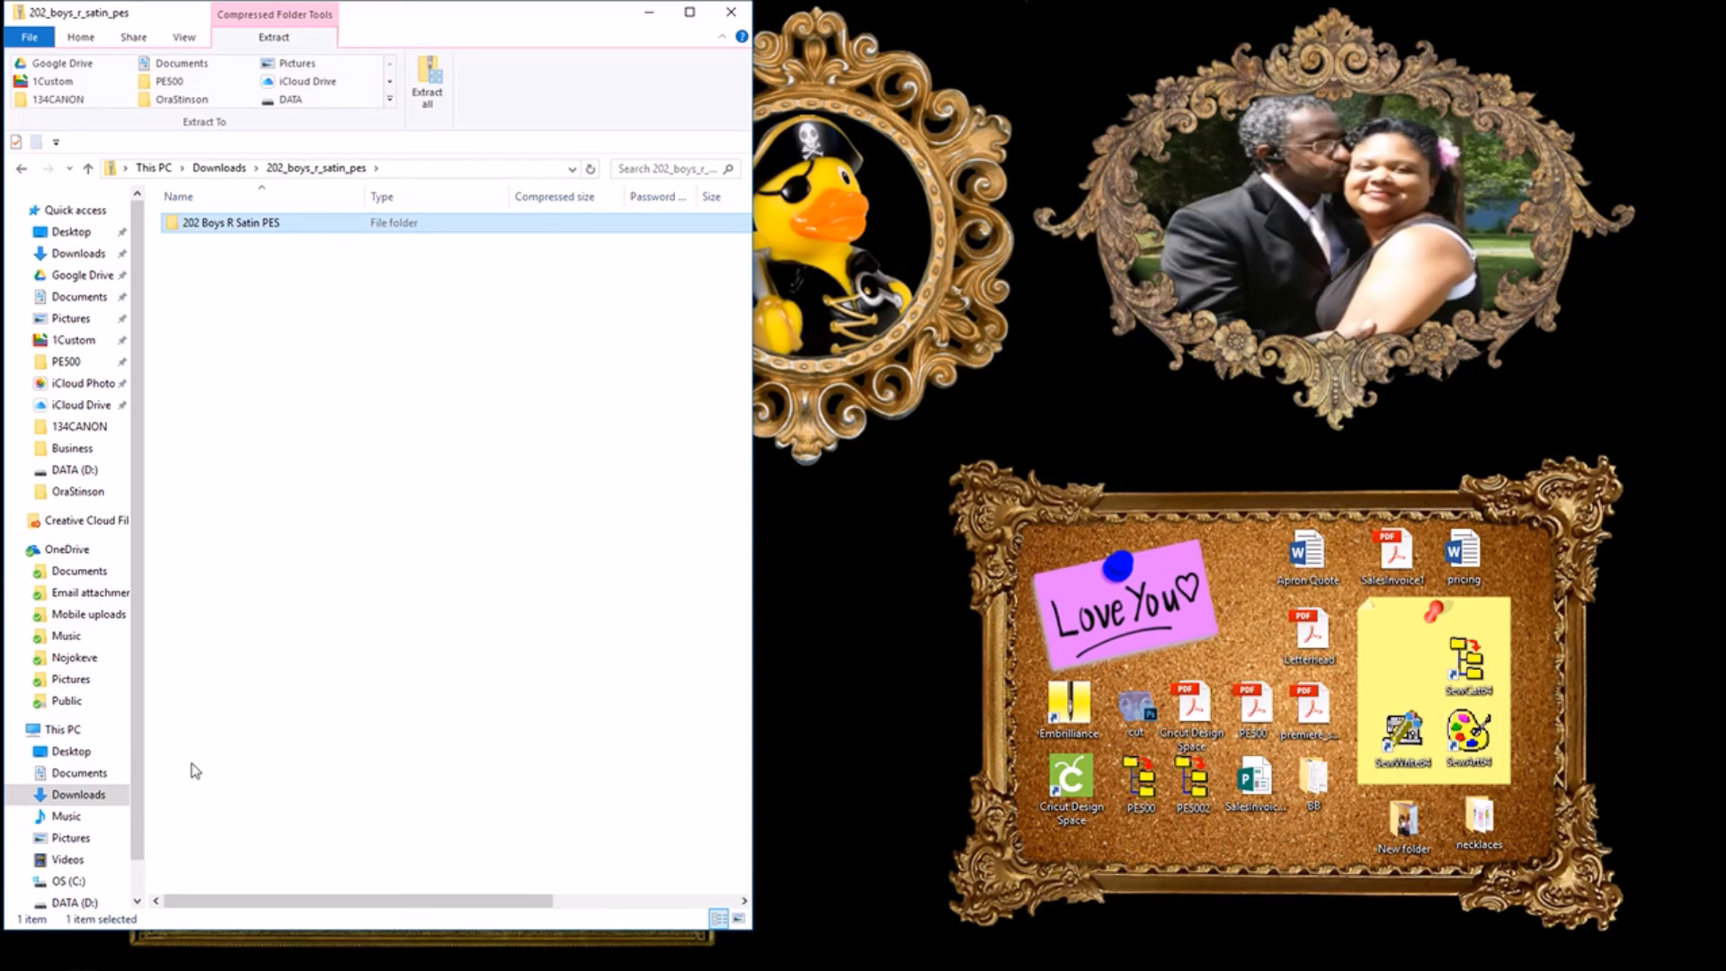
pyautogui.moveTo(250, 766)
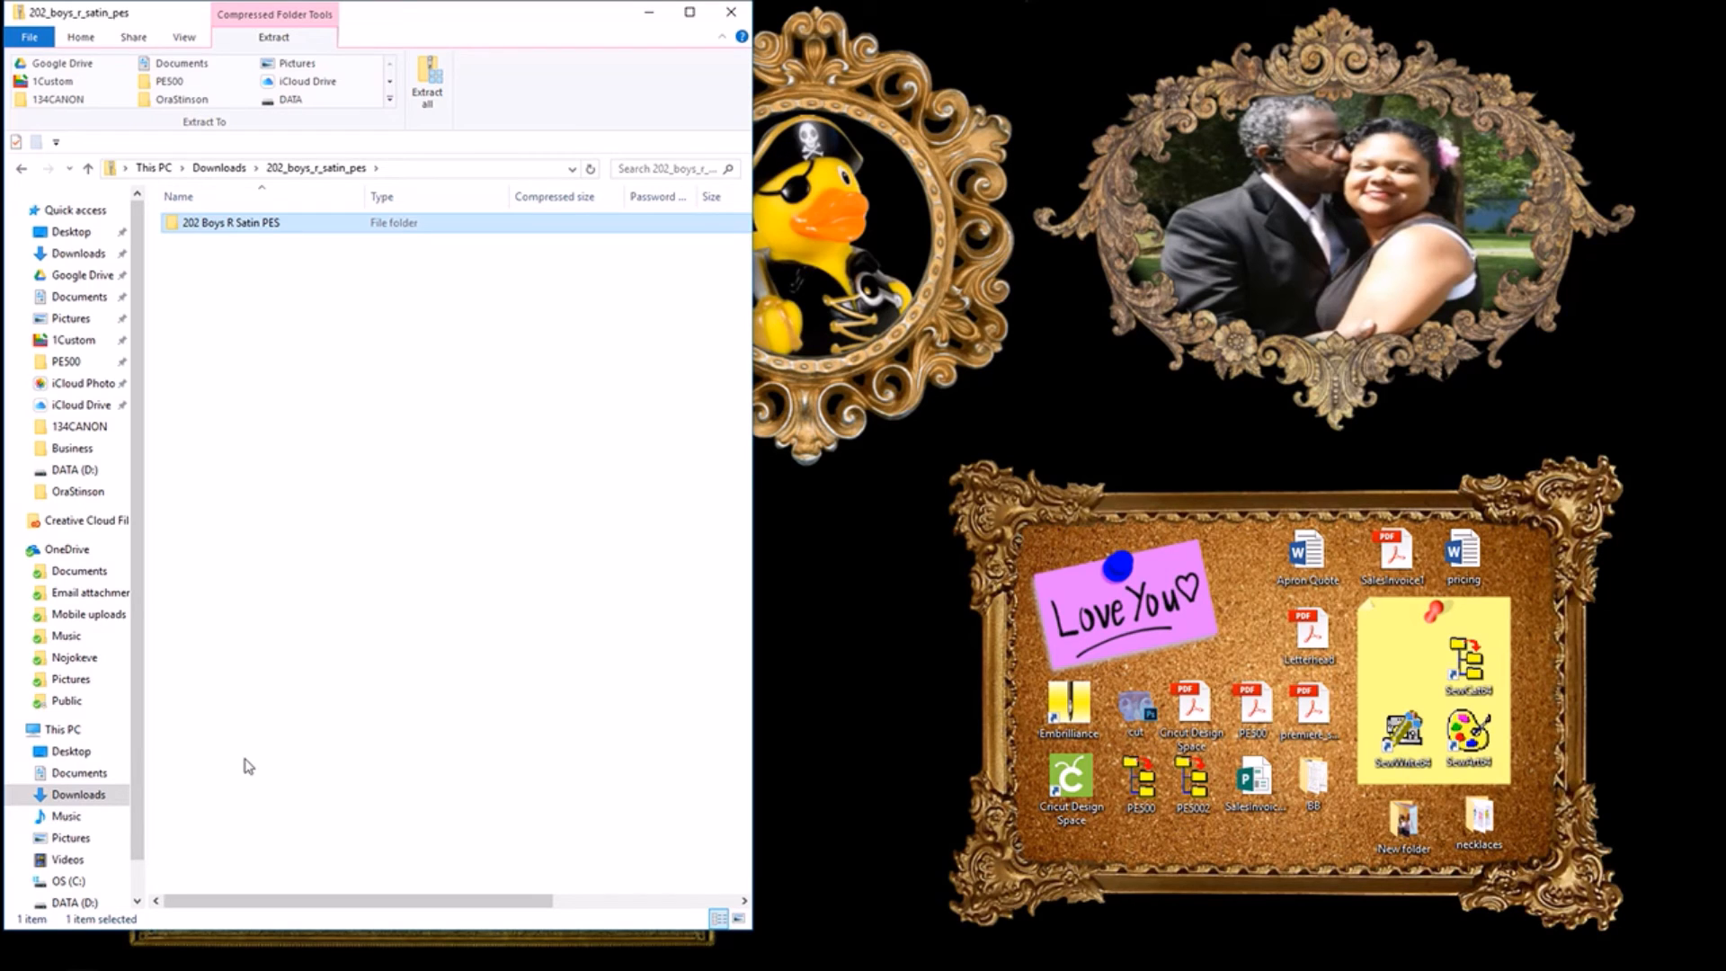
# Step: Return to Pictures > Embroidery Designs > FONTS, which still holds only 417 Giggles PES
pyautogui.click(64, 838)
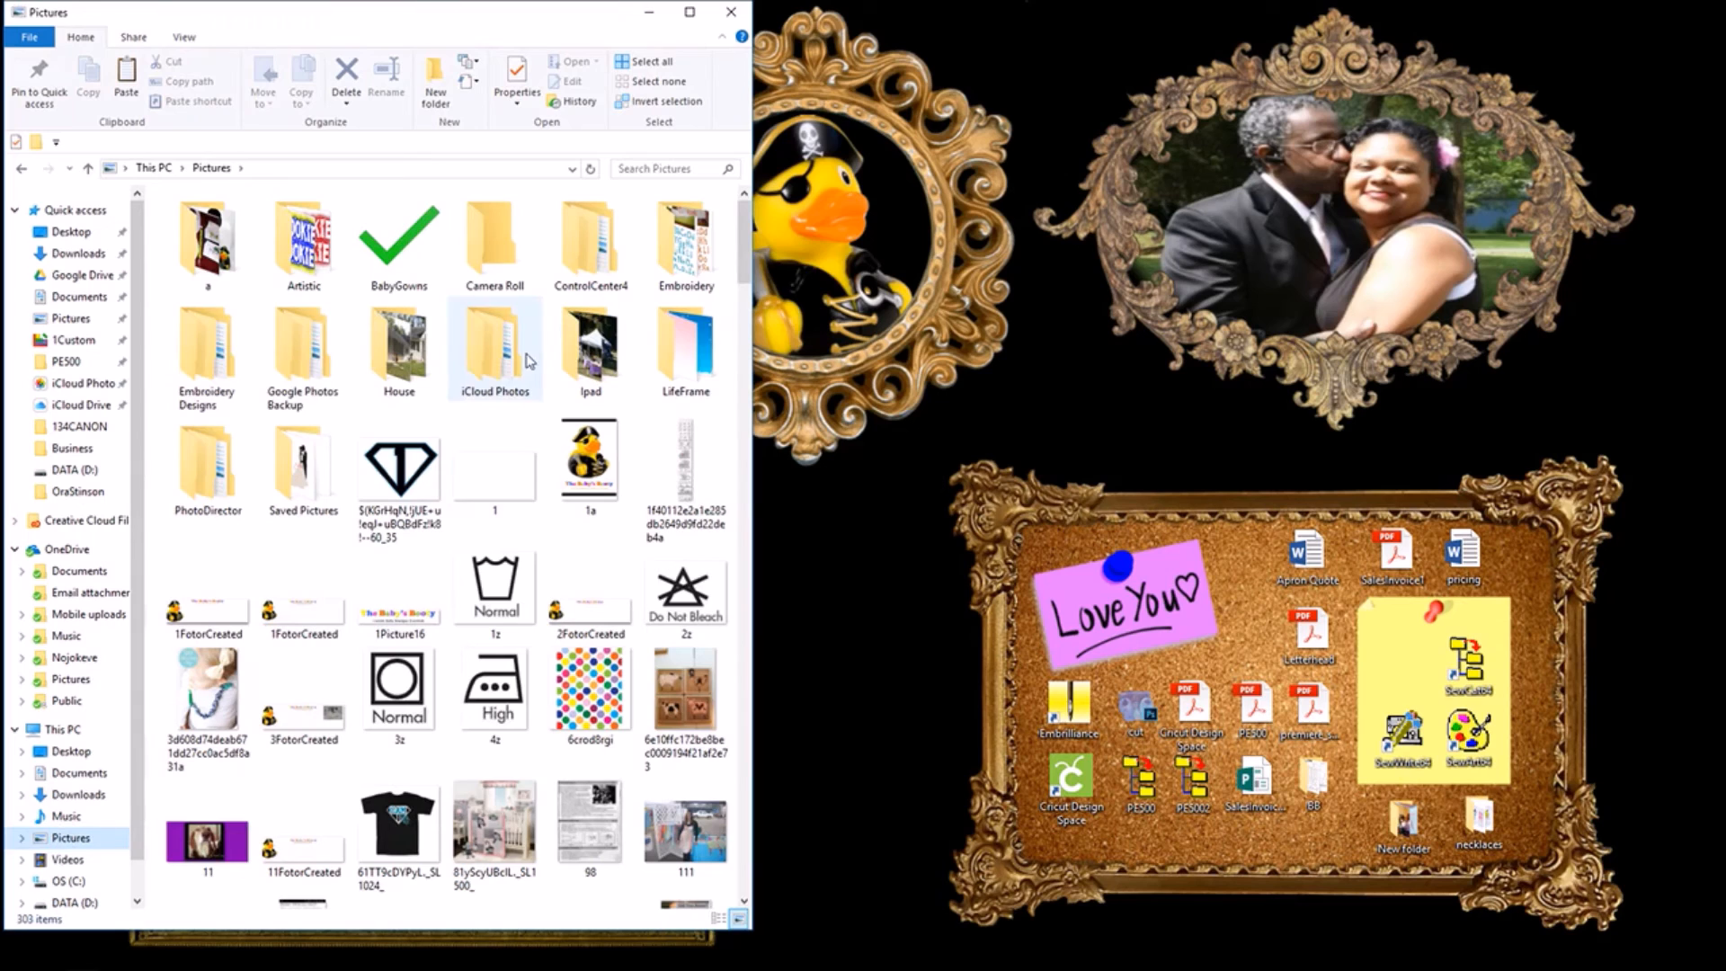
pyautogui.moveTo(211, 355)
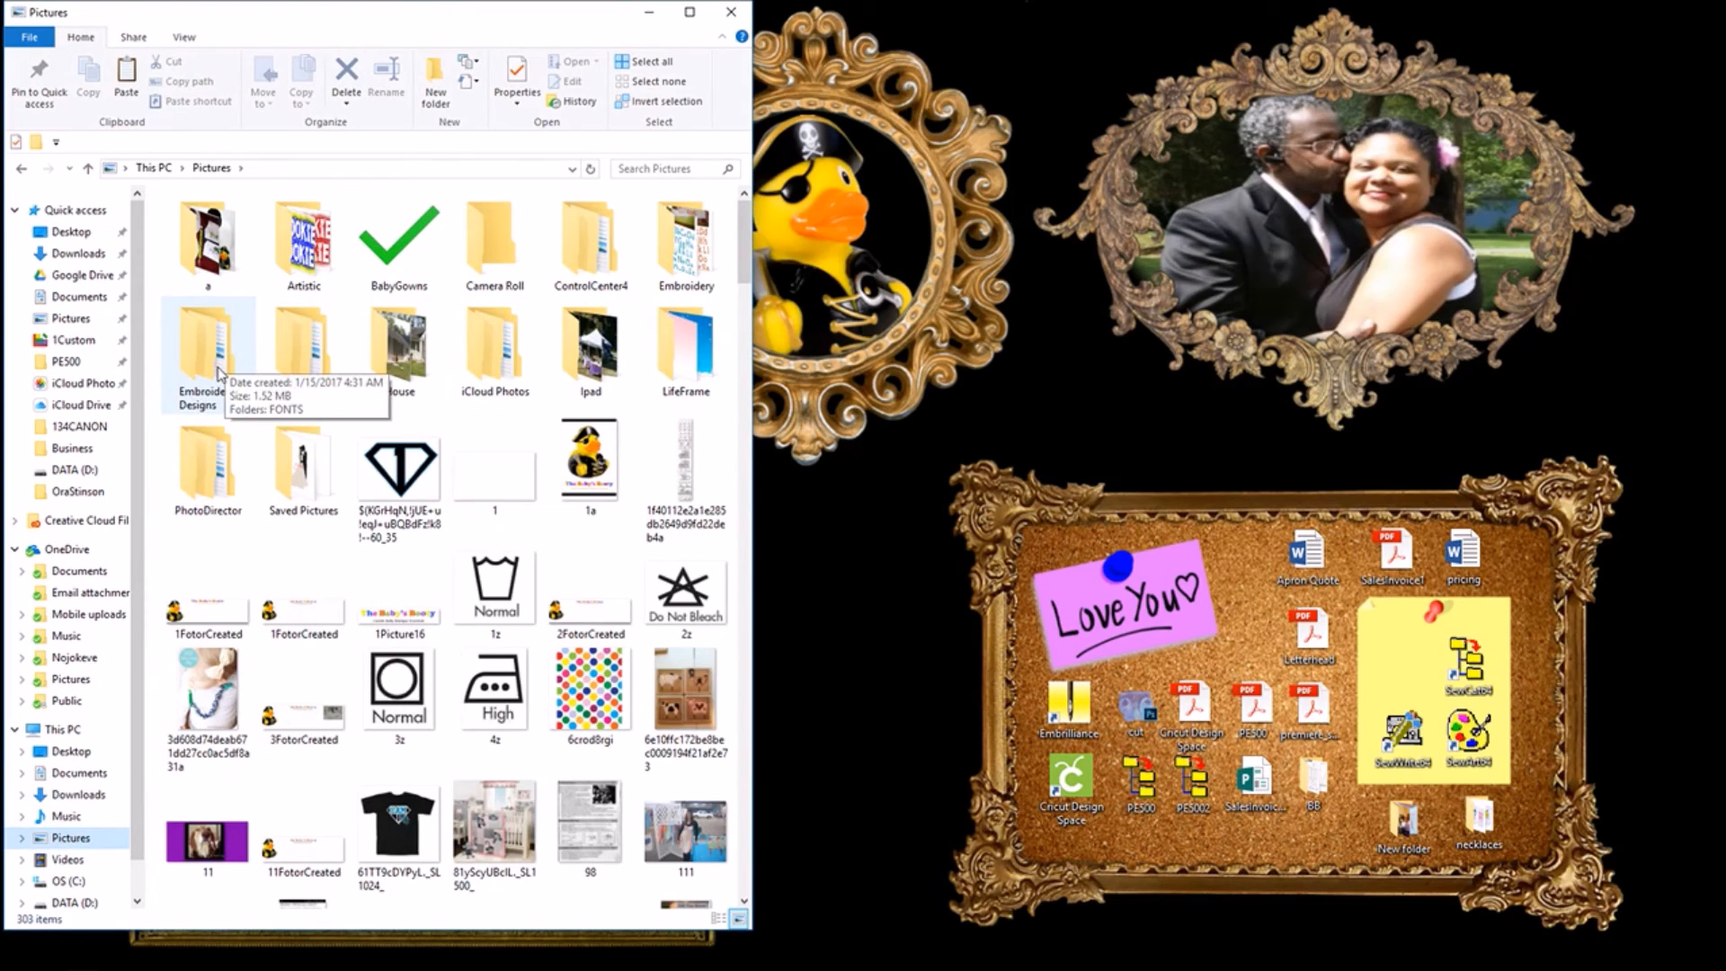
pyautogui.doubleClick(207, 346)
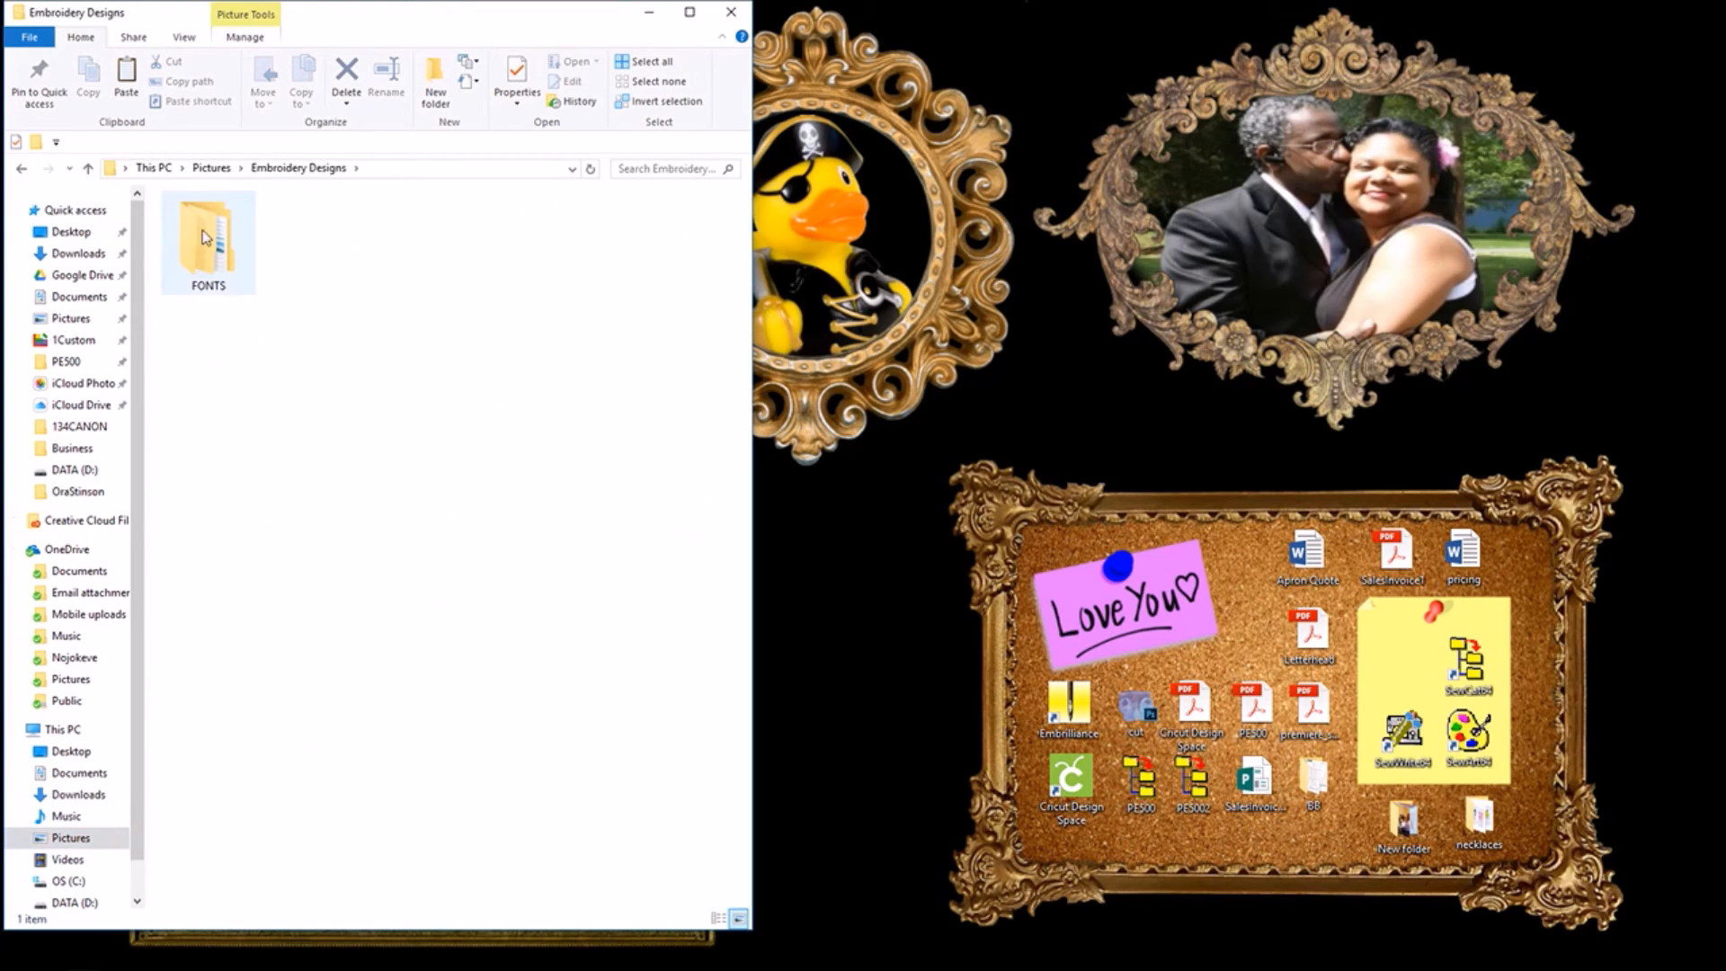
pyautogui.doubleClick(209, 238)
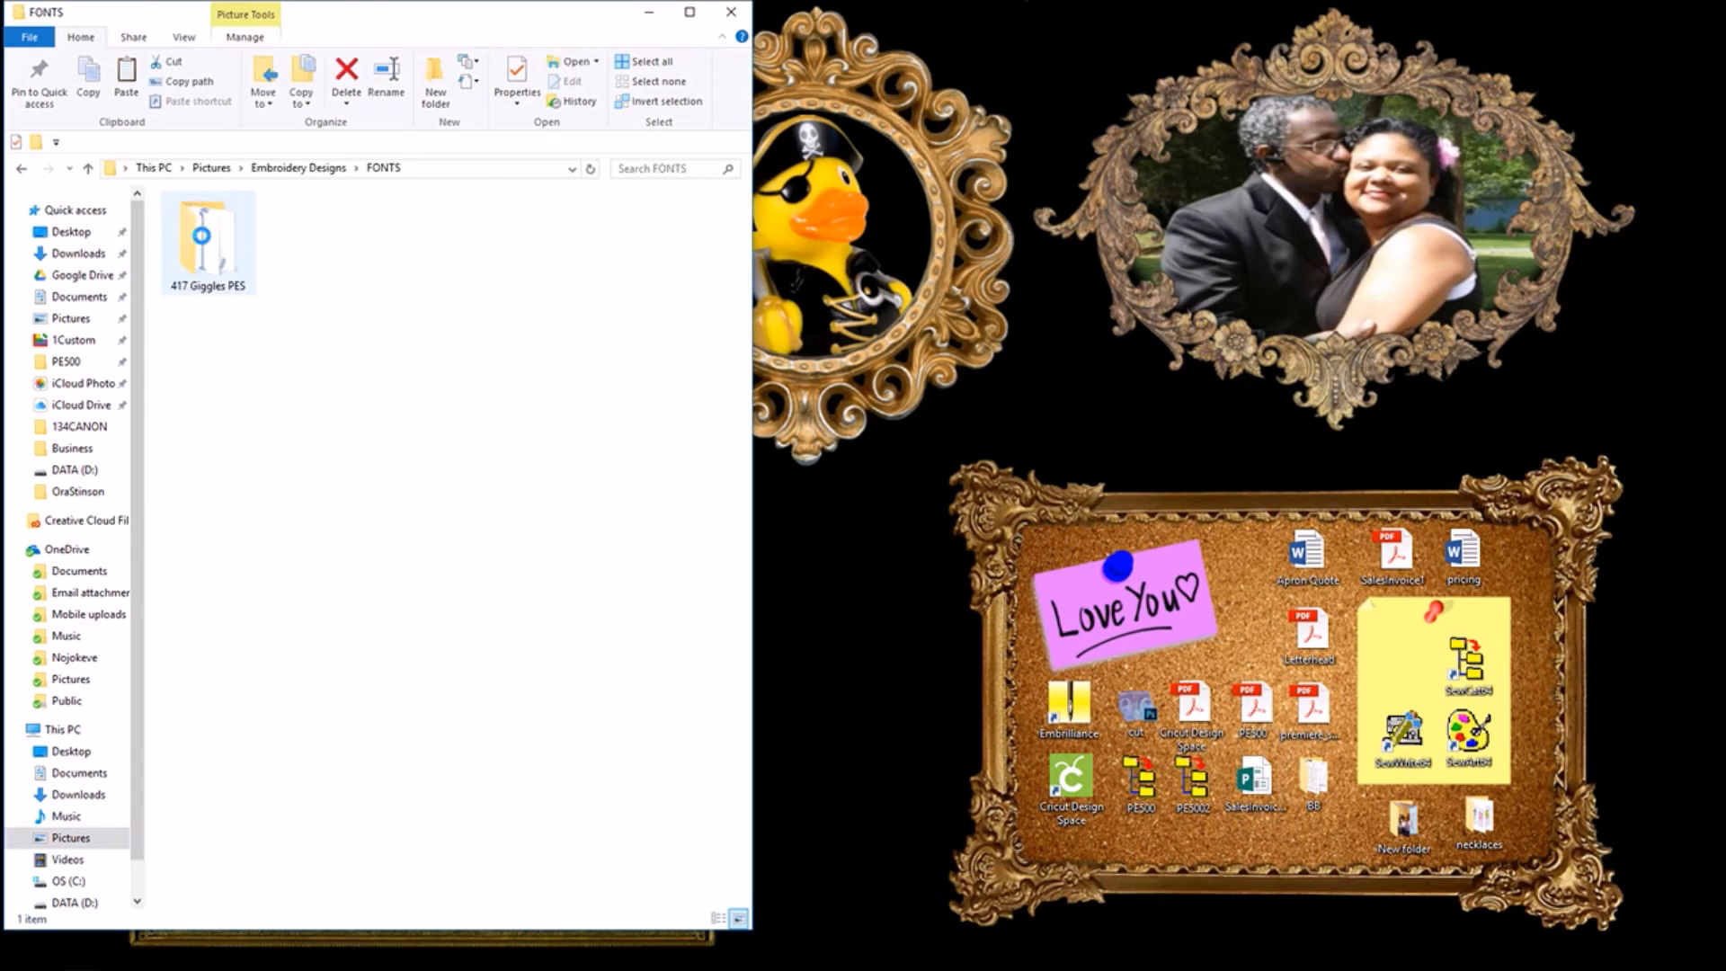
# Step: Paste 202 Boys R Satin PES into FONTS alongside 417 Giggles PES
pyautogui.rightClick(453, 320)
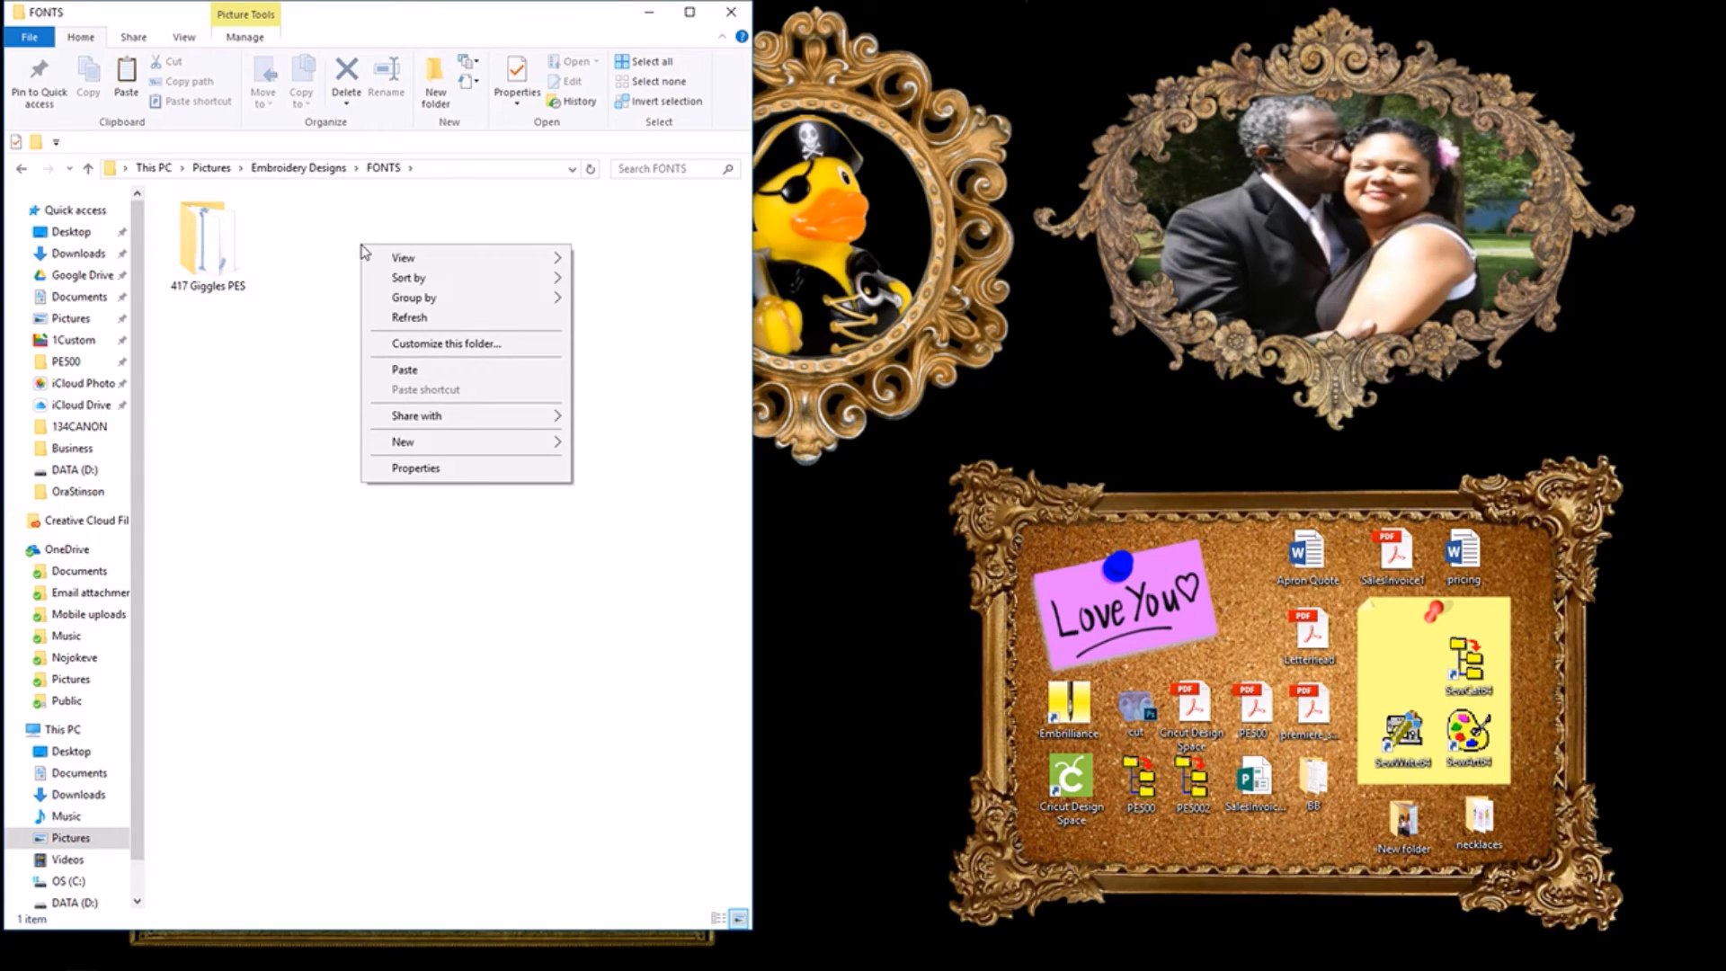
pyautogui.moveTo(382, 375)
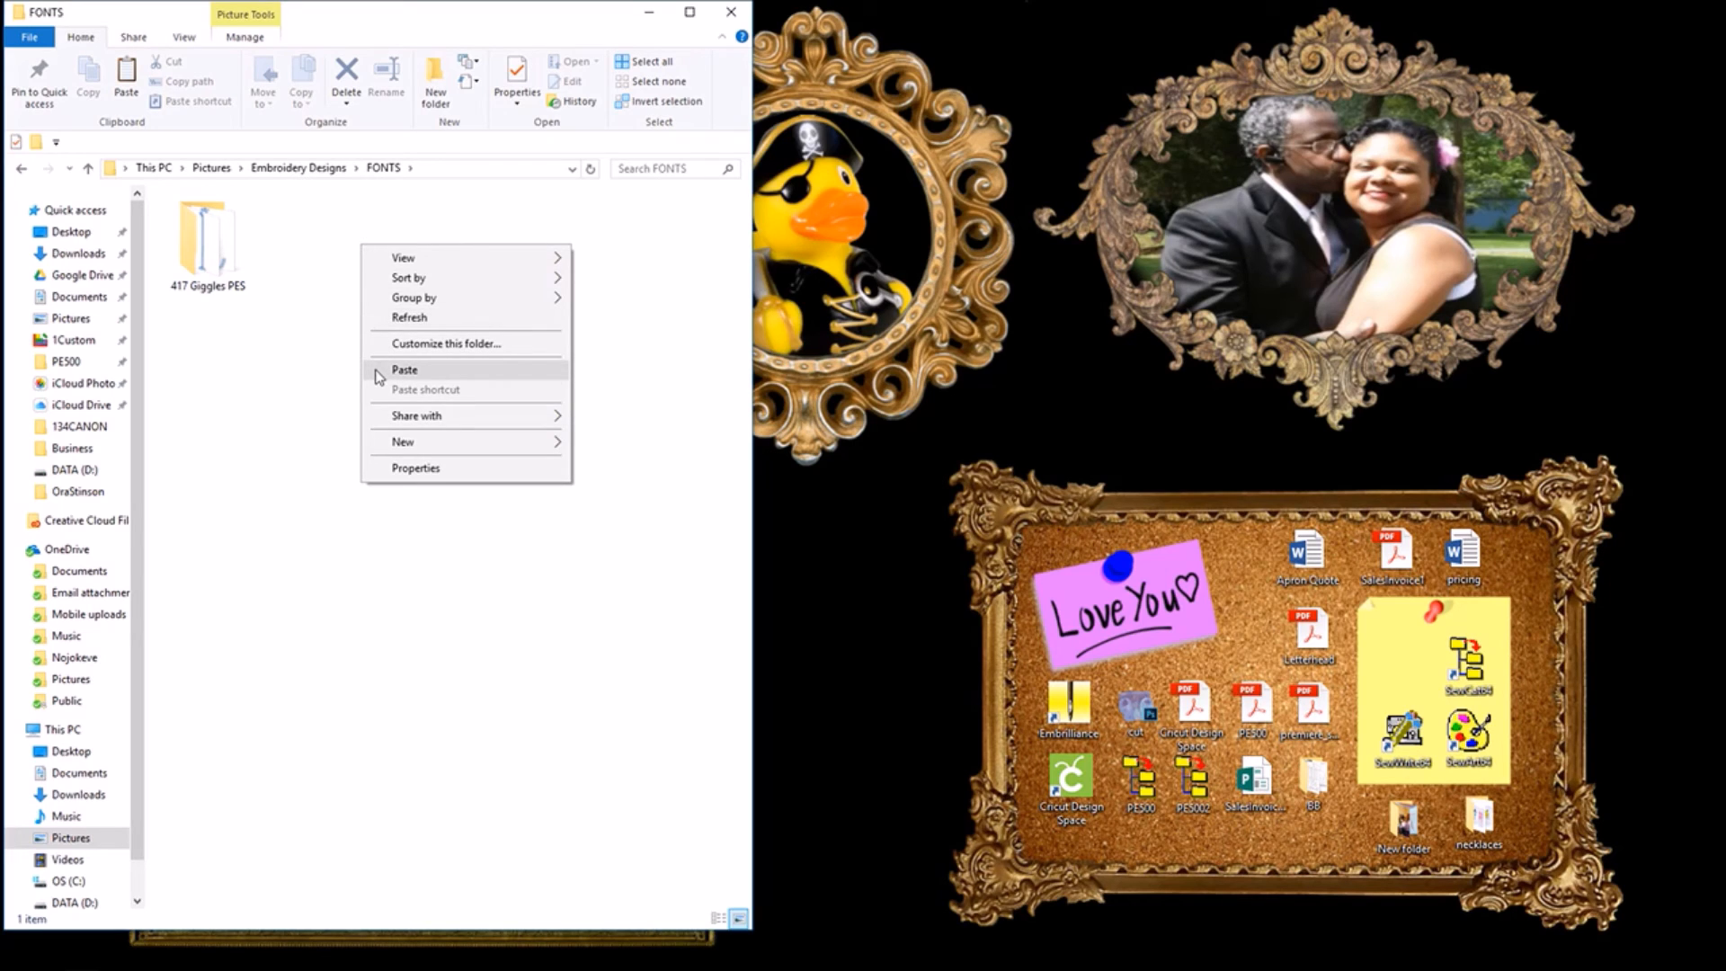
pyautogui.click(404, 369)
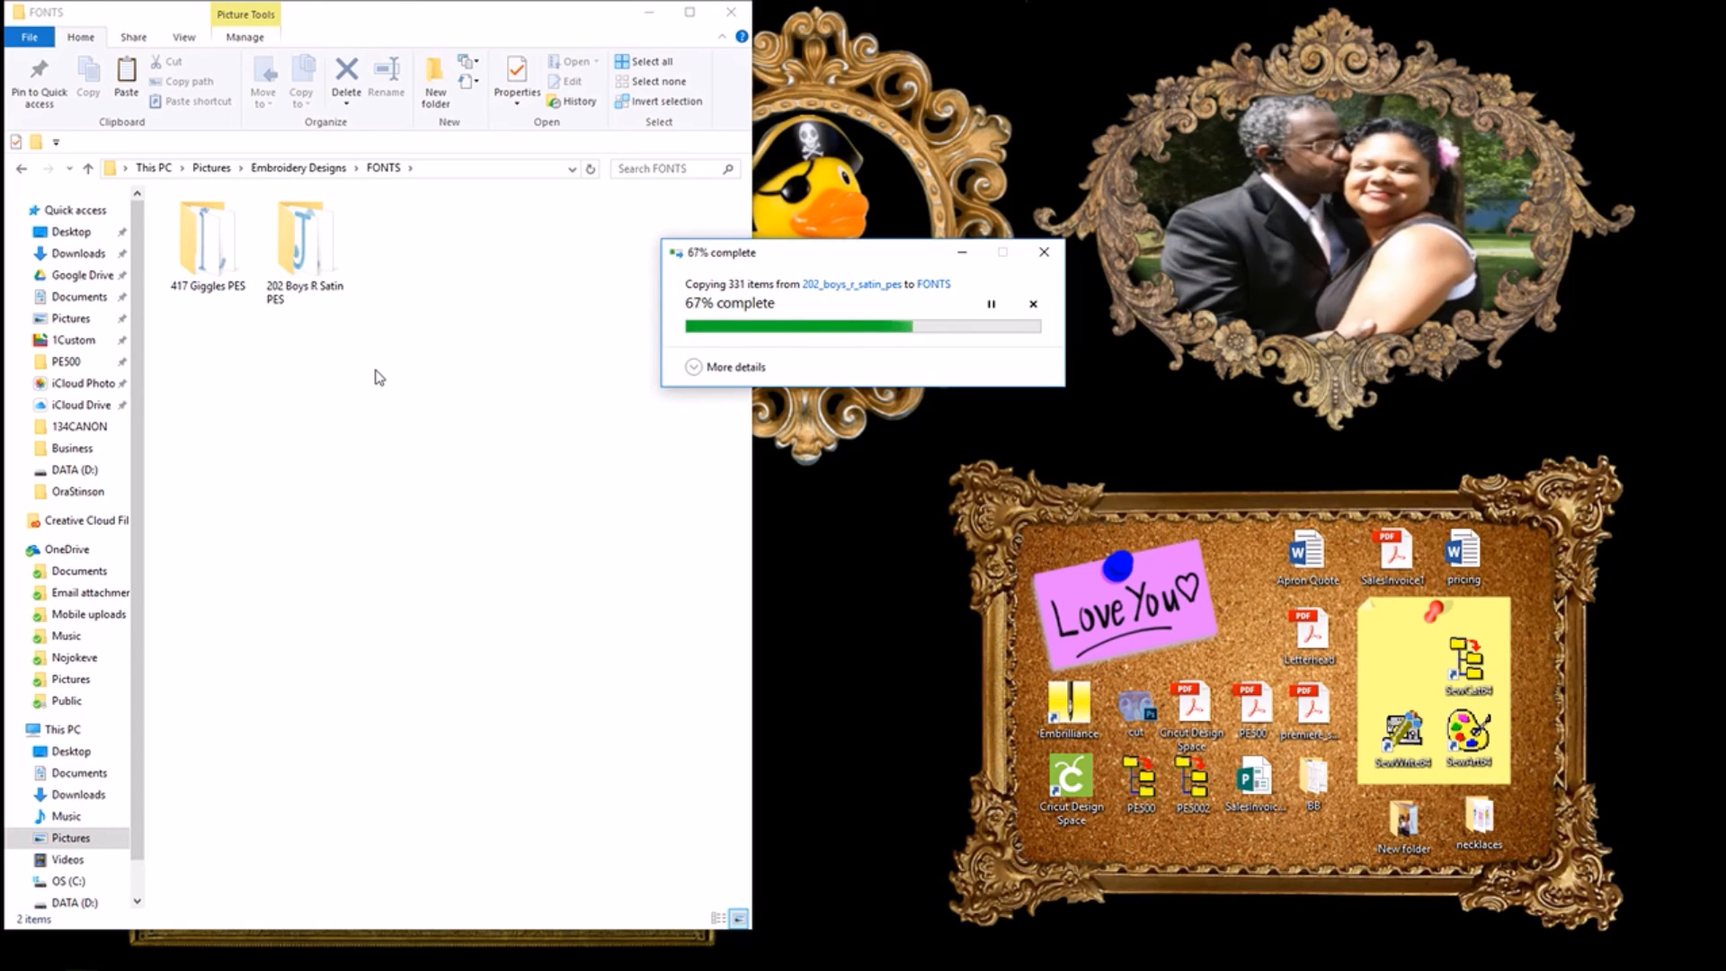
pyautogui.moveTo(323, 235)
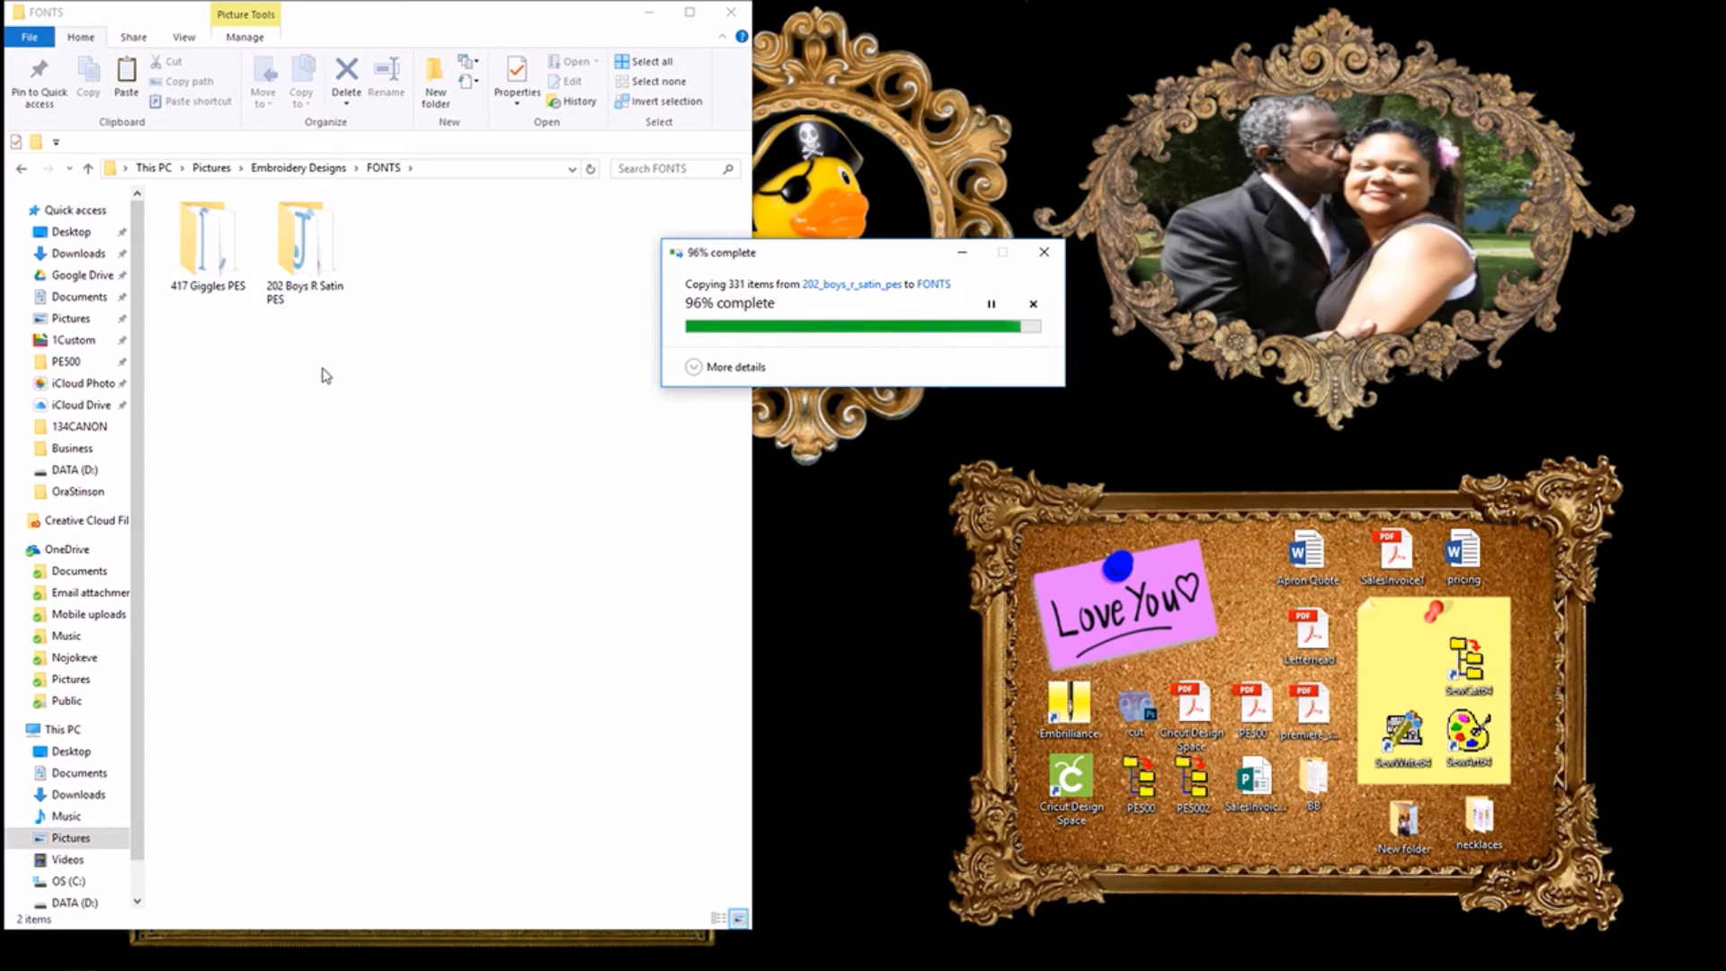
pyautogui.click(306, 238)
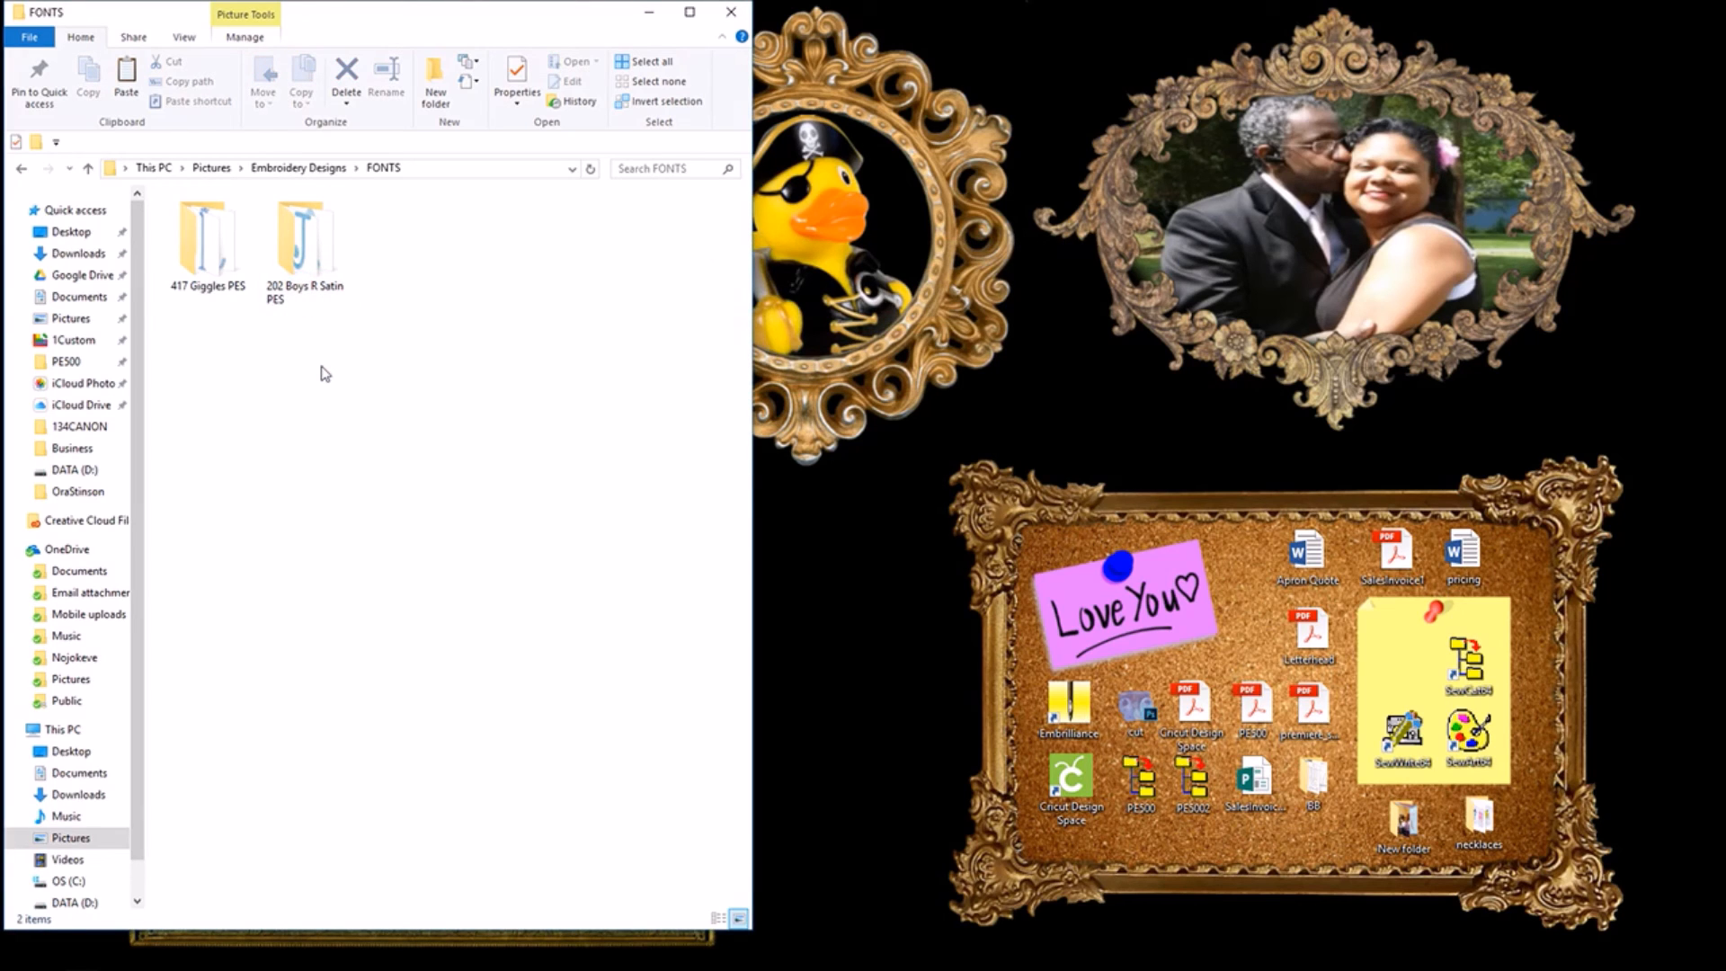
pyautogui.moveTo(334, 389)
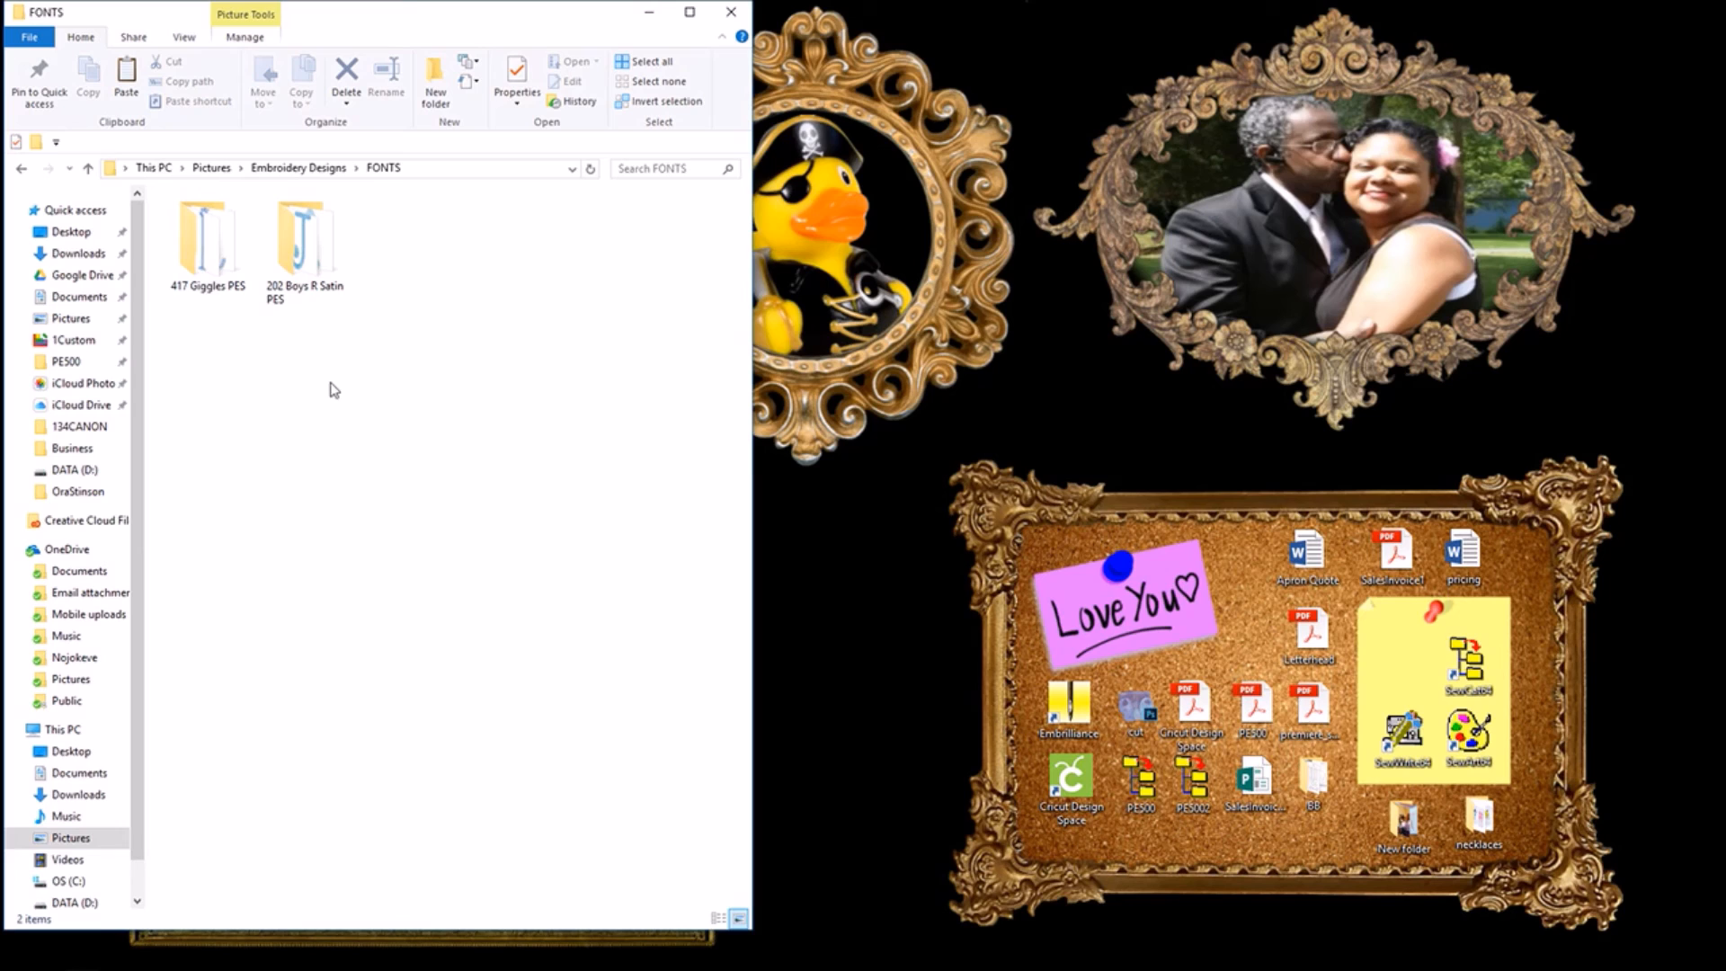
pyautogui.moveTo(385, 269)
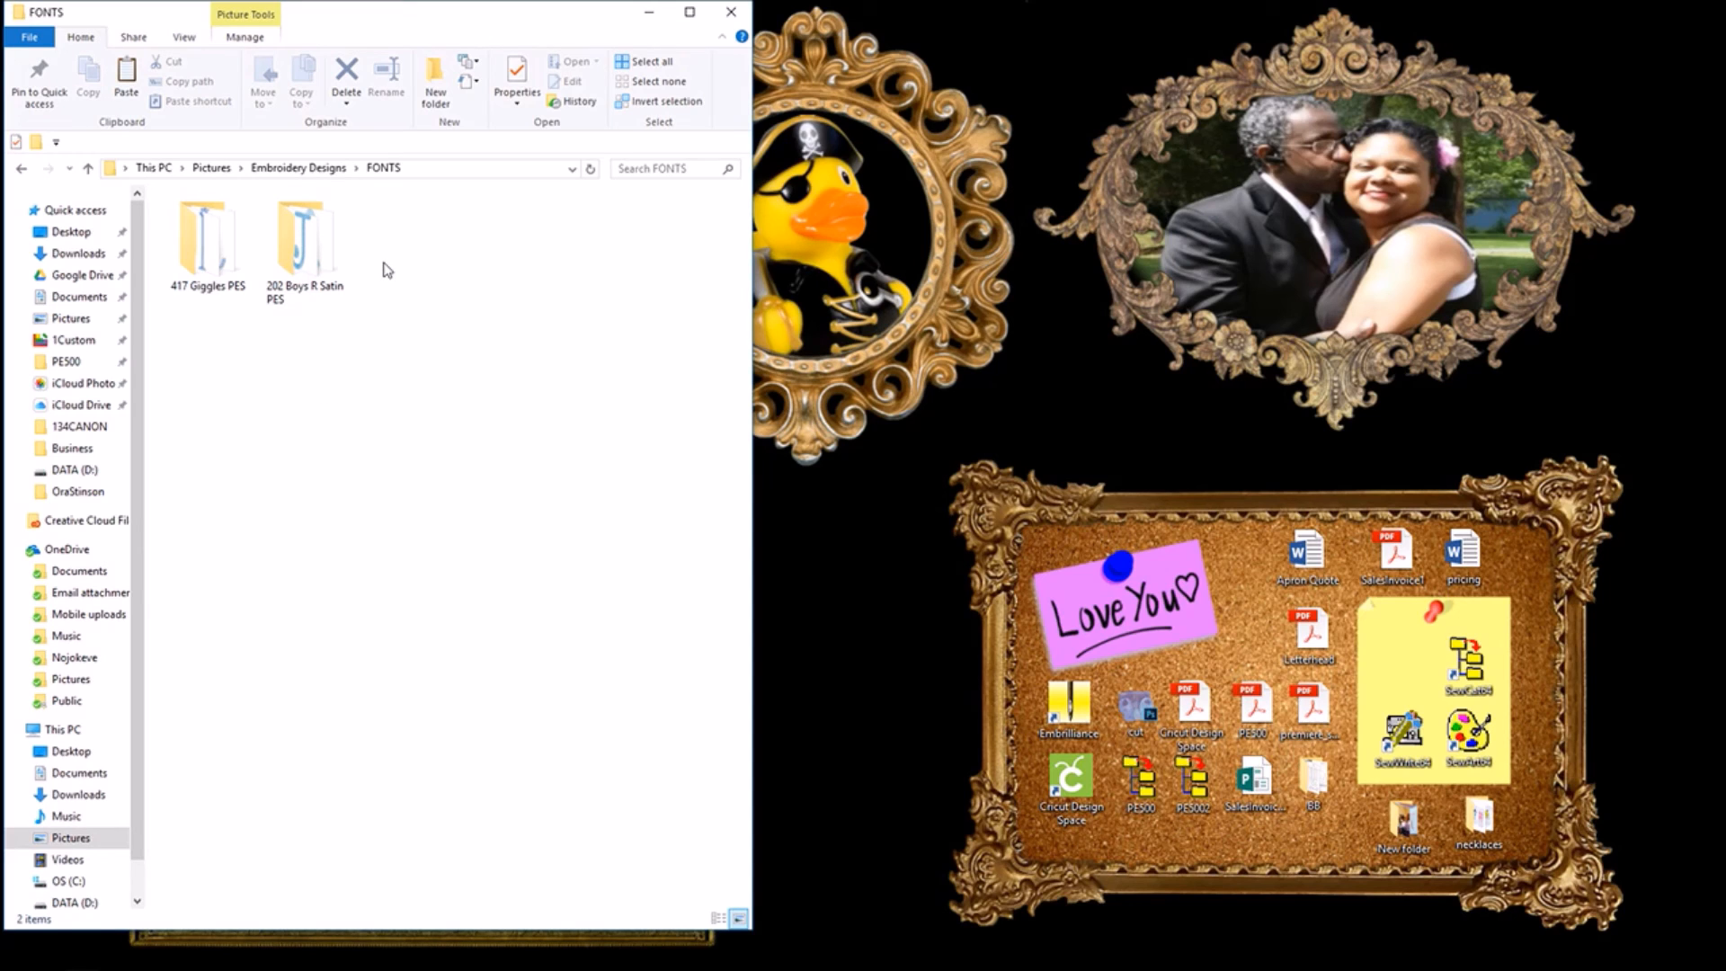
pyautogui.click(306, 238)
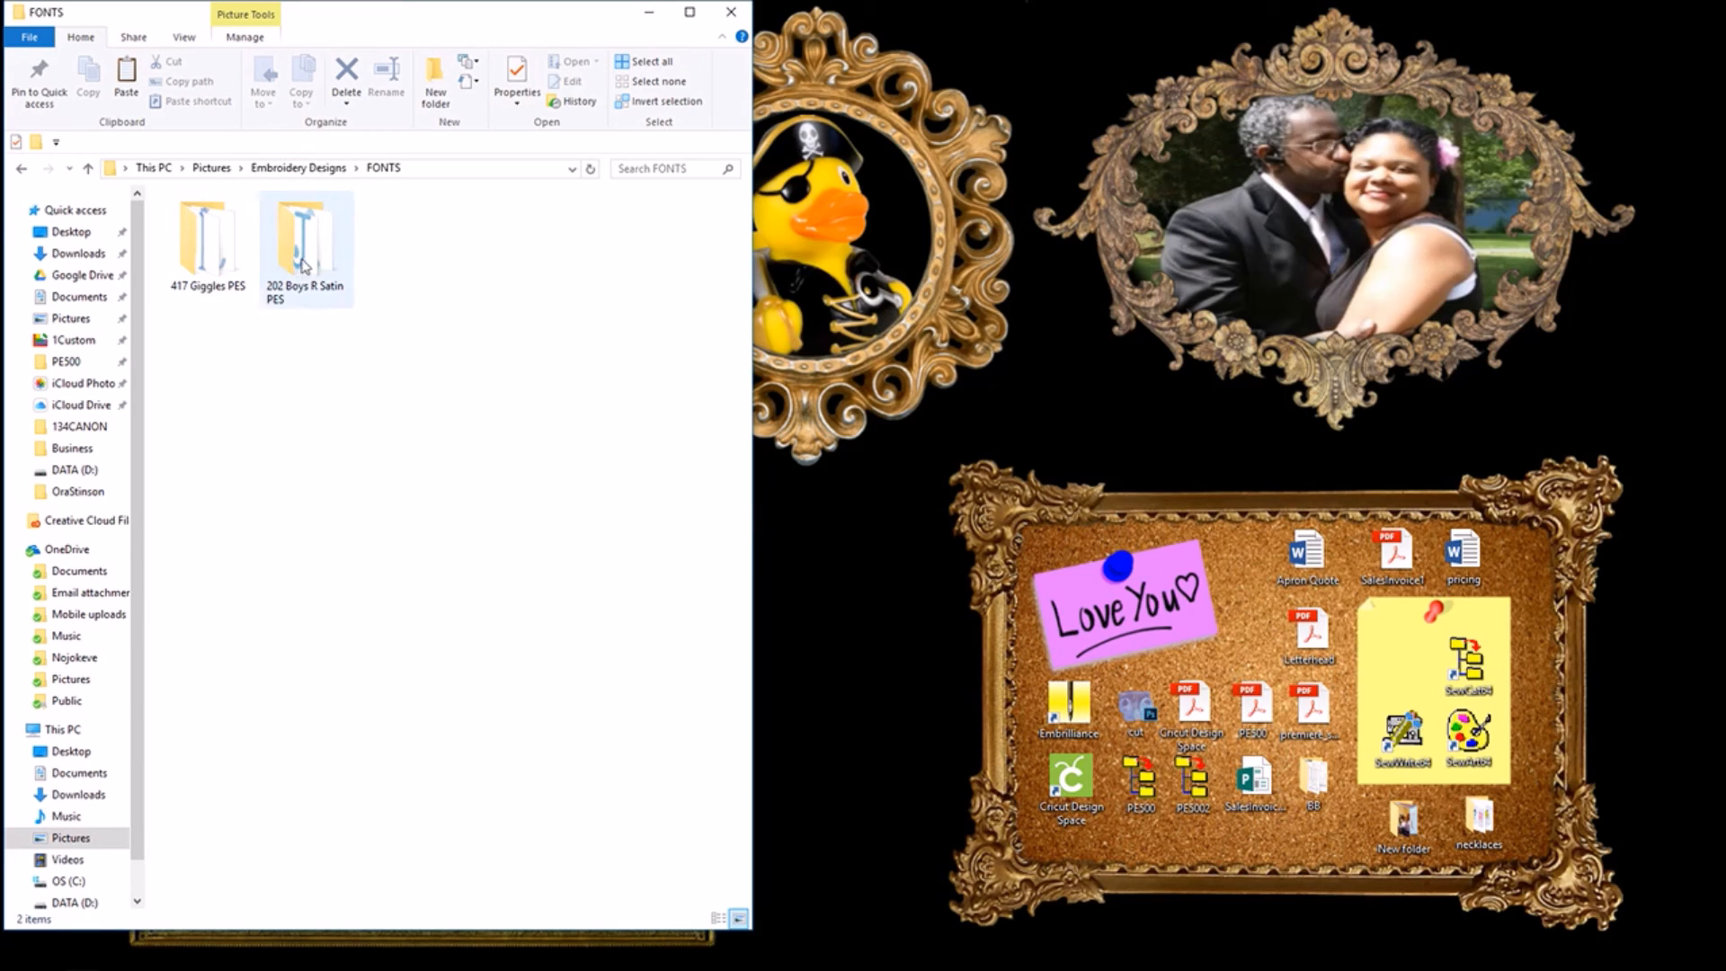